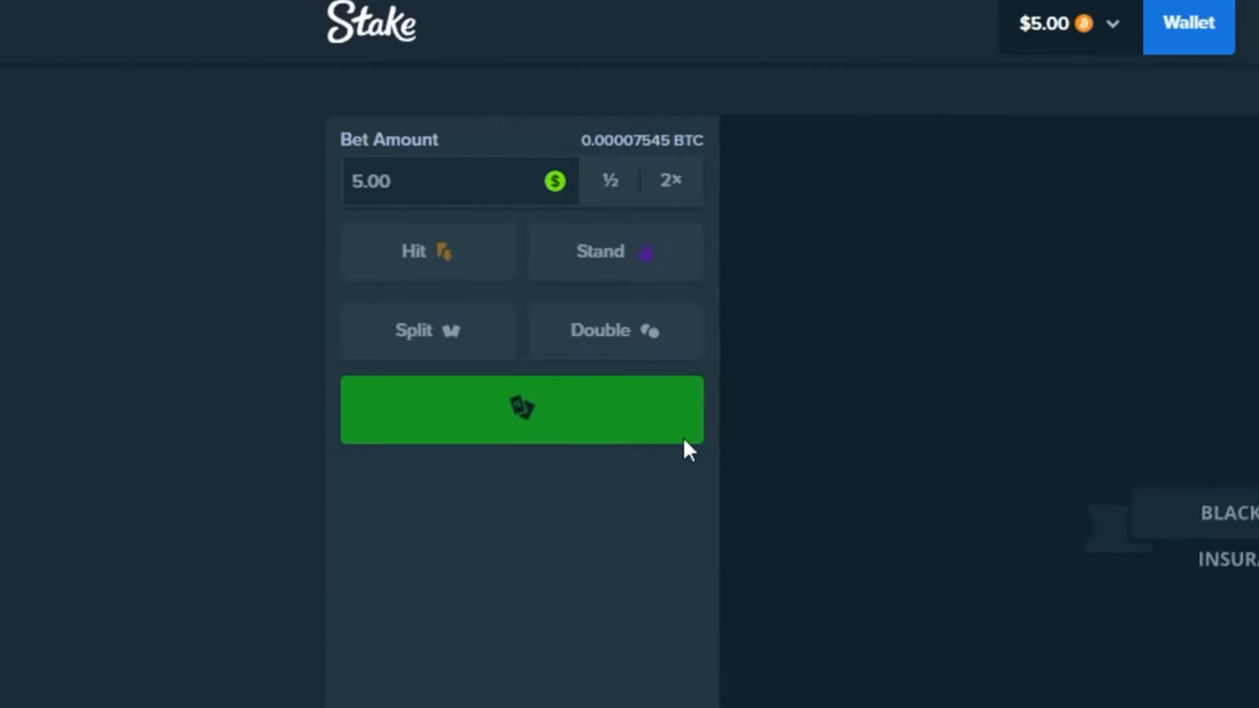
Deal $5 blackjack hands, standing on 19 against the dealer's king
left_click(521, 409)
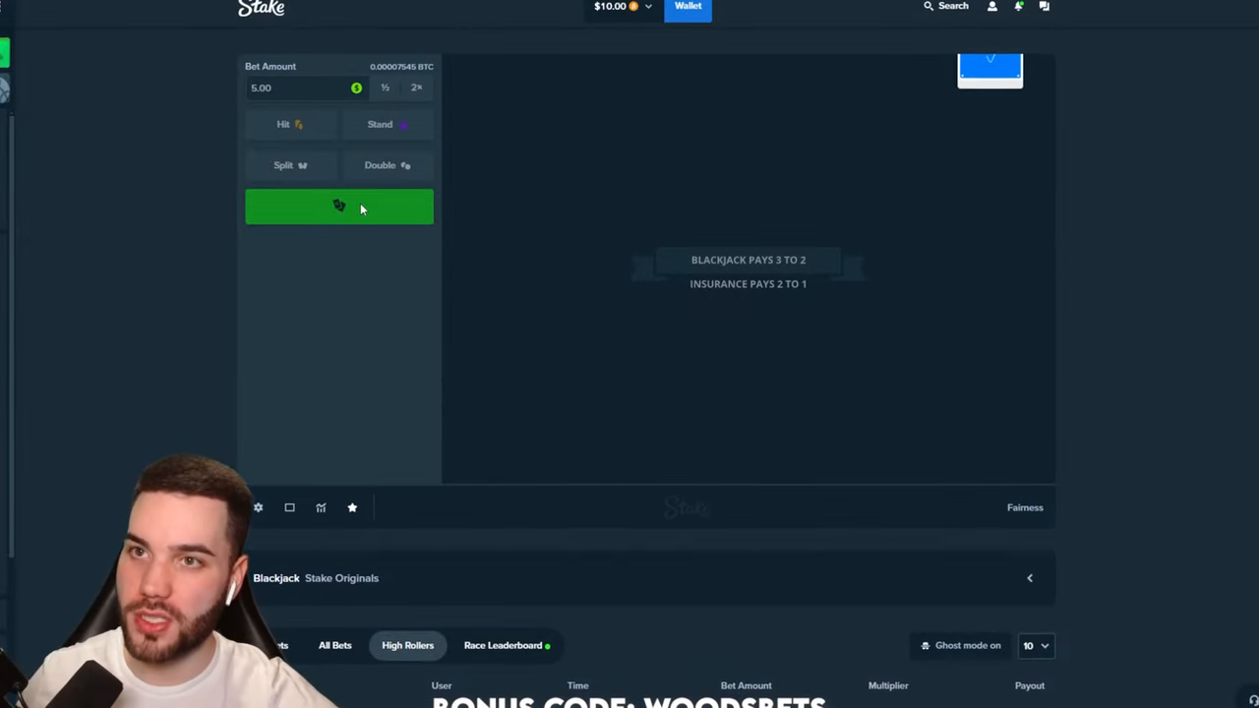
left_click(338, 207)
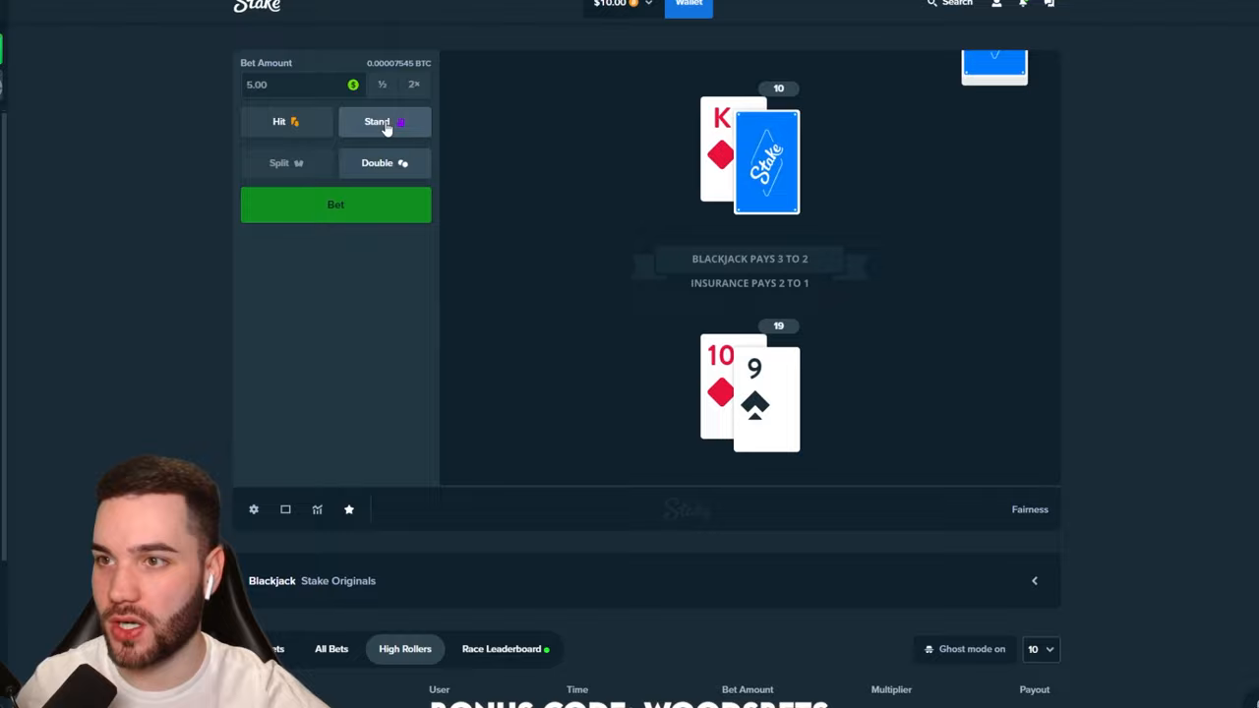
left_click(386, 122)
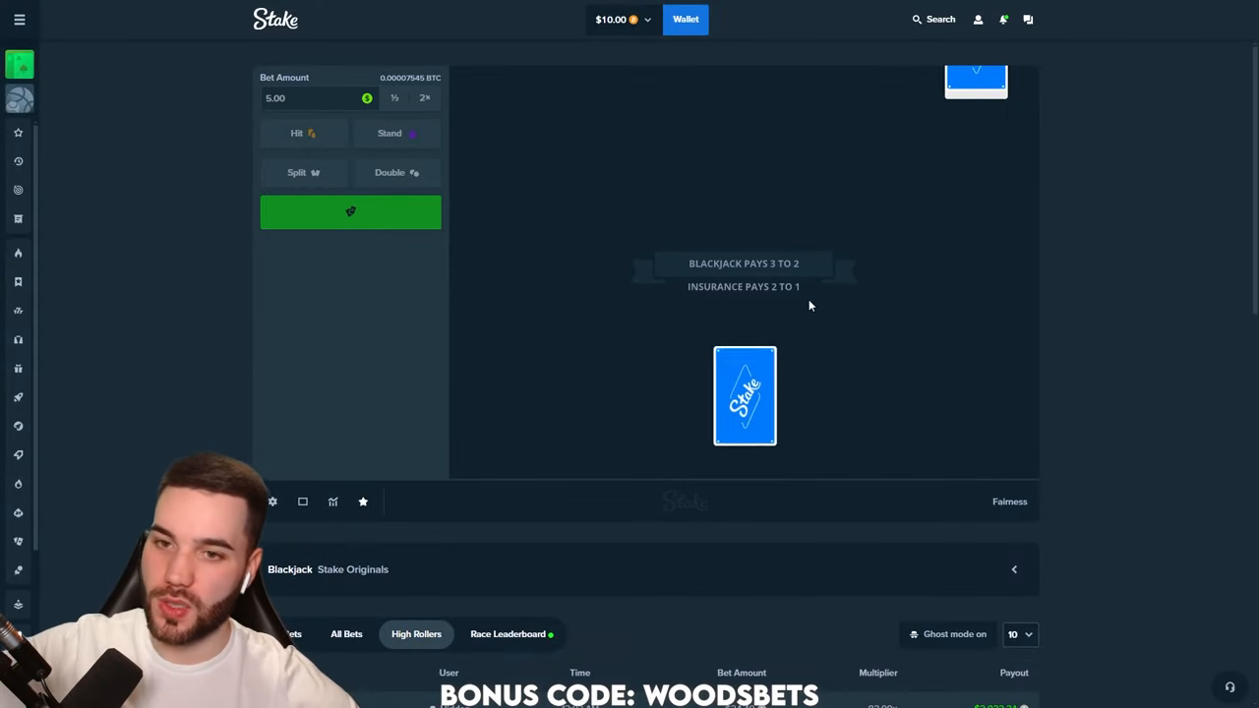
left_click(350, 213)
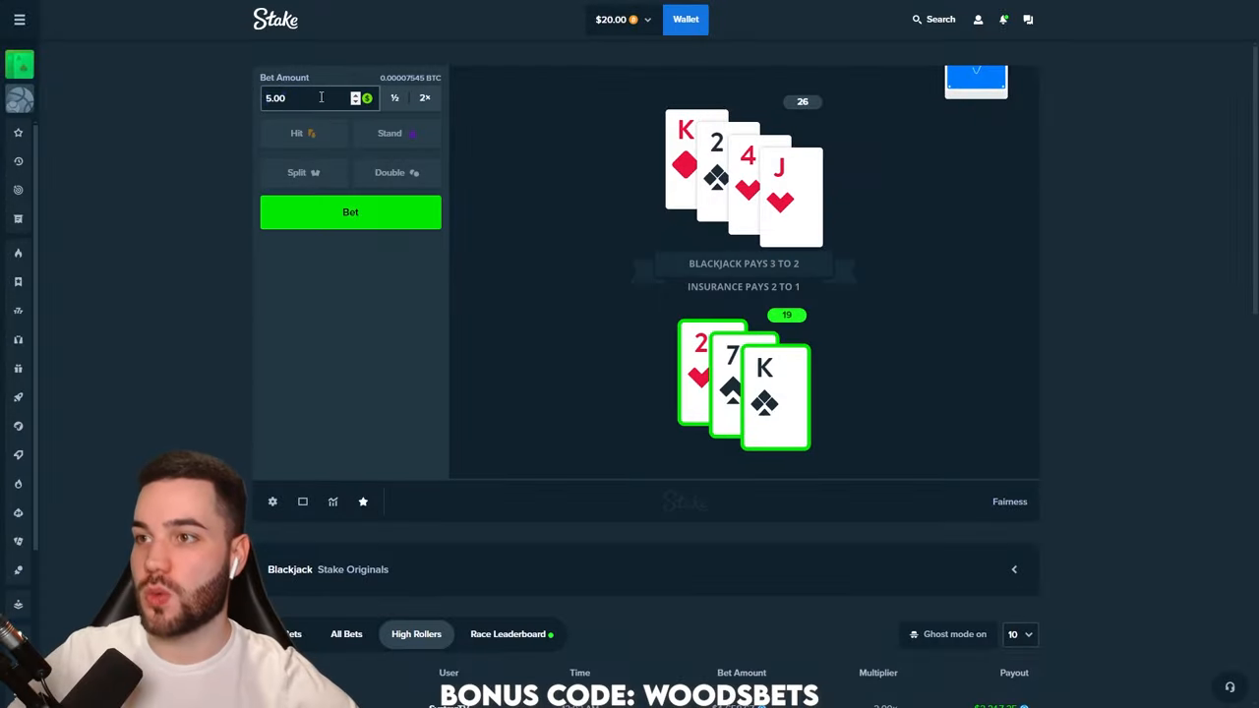
Adjust the bet and deal further $5 blackjack hands toward a $30 balance
left_click(350, 212)
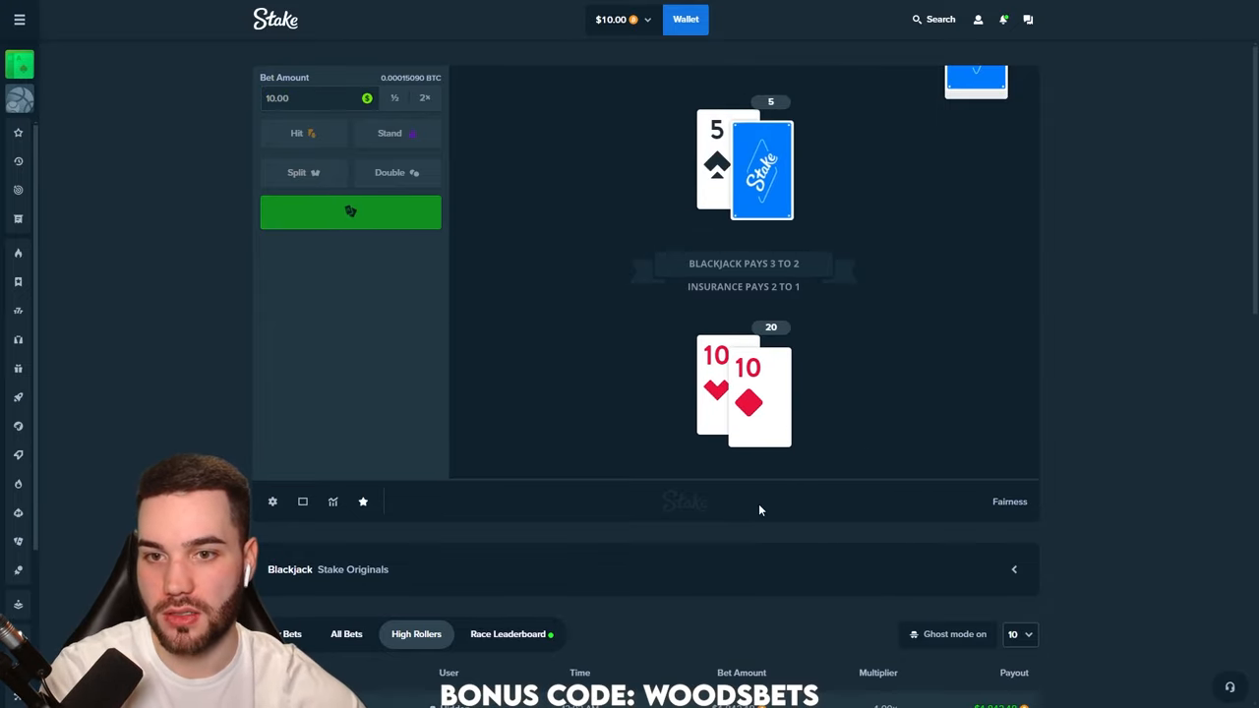
left_click(303, 134)
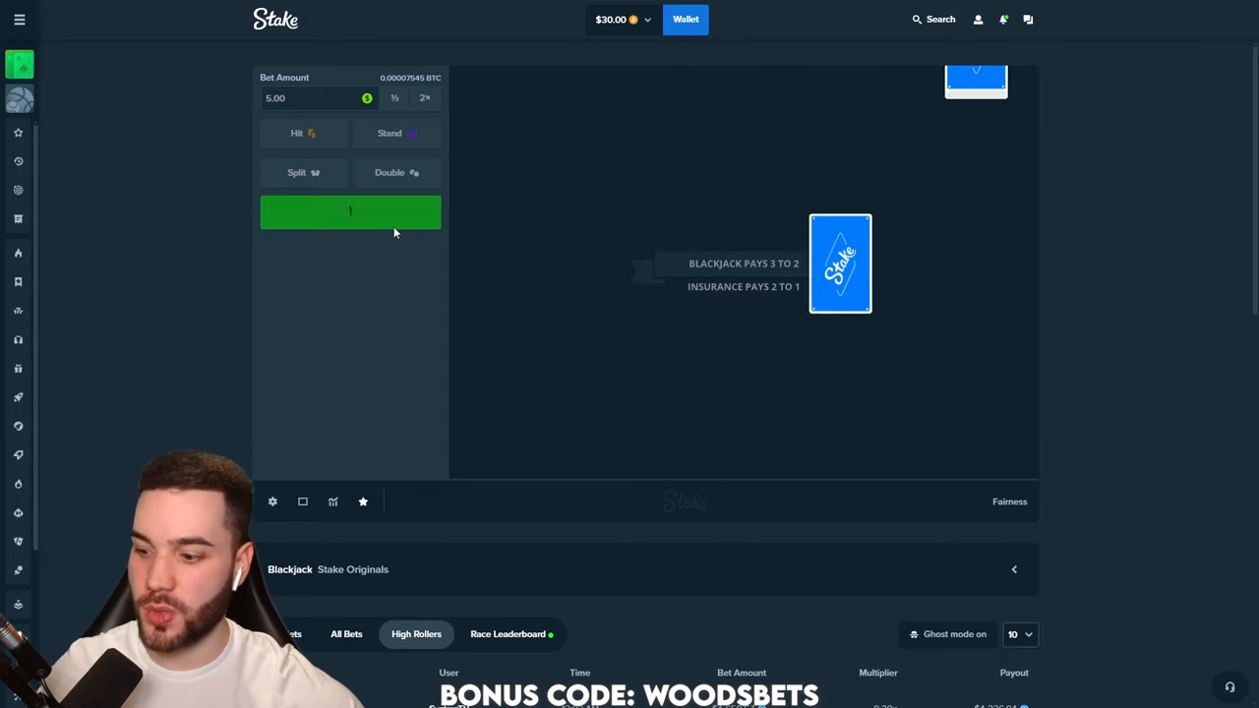
left_click(351, 213)
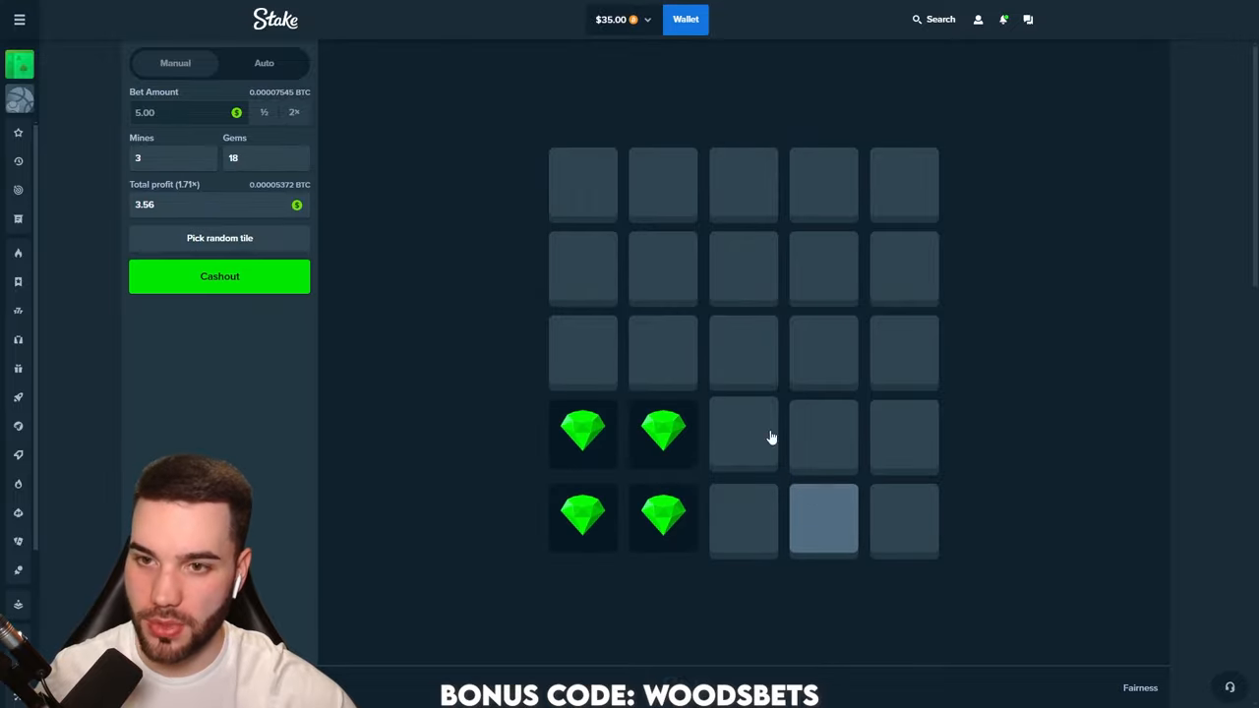
Reveal safe tiles in $5 mines rounds with 3 mines, lifting the balance to $54.94, and start a fresh round
left_click(663, 185)
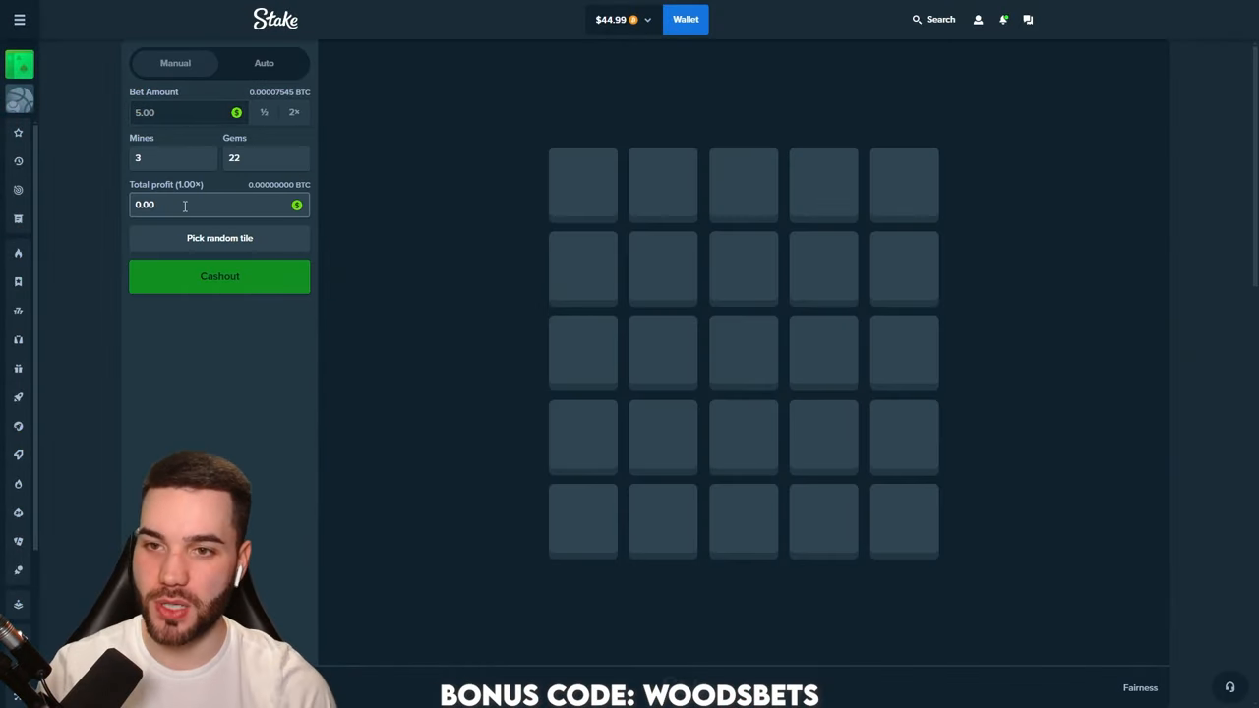
left_click(582, 183)
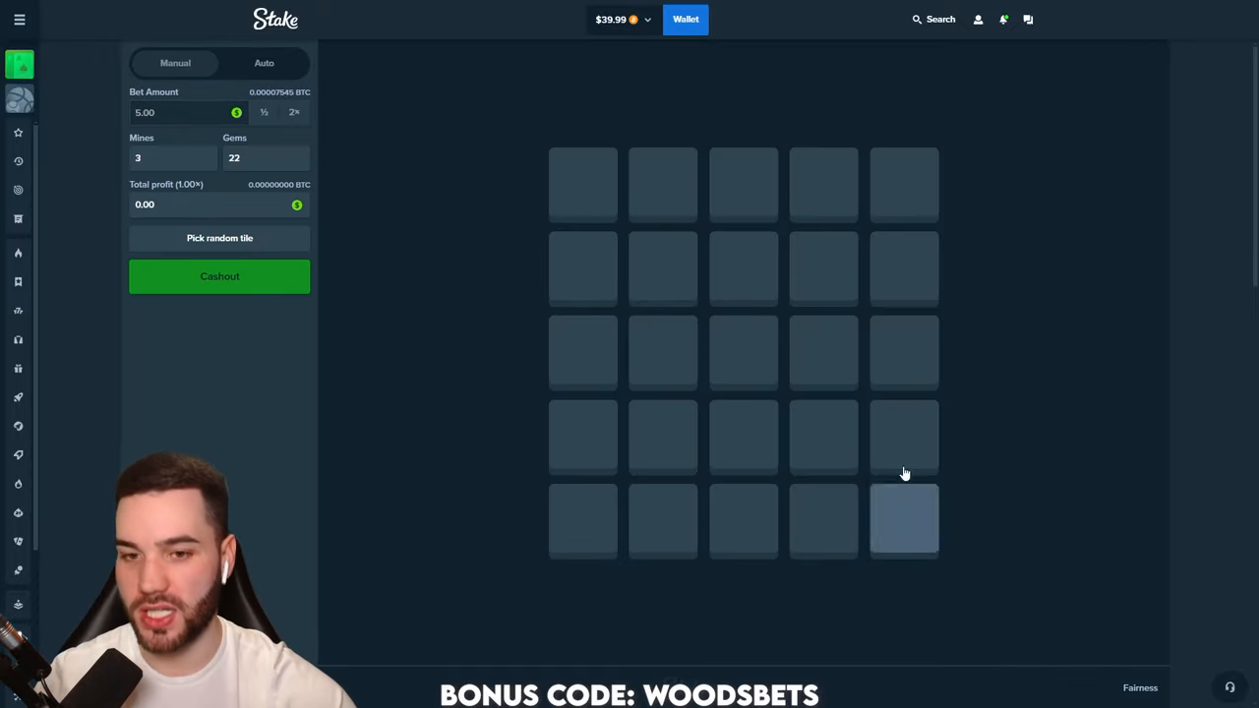
left_click(905, 435)
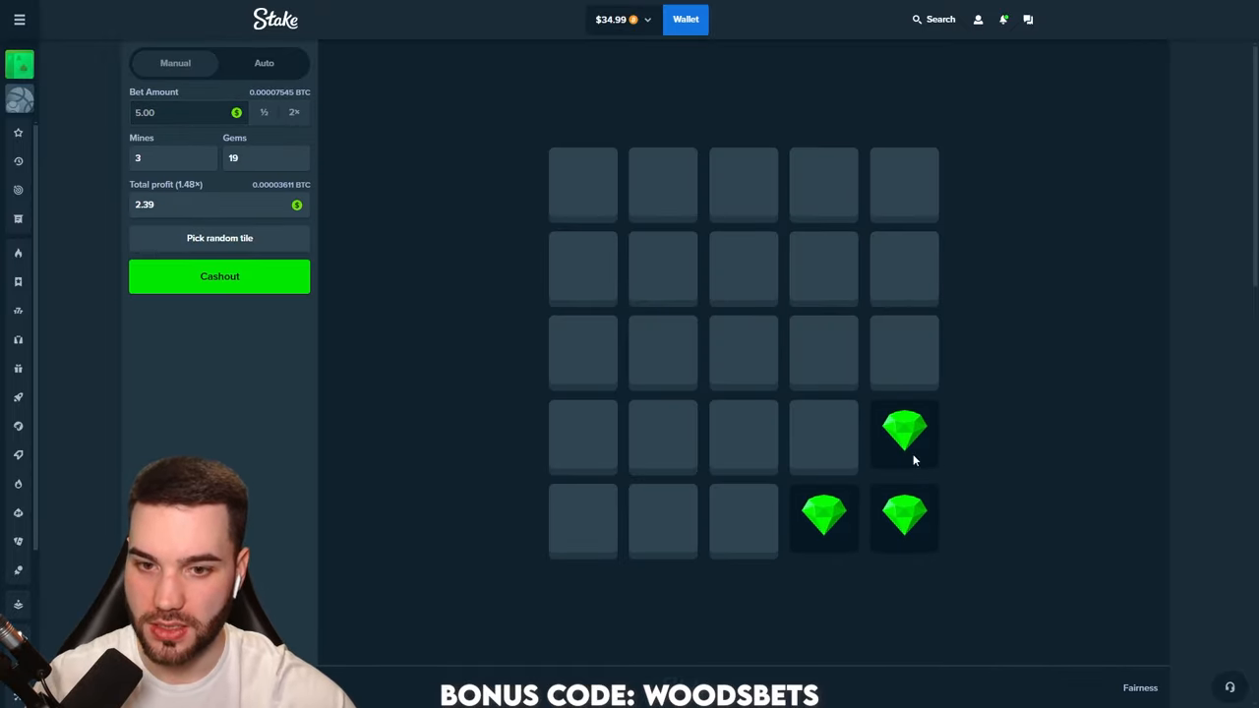
left_click(822, 437)
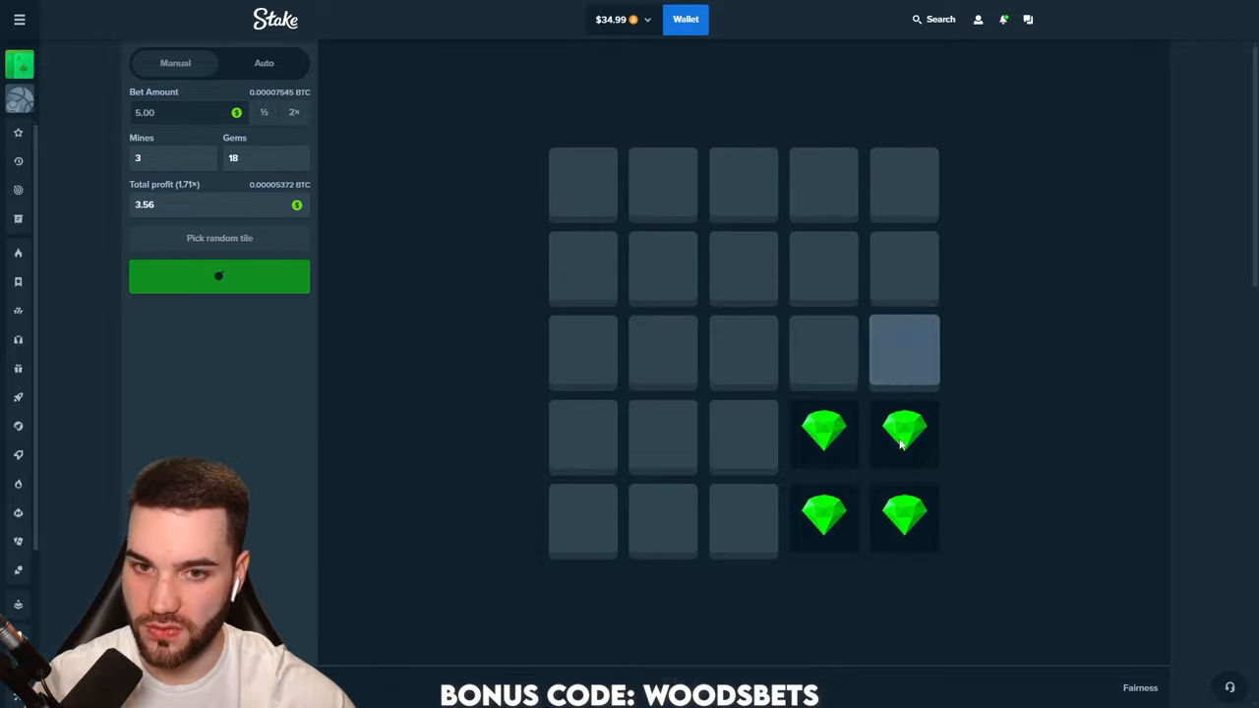
left_click(219, 276)
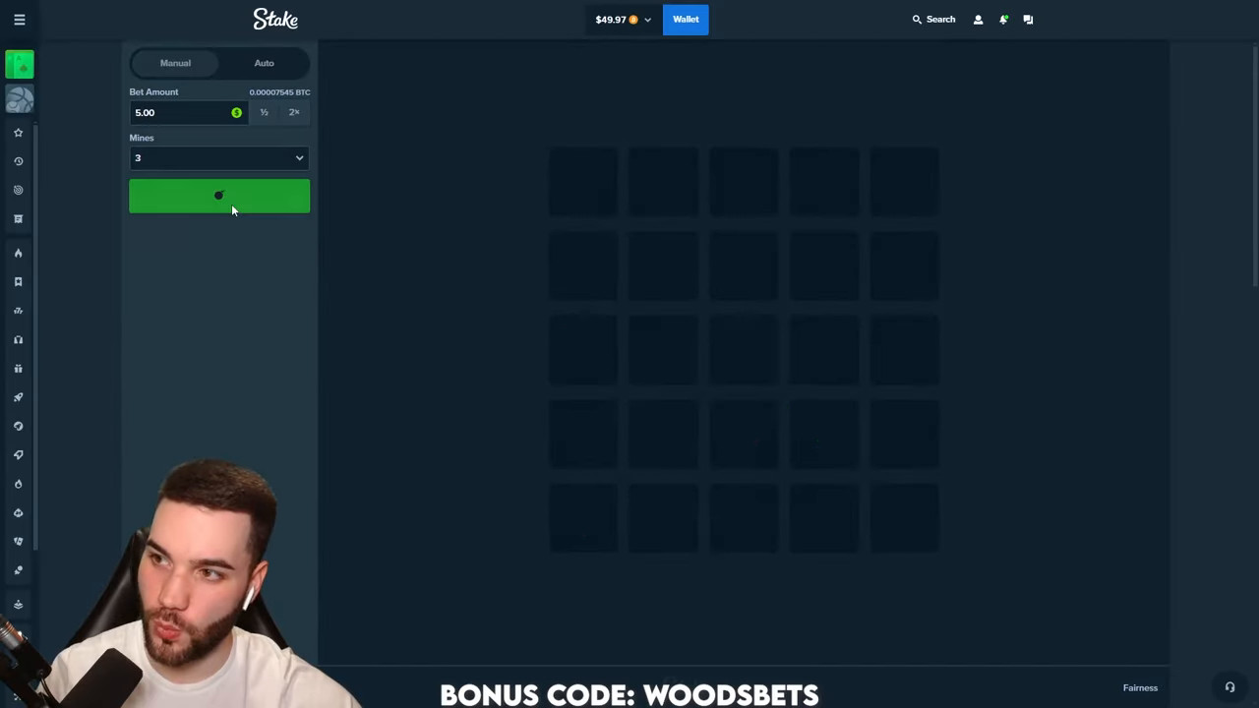
left_click(219, 197)
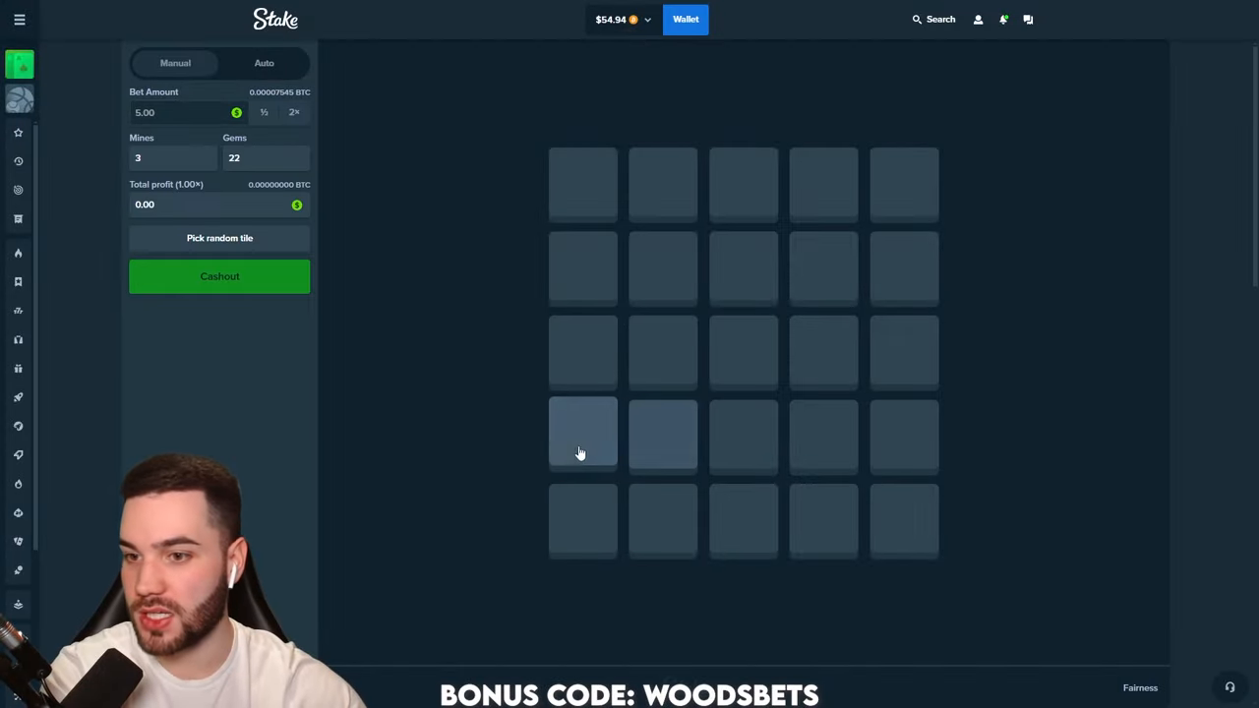
Reveal bottom-row tiles, cash out the four-gem win near $70, and start a $4 mines round
left_click(582, 434)
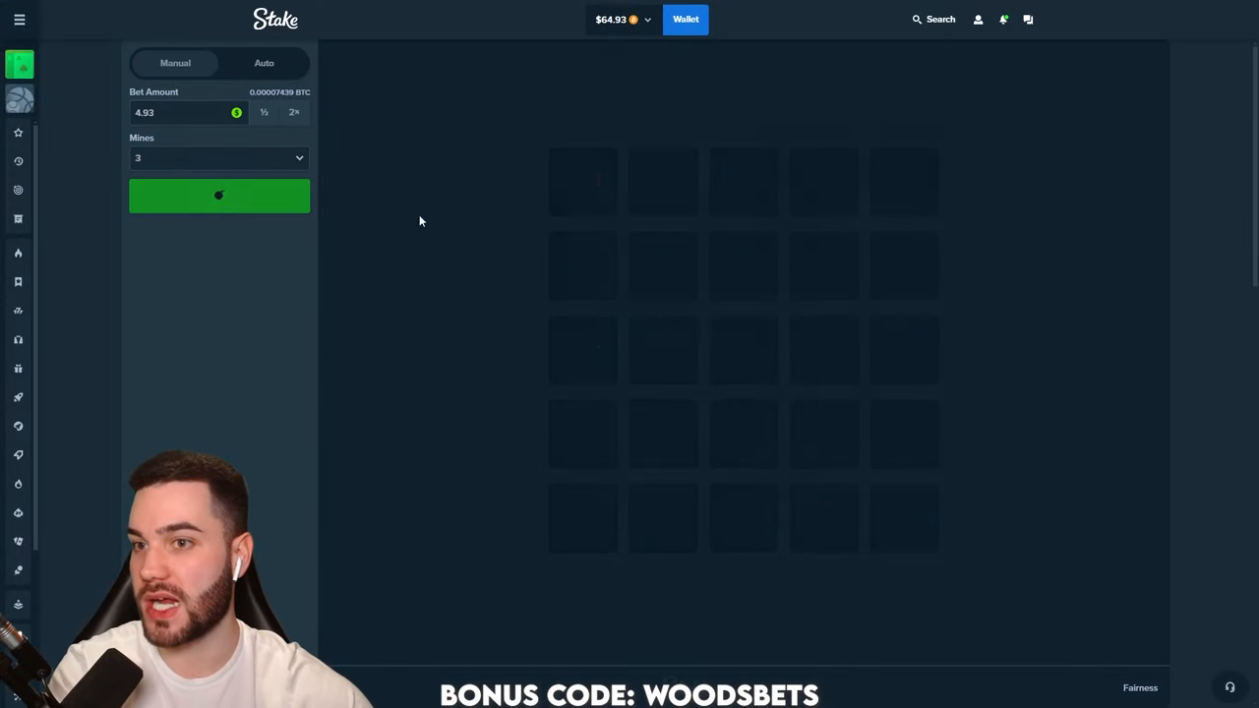
left_click(219, 194)
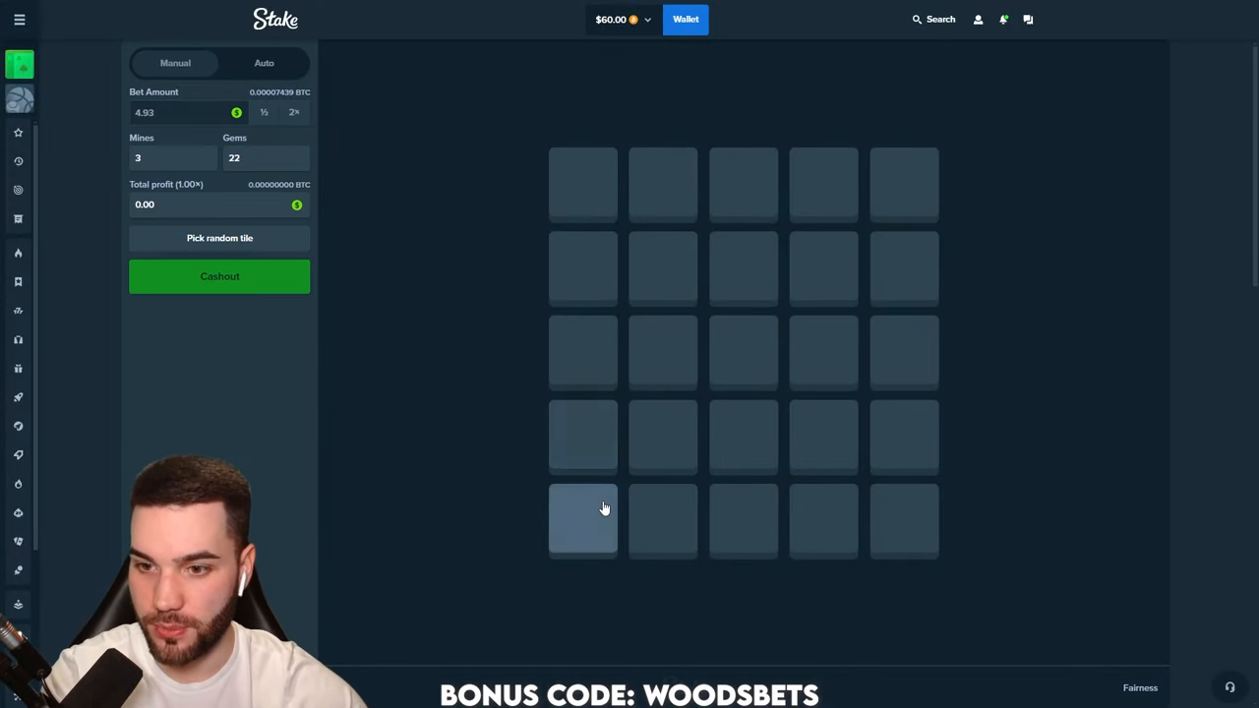
left_click(582, 519)
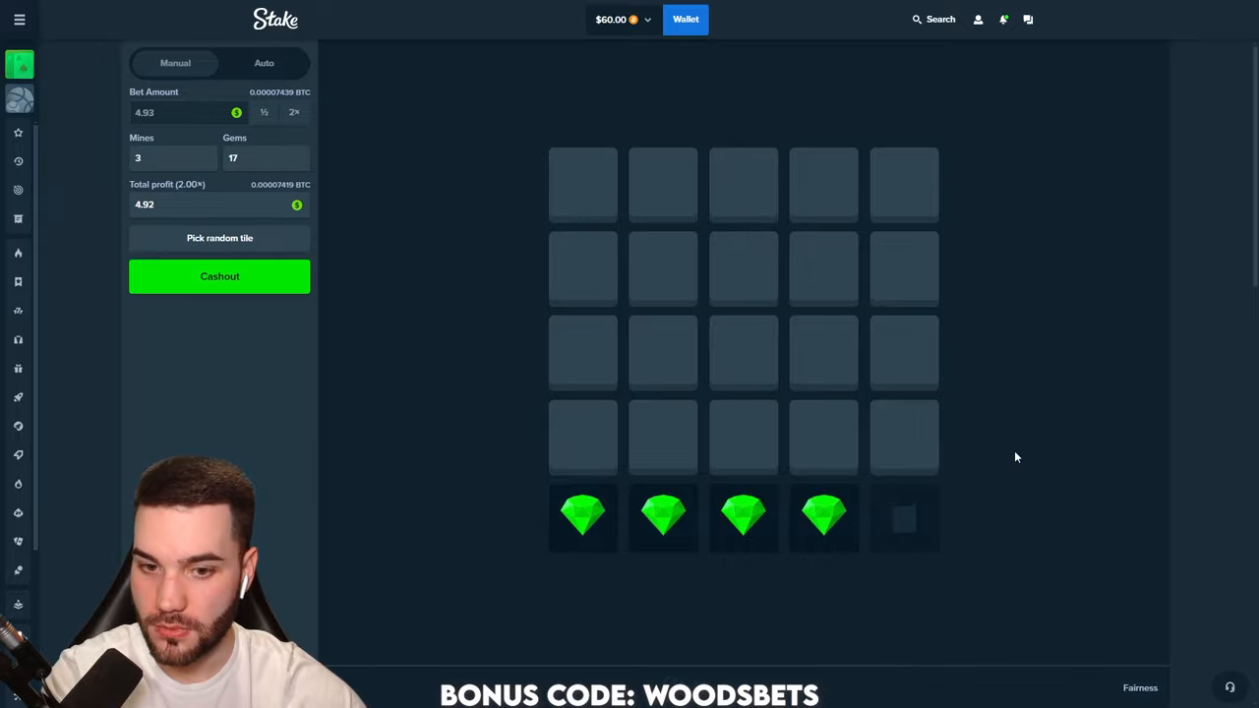
left_click(220, 275)
type("4")
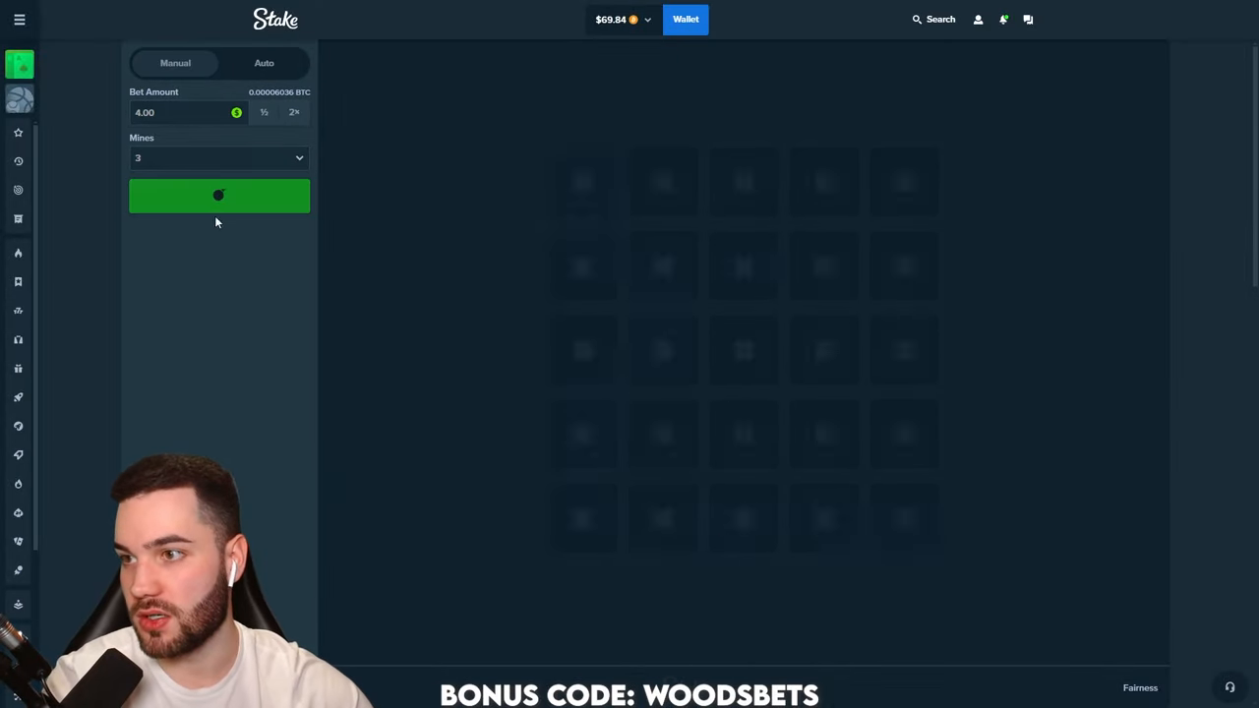
left_click(221, 195)
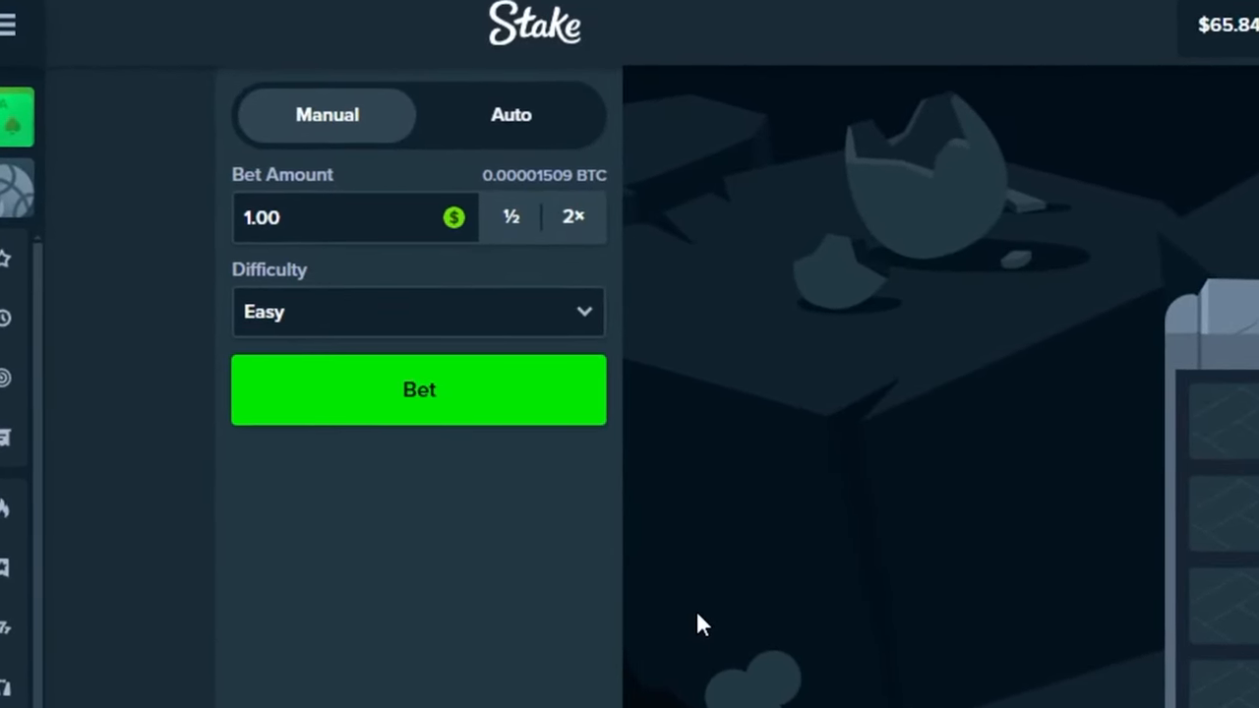
Play $1 Easy dragon tower rounds that hit skulls, dropping the balance to about $60
left_click(417, 389)
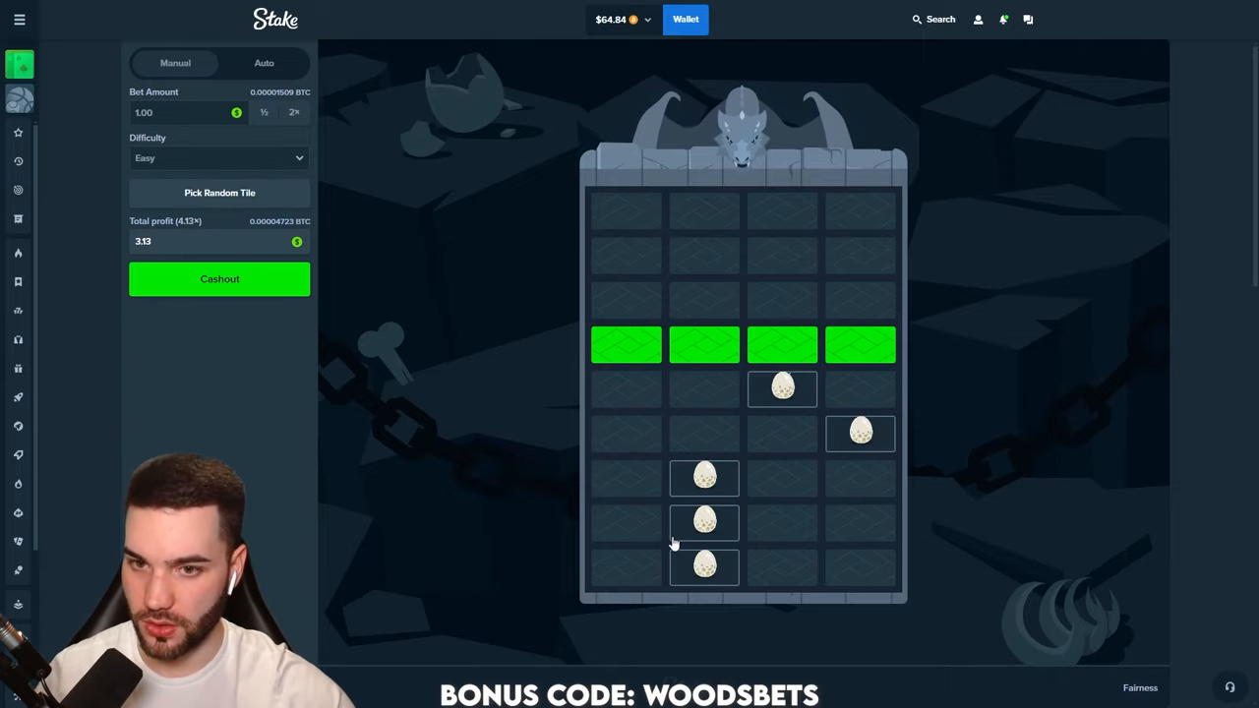
mouse_move(802, 305)
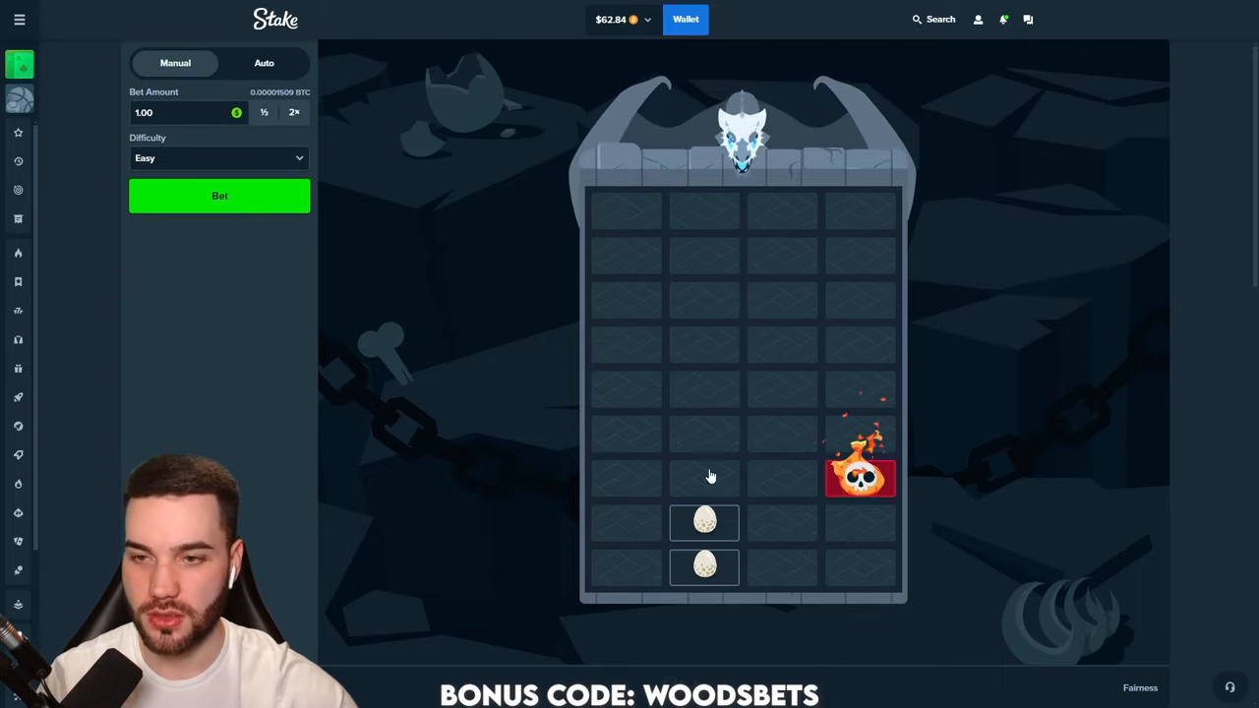
left_click(221, 195)
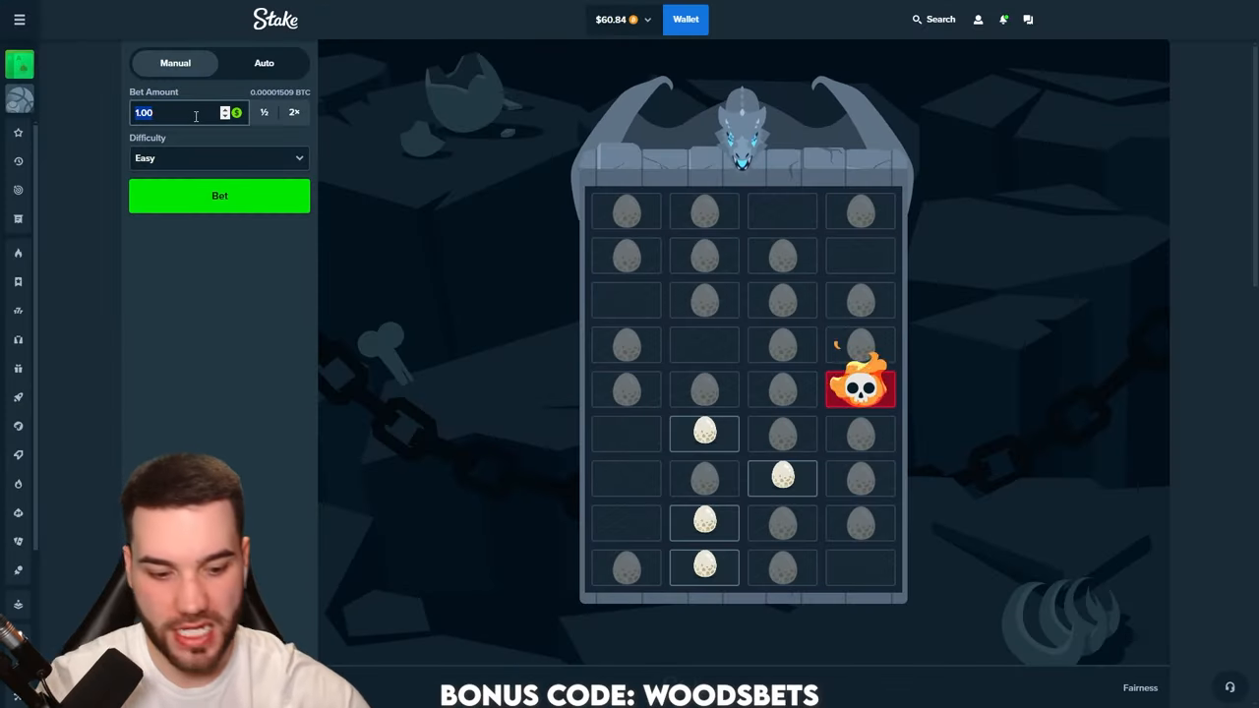
left_click(220, 195)
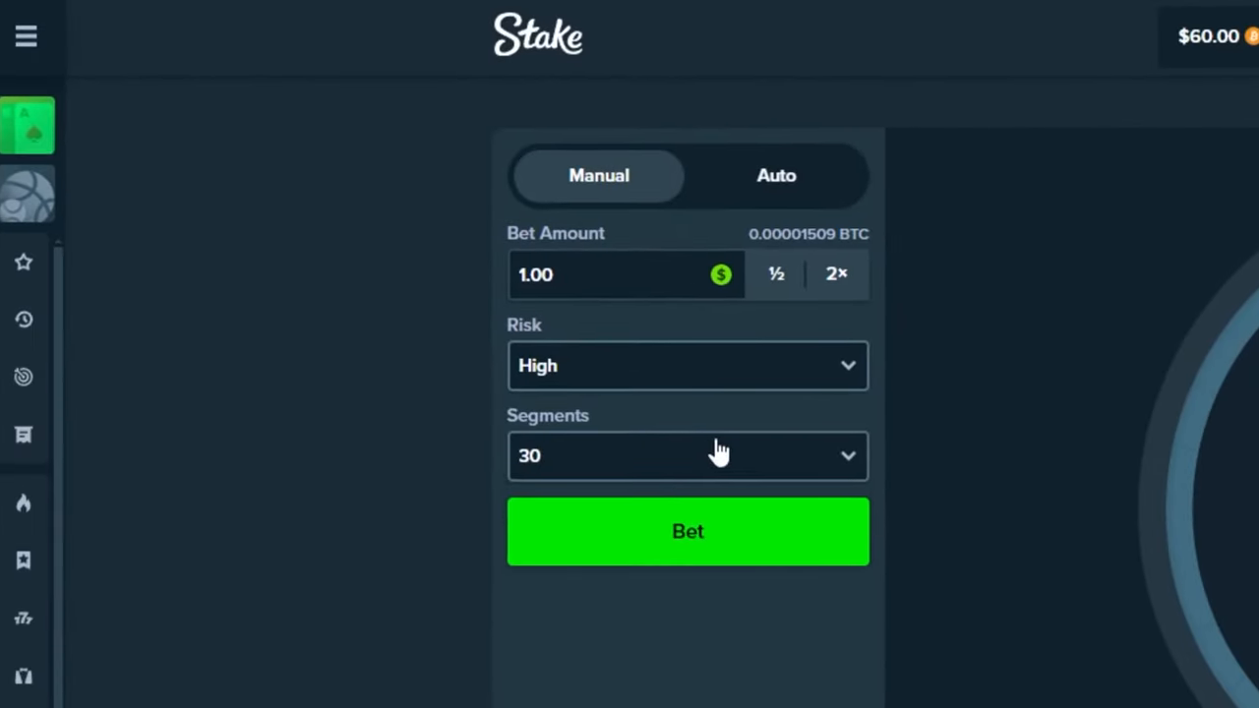
Set the wheel to 10 segments and spin it three times at $1, reaching about $72
left_click(688, 456)
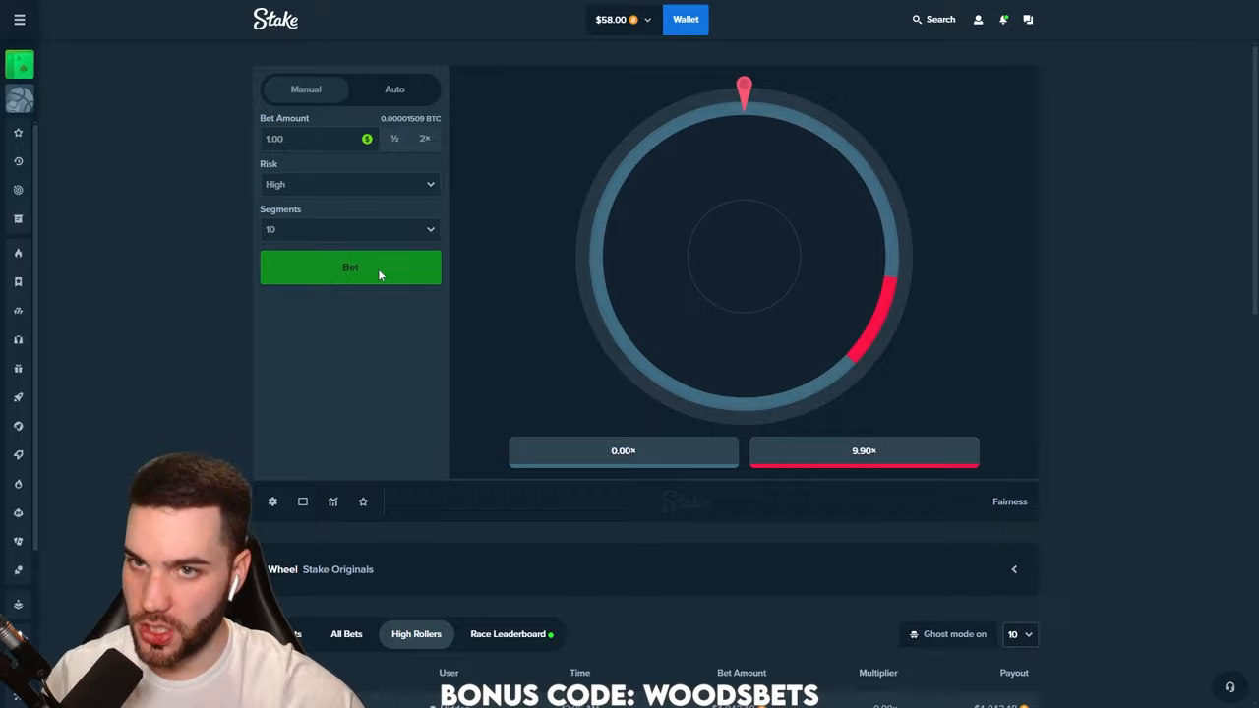
left_click(350, 268)
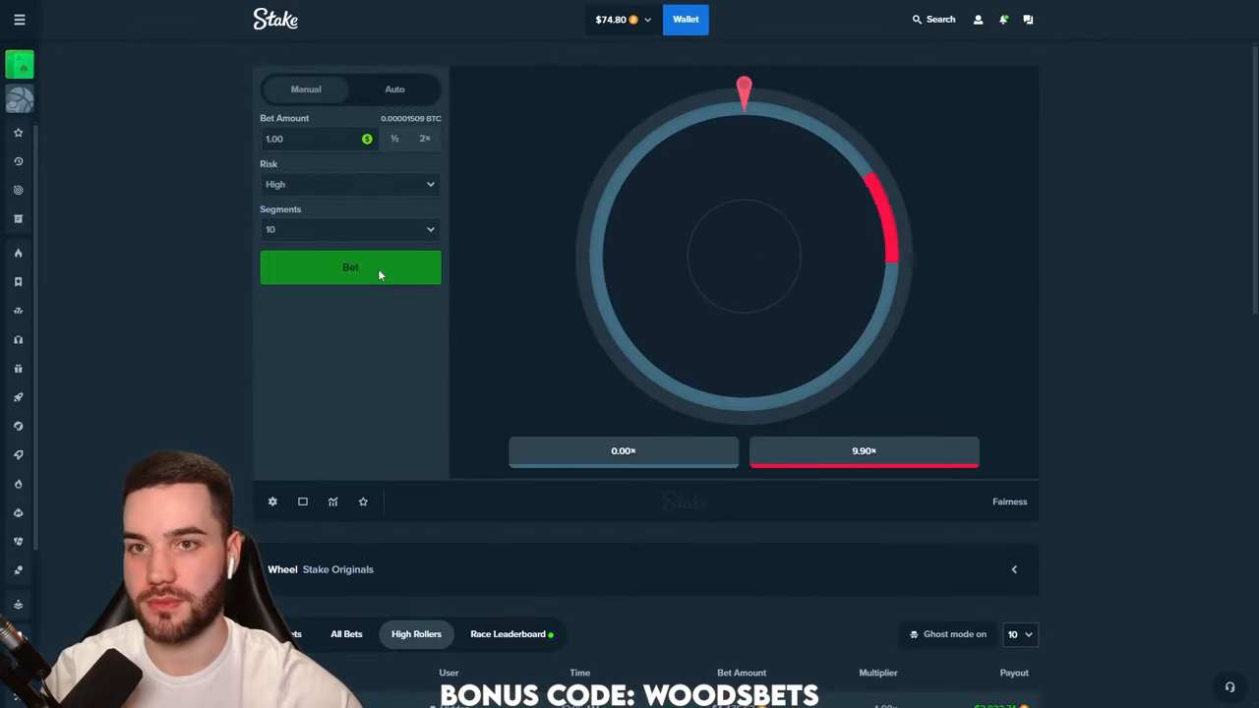
left_click(350, 267)
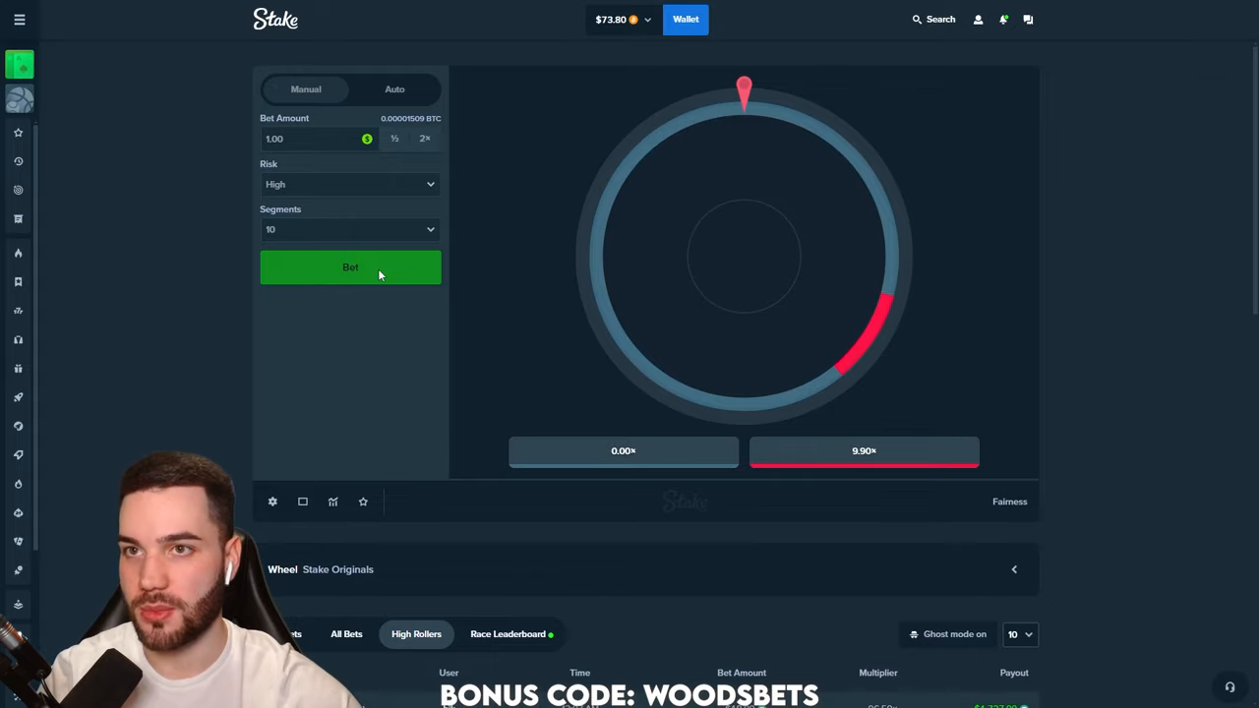
left_click(350, 268)
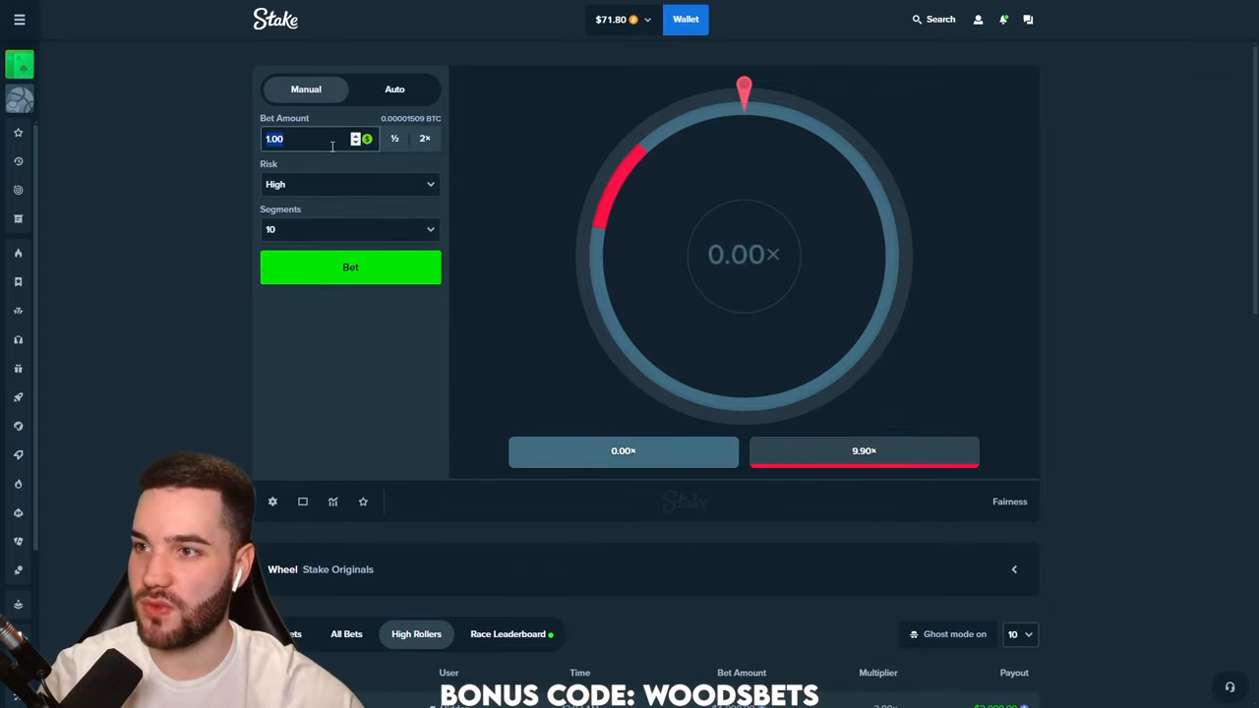
left_click(350, 268)
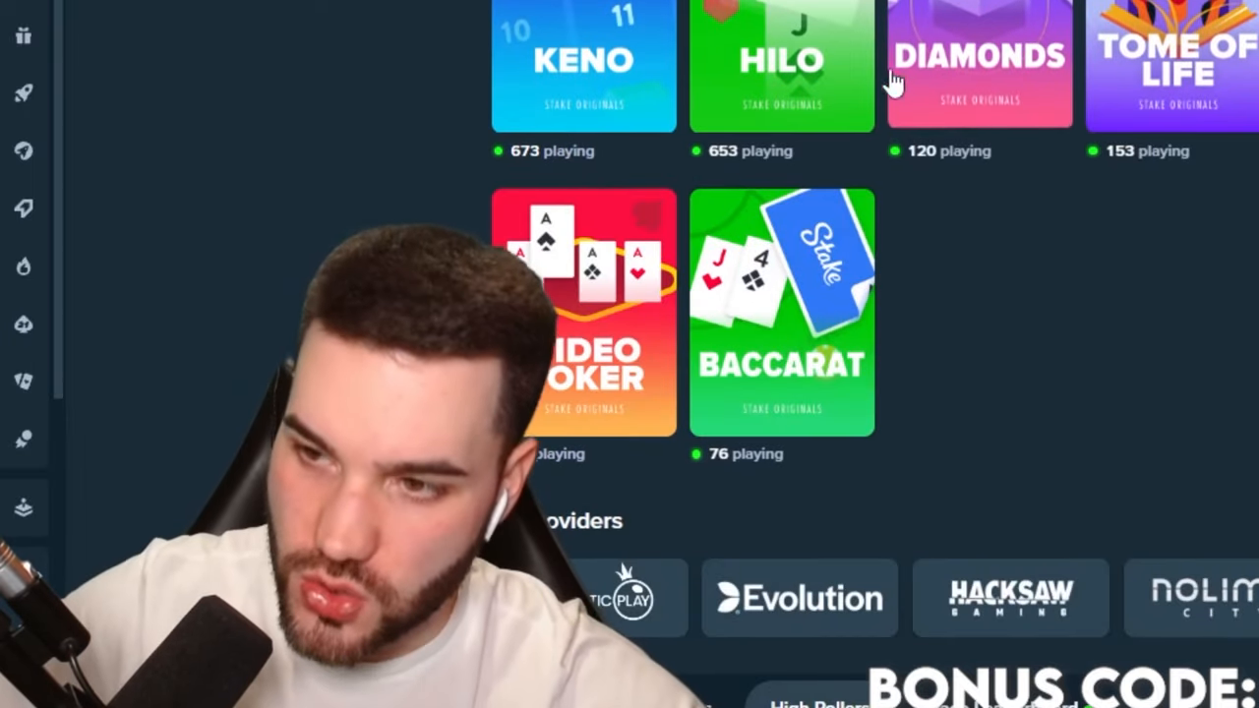
Play repeated $2 medium-risk keno rounds on ten picked numbers
left_click(574, 56)
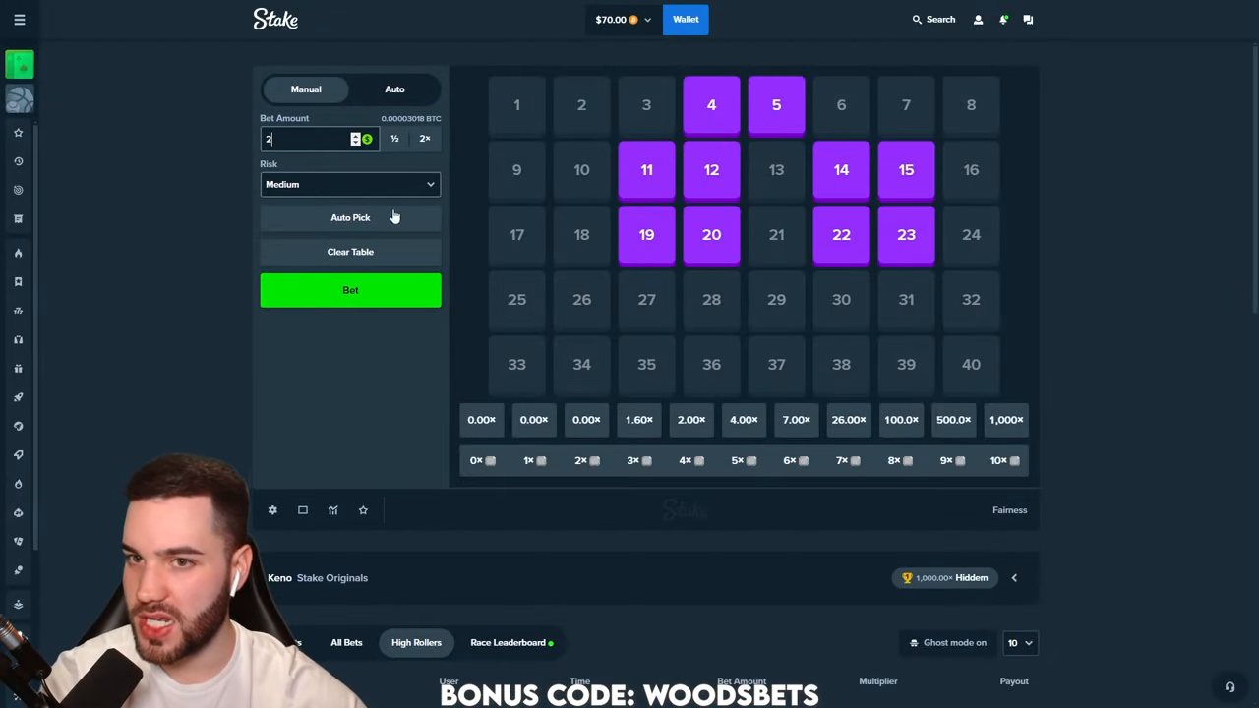
left_click(350, 252)
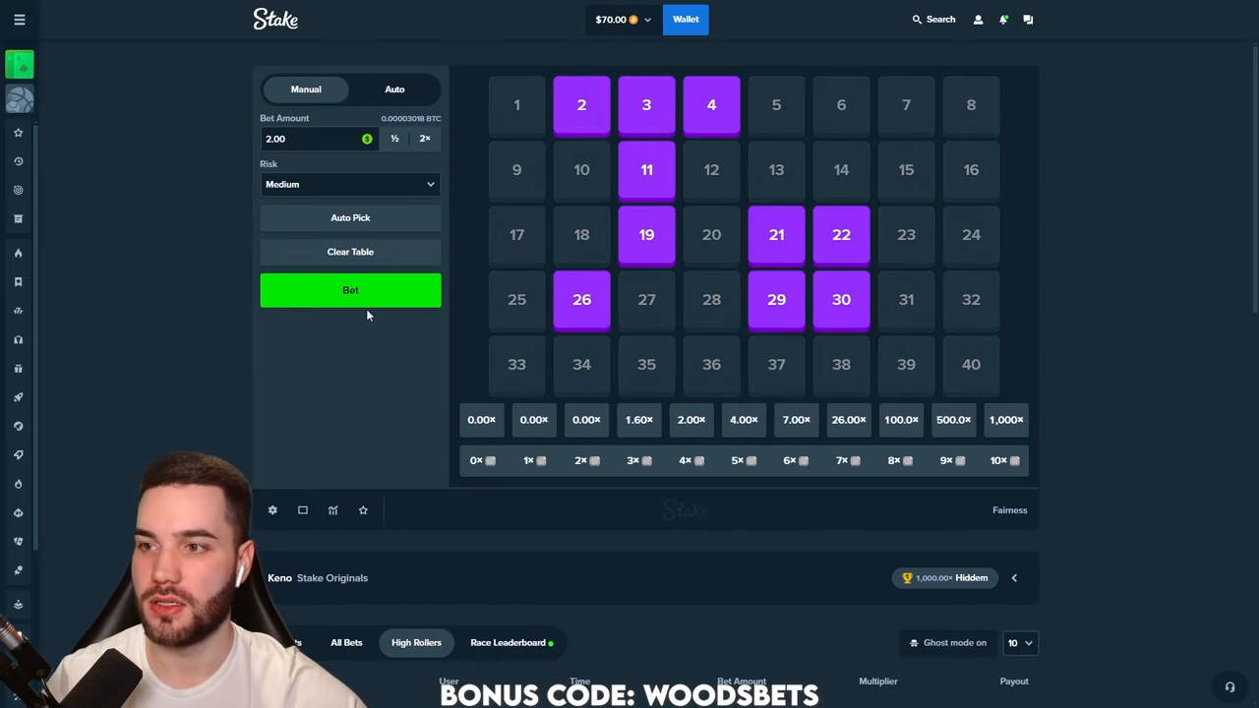
left_click(350, 289)
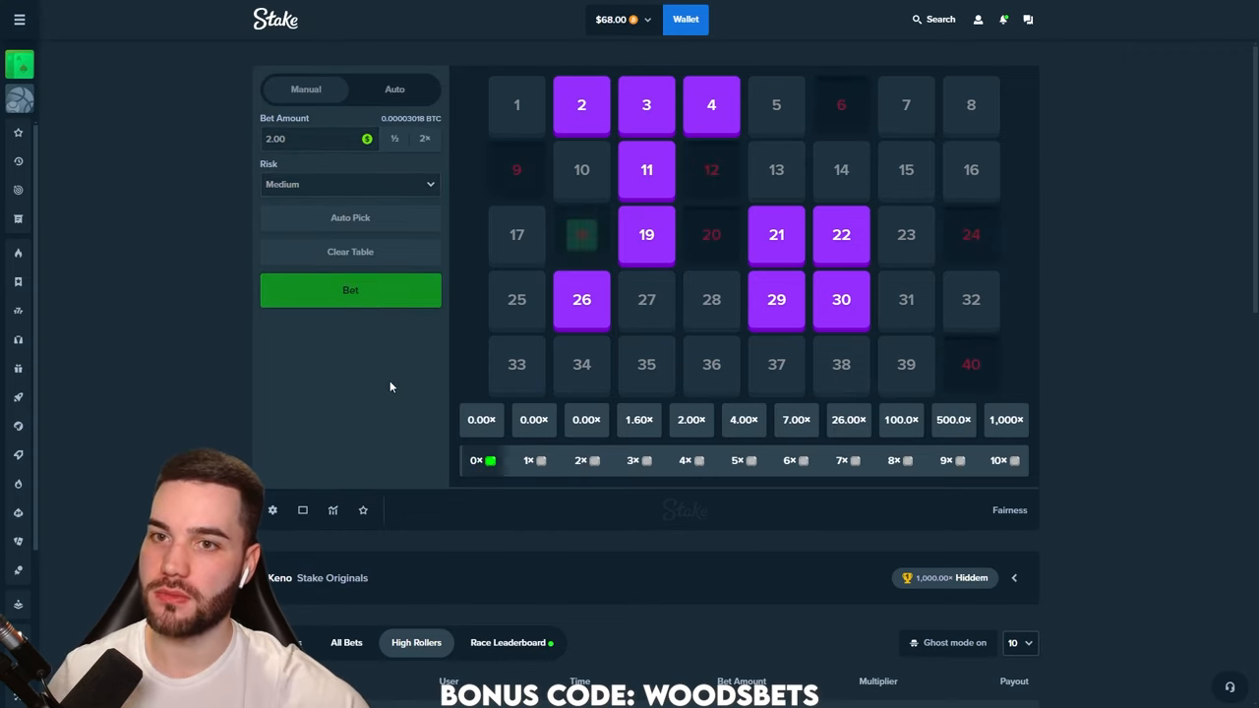
left_click(350, 289)
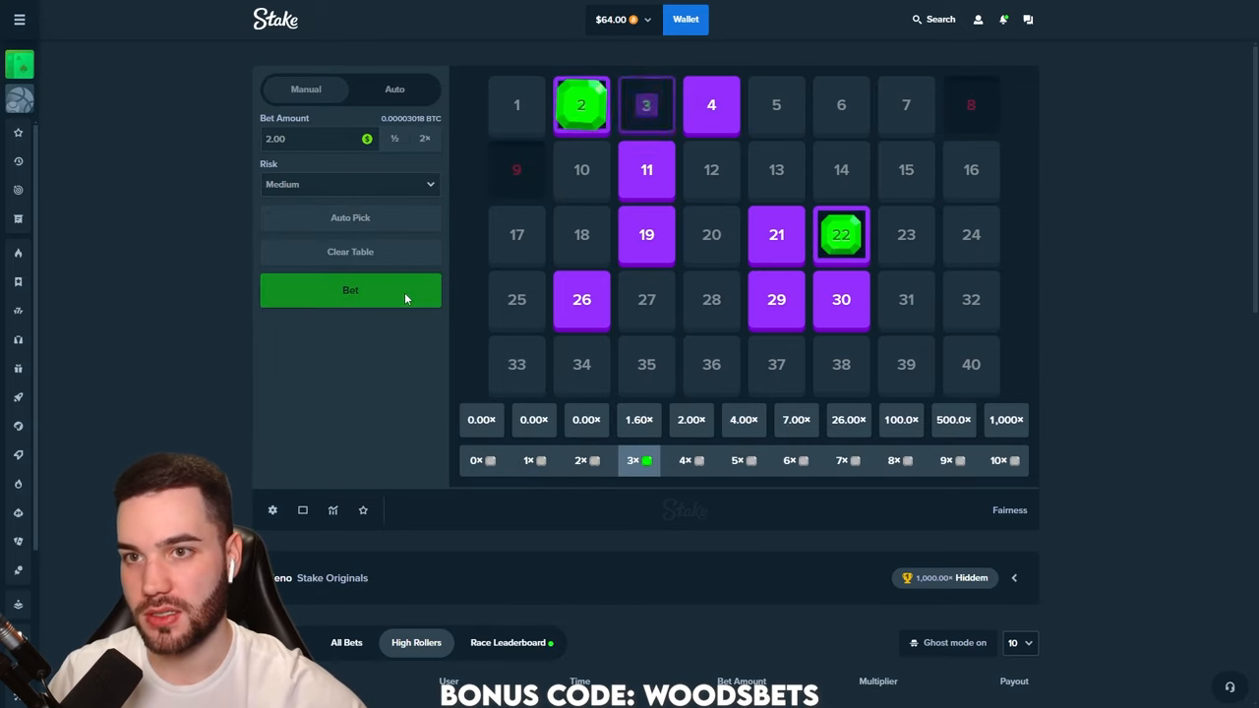
left_click(350, 290)
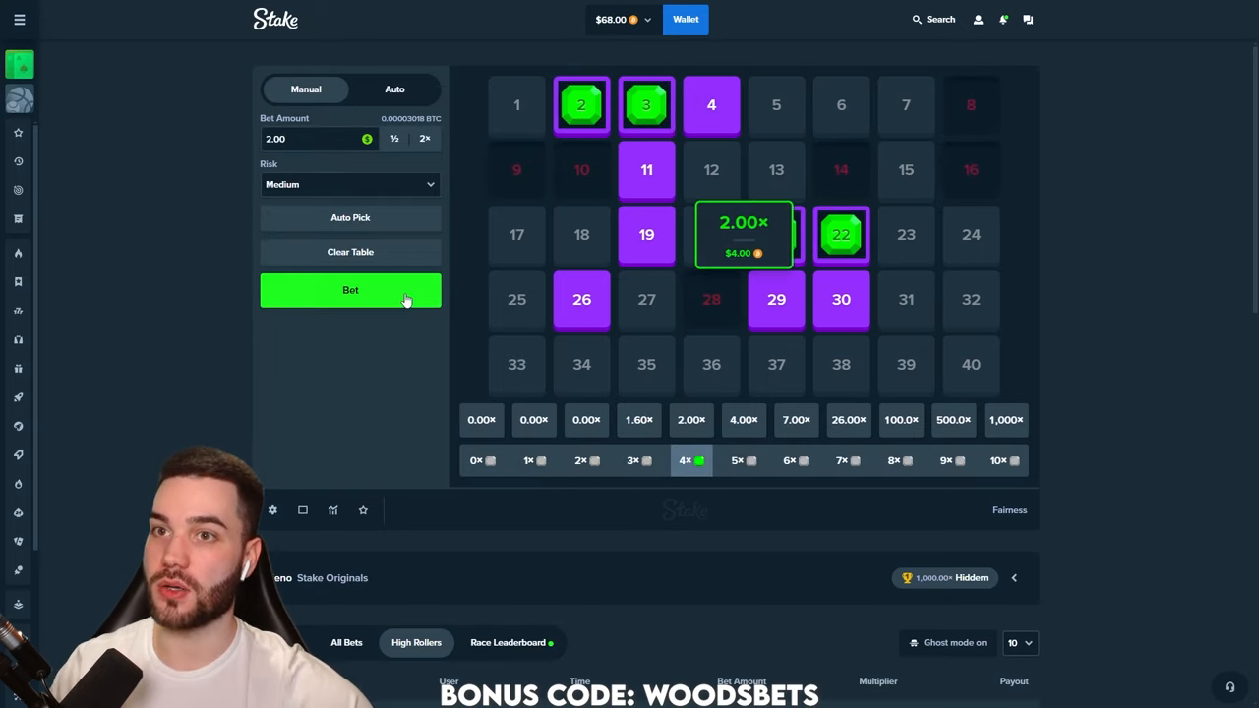
left_click(350, 291)
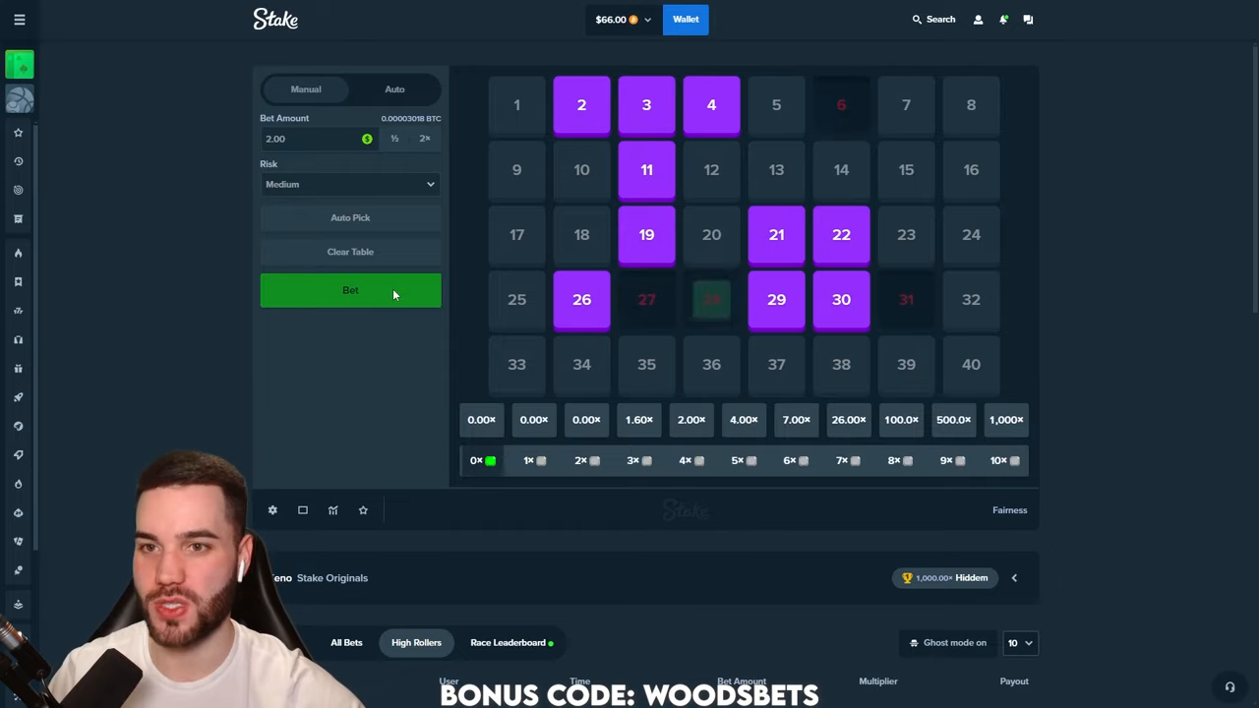
left_click(350, 289)
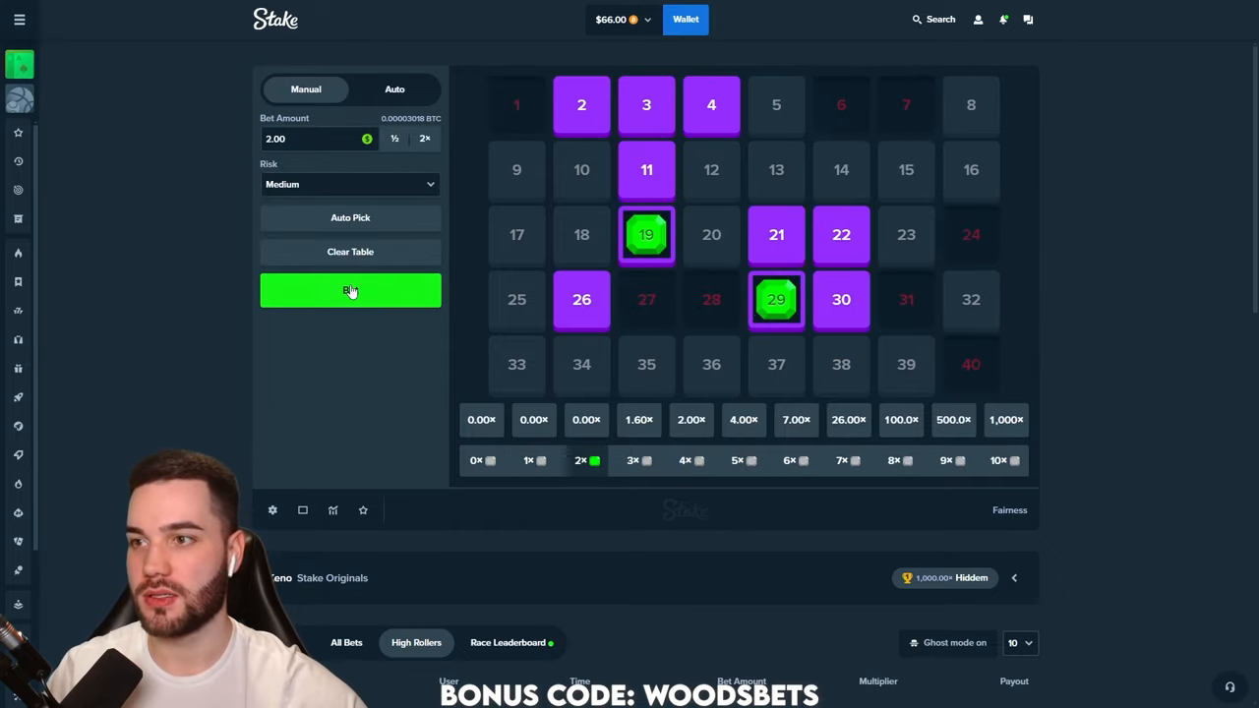
left_click(350, 291)
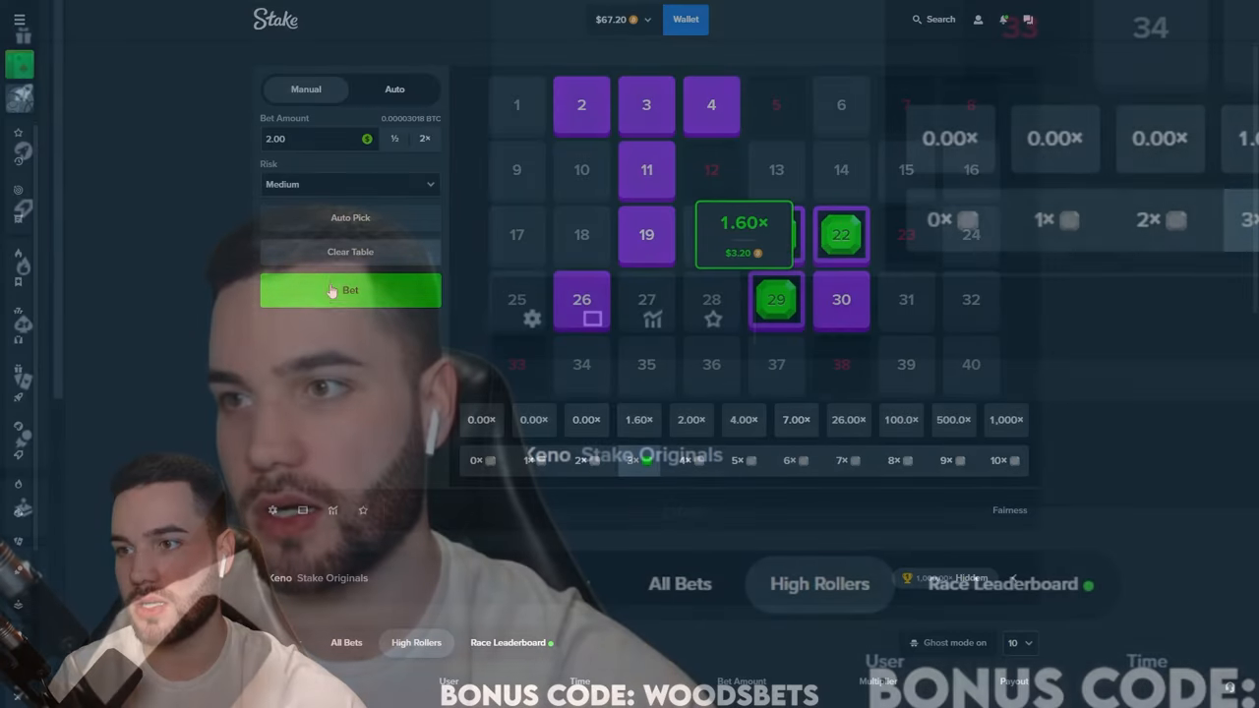
left_click(350, 289)
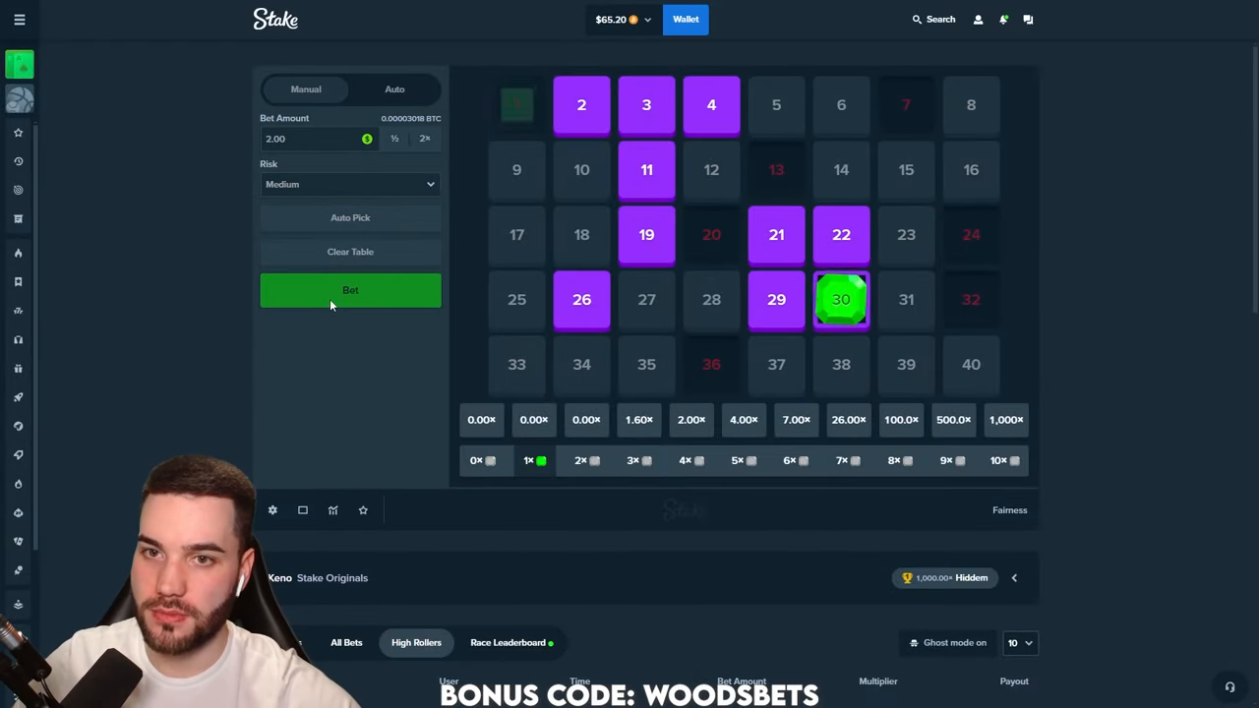
left_click(350, 289)
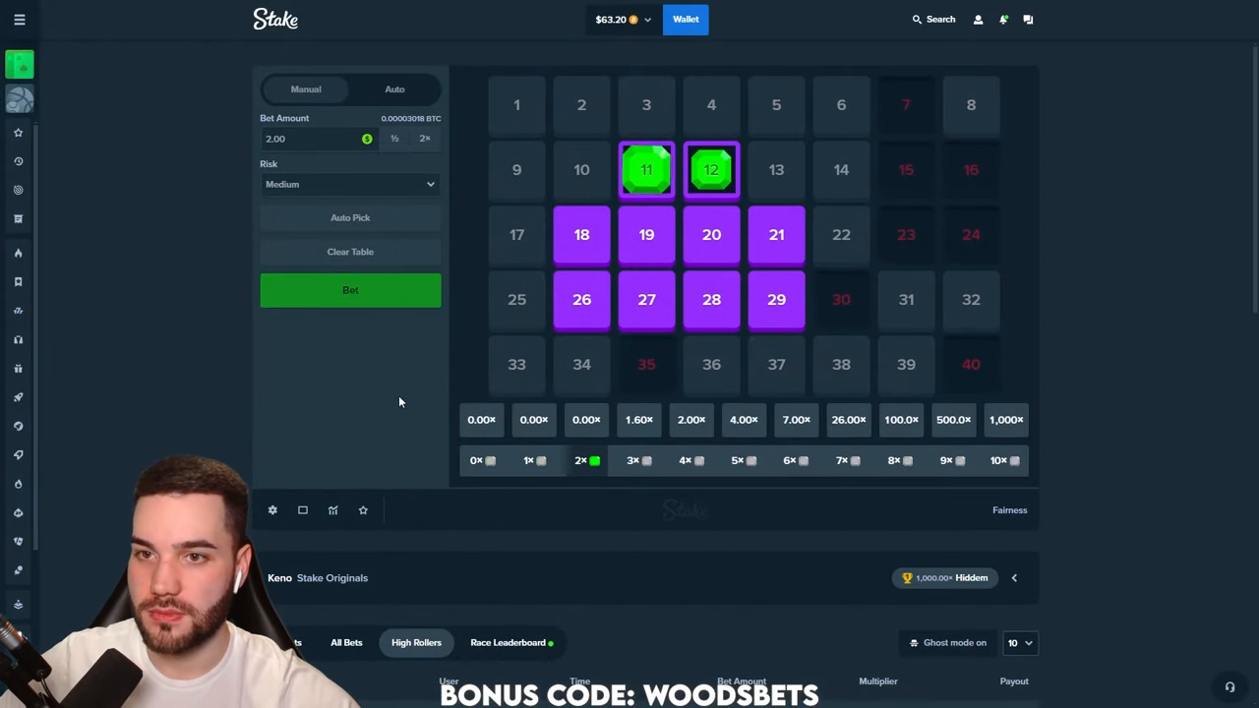
Play three more keno rounds on newly picked numbers, leaving about $60, and return to the Wheel game
left_click(351, 289)
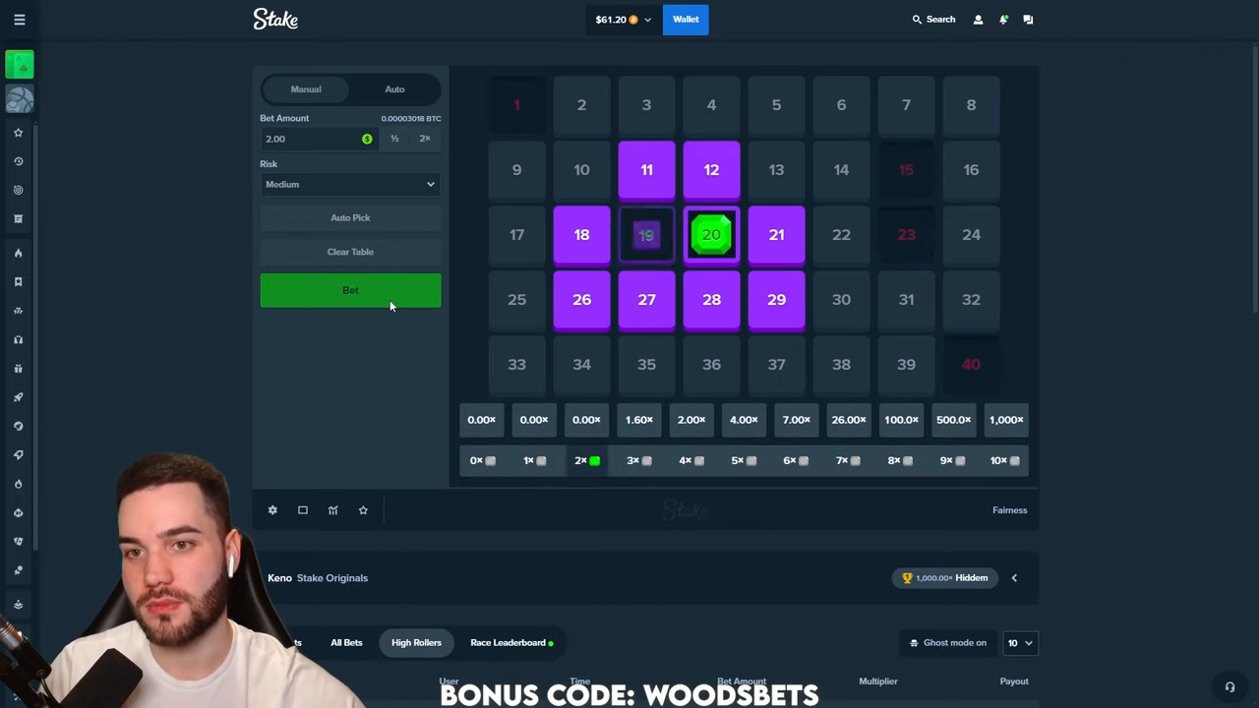
left_click(350, 290)
type("5.2")
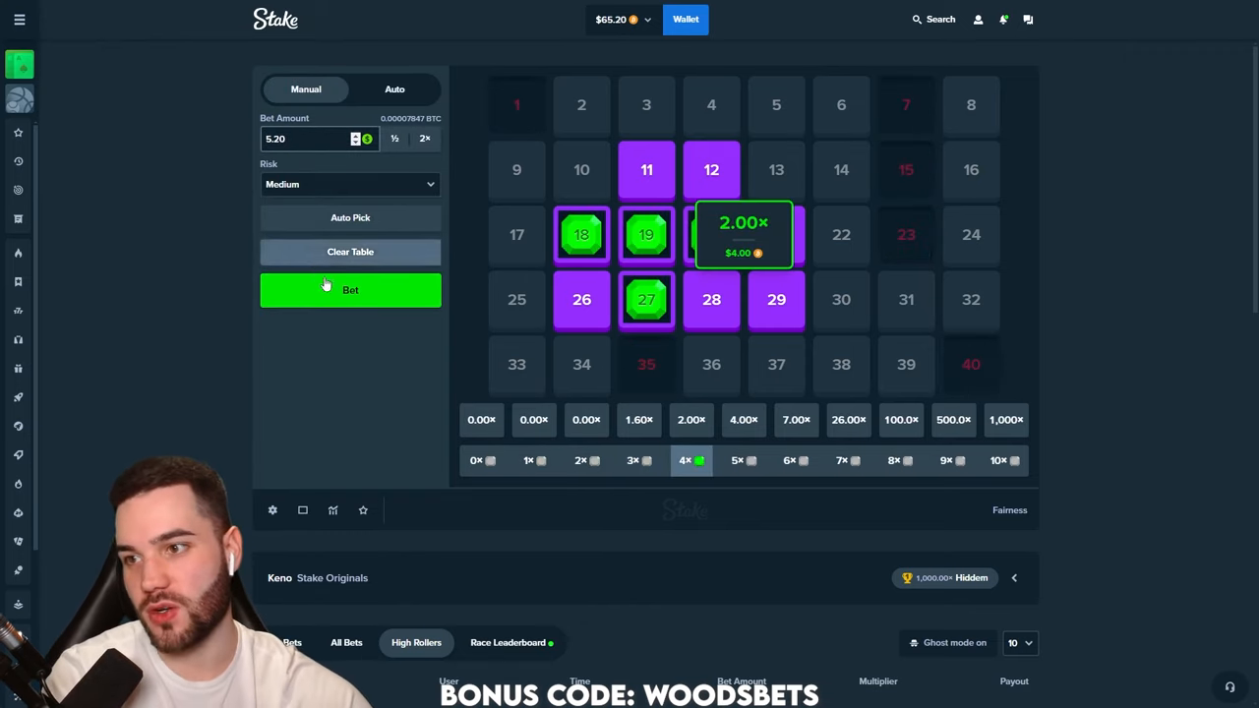
left_click(350, 289)
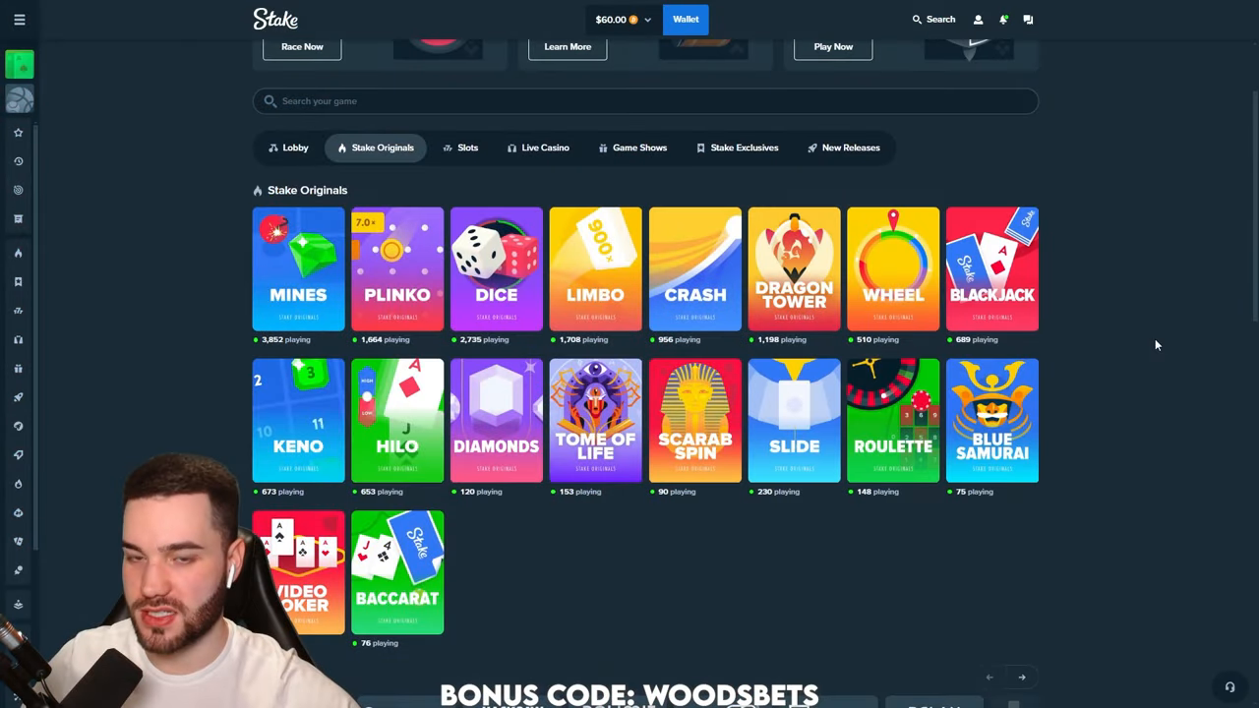
left_click(893, 268)
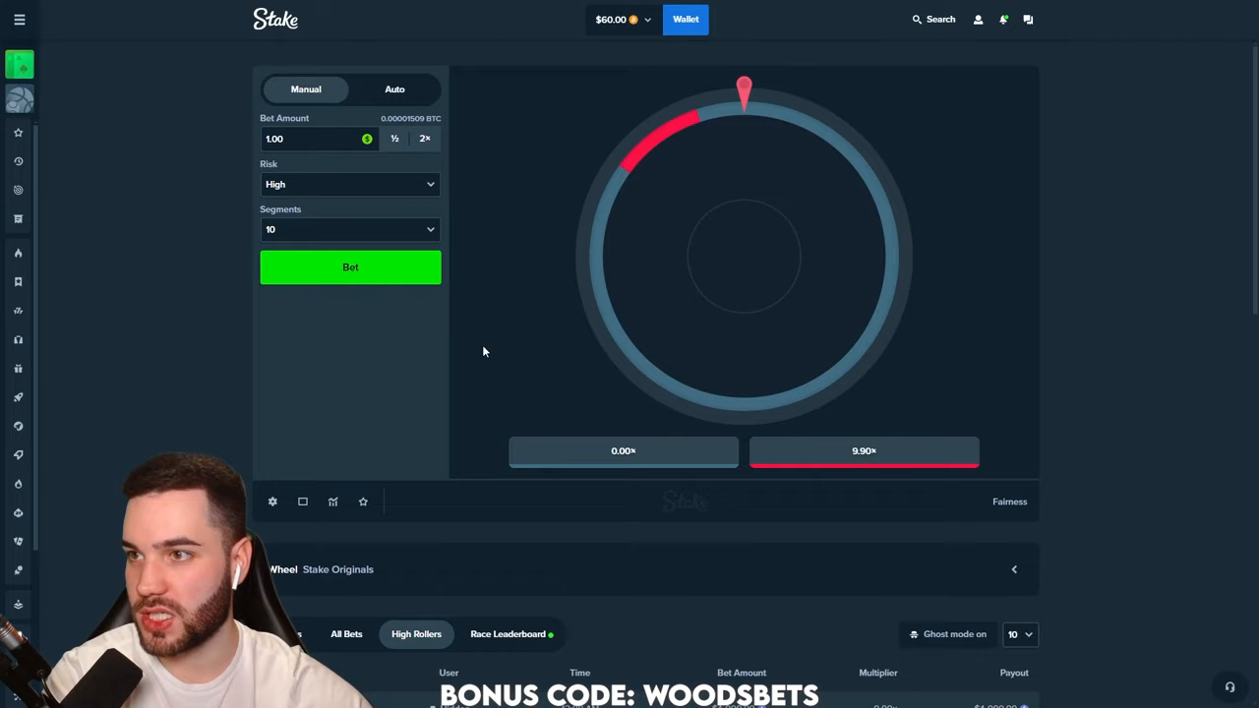
Spin the high-risk 10-segment wheel four times at $1, missing each and dropping to $57
left_click(350, 267)
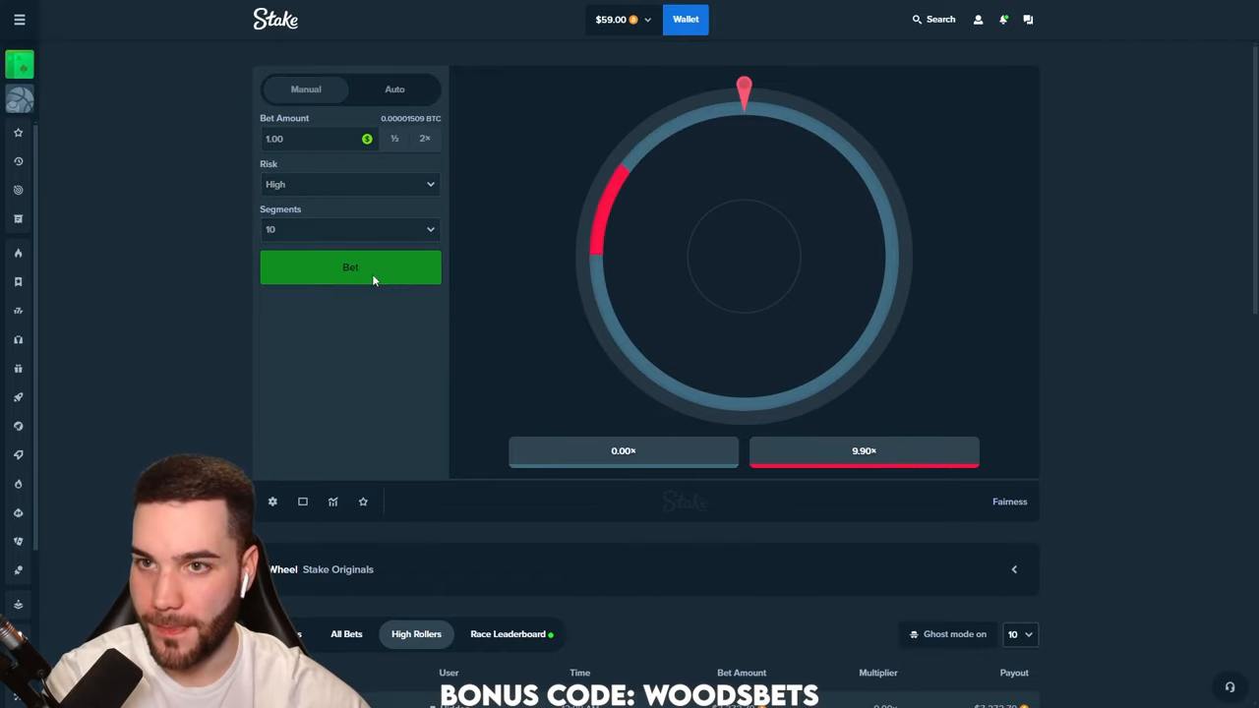
left_click(350, 267)
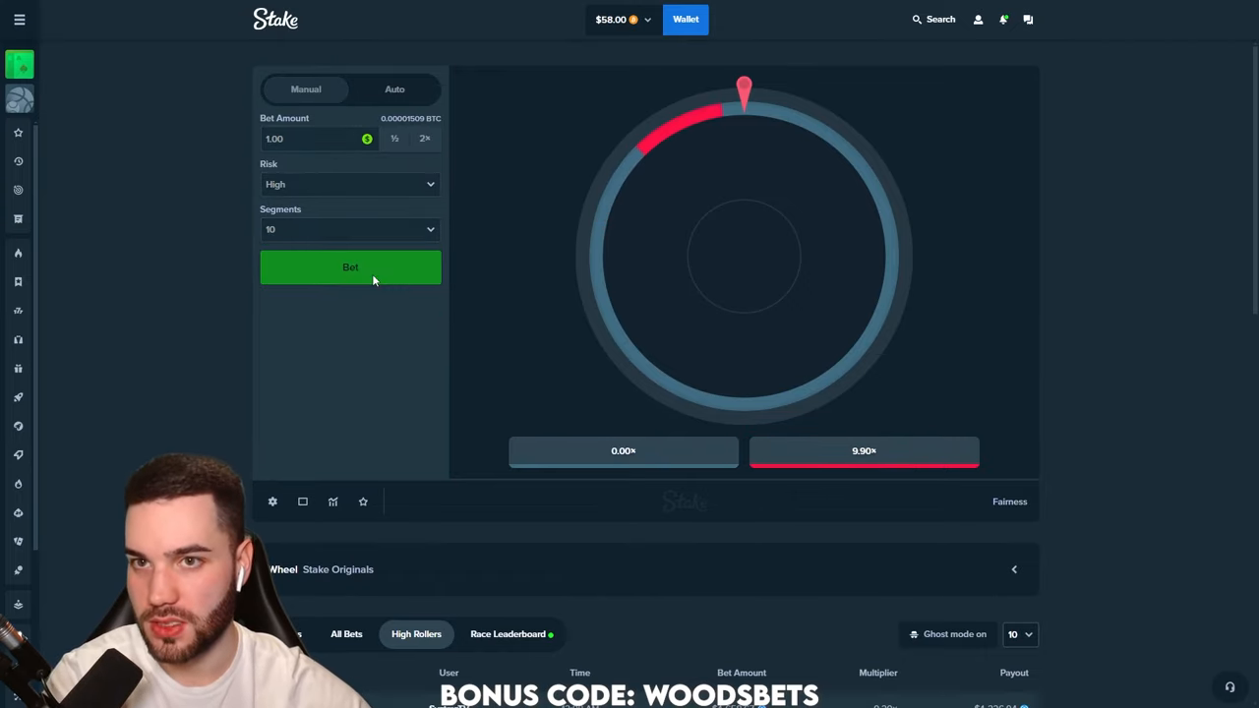
left_click(350, 267)
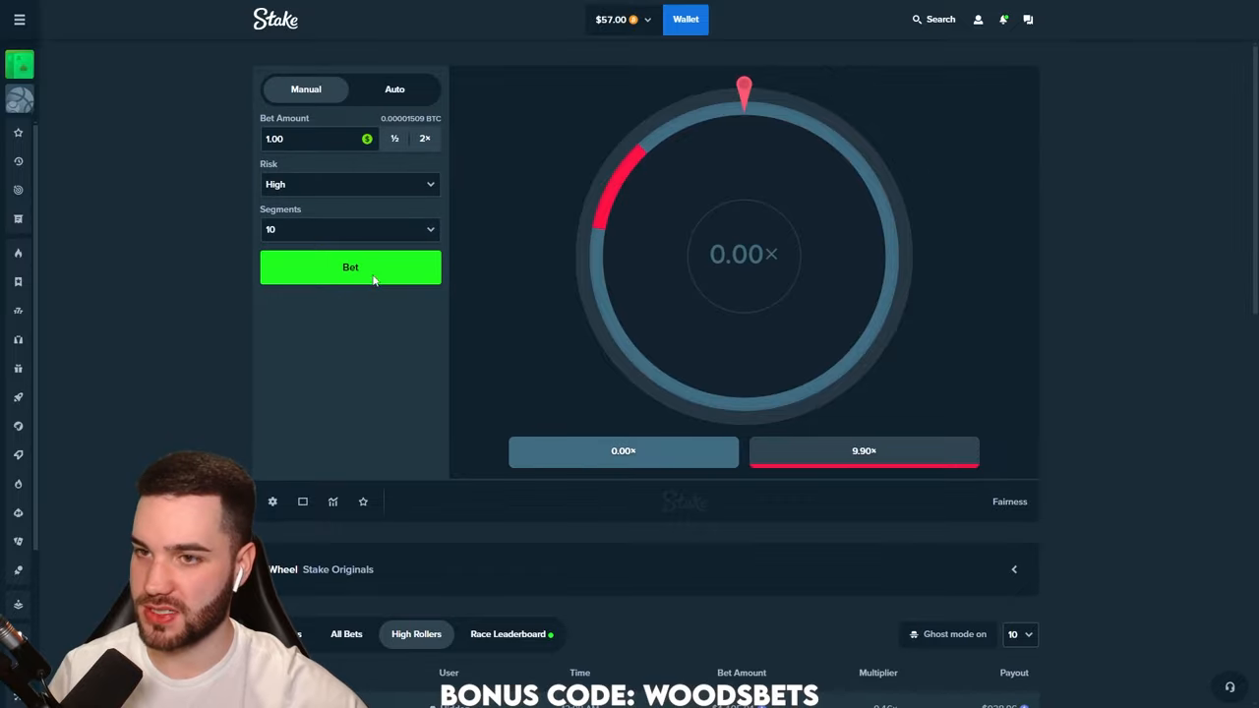
left_click(350, 267)
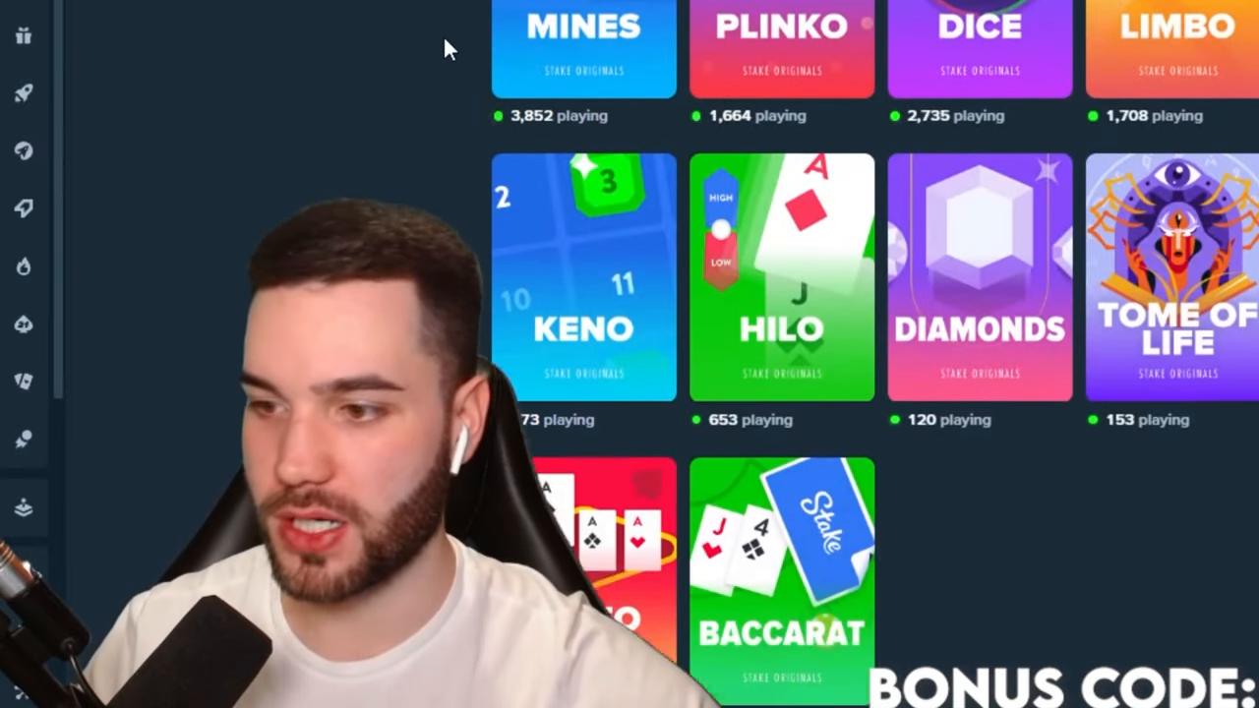
Scroll the Stake Originals lobby down to find the Blackjack tile
scroll("down", 3)
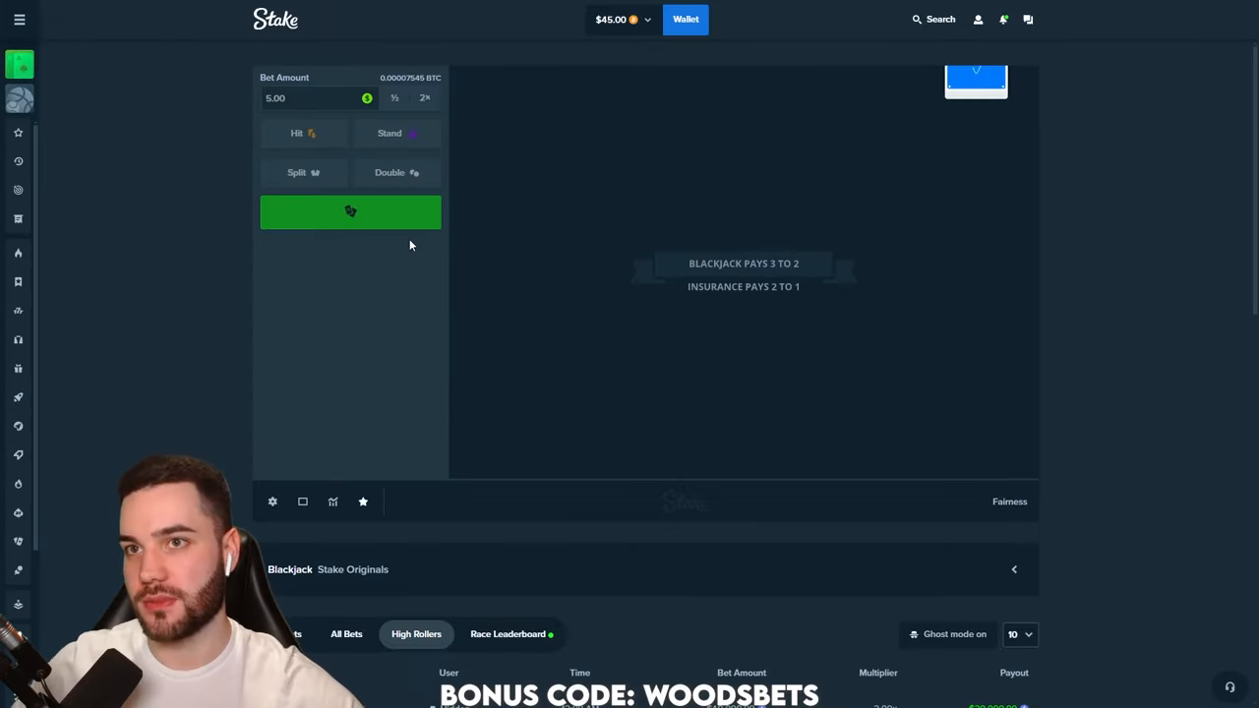
Play $5 blackjack hands, standing on 13 and 19 and playing out an 8
left_click(350, 213)
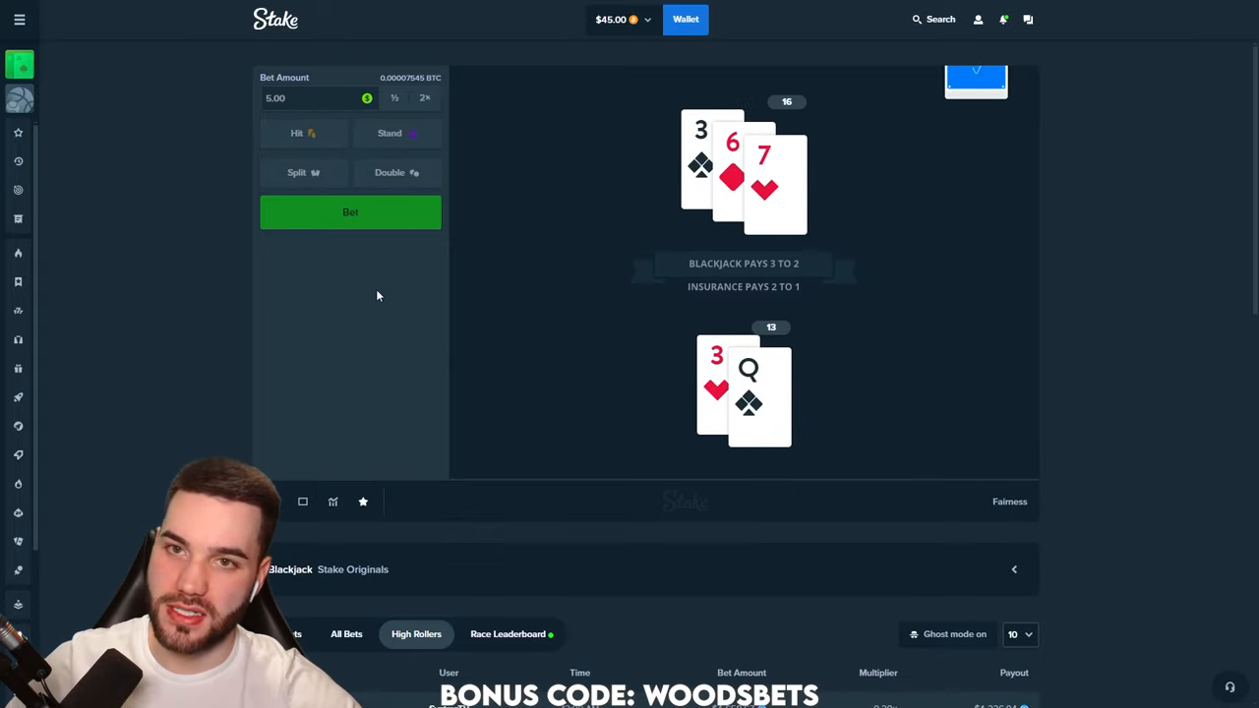
left_click(303, 133)
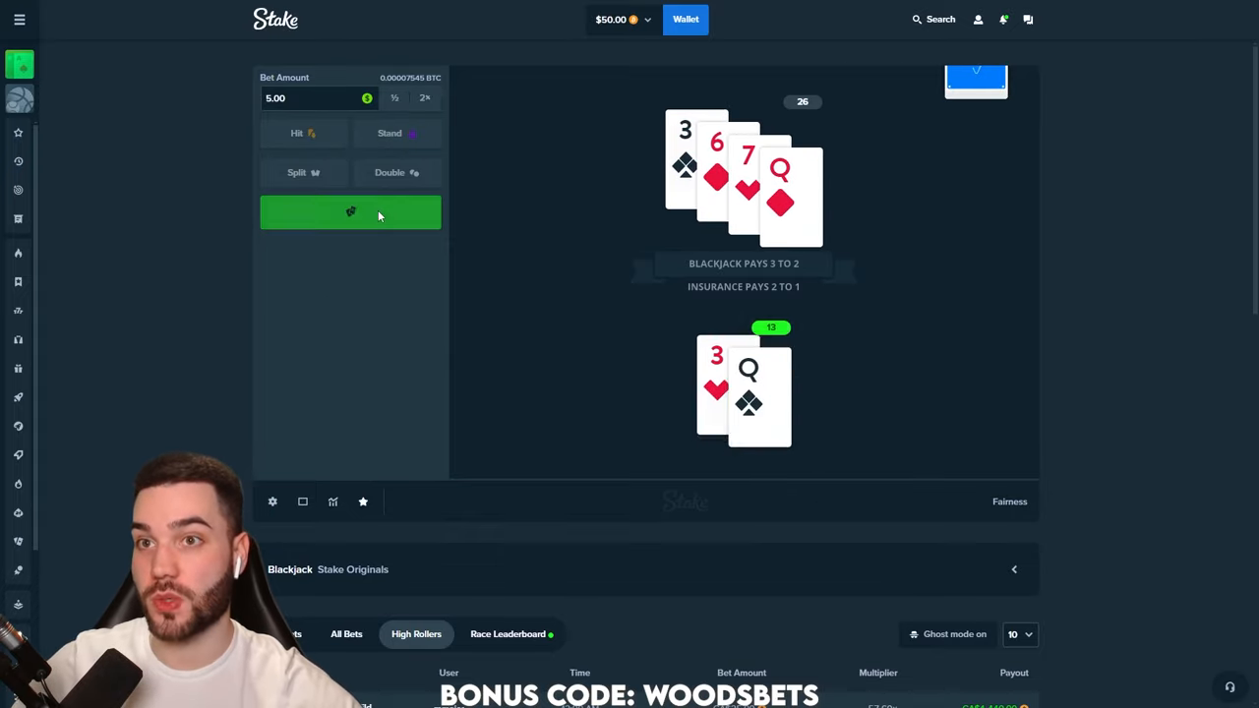
left_click(350, 212)
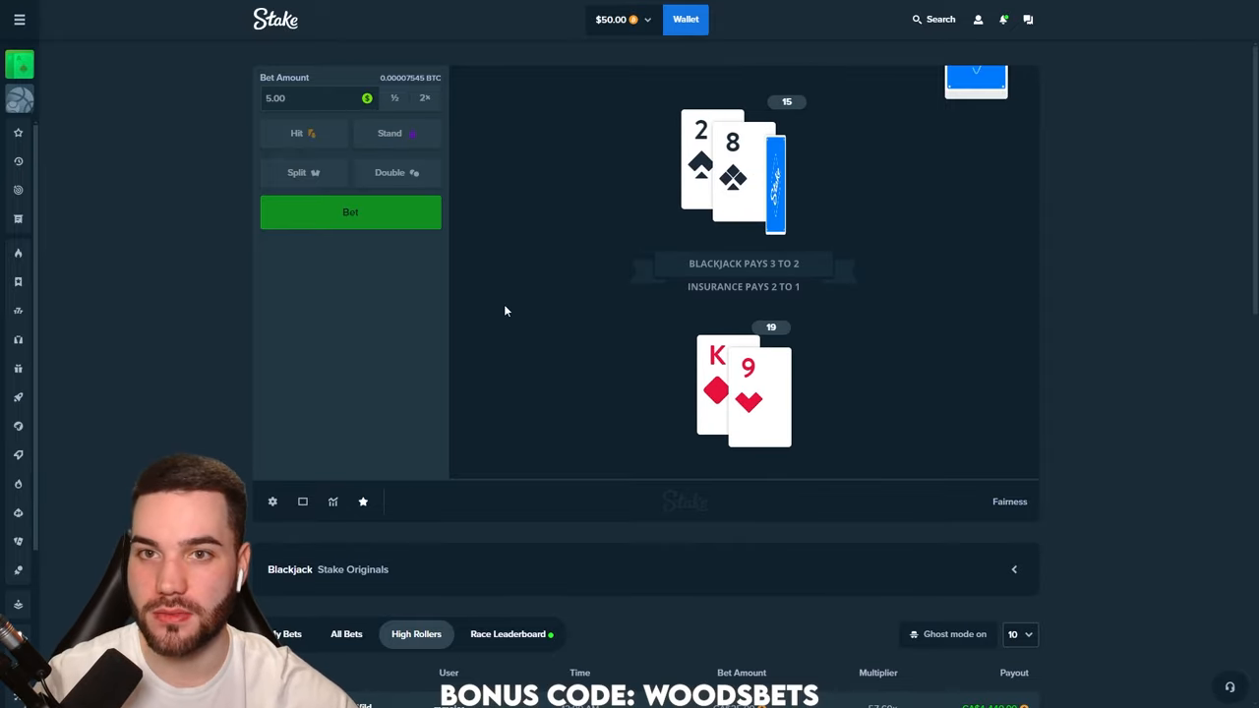
left_click(303, 134)
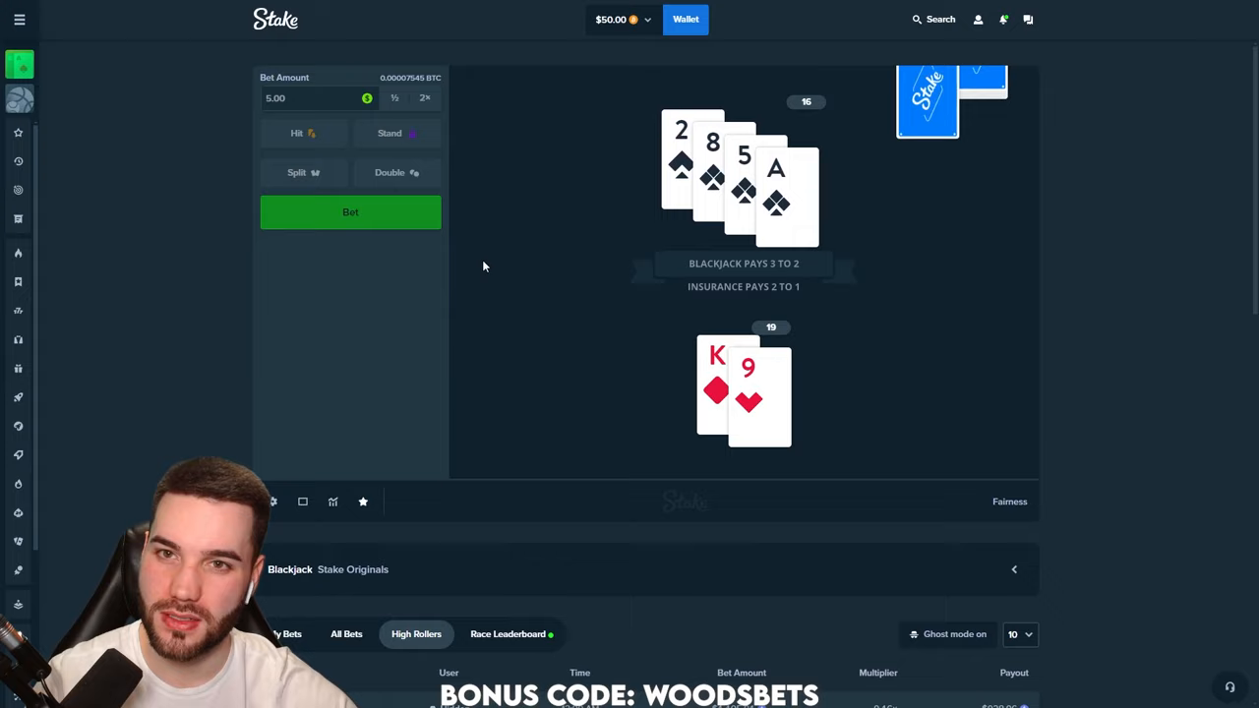
left_click(351, 212)
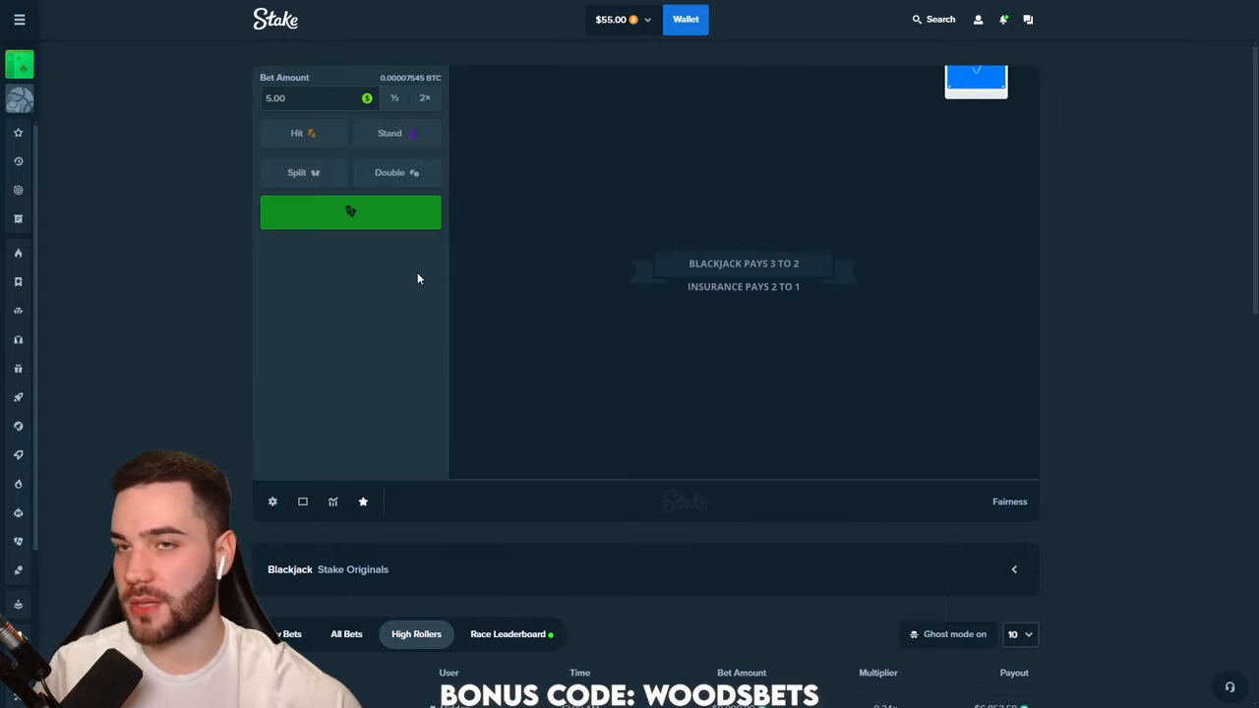
left_click(350, 212)
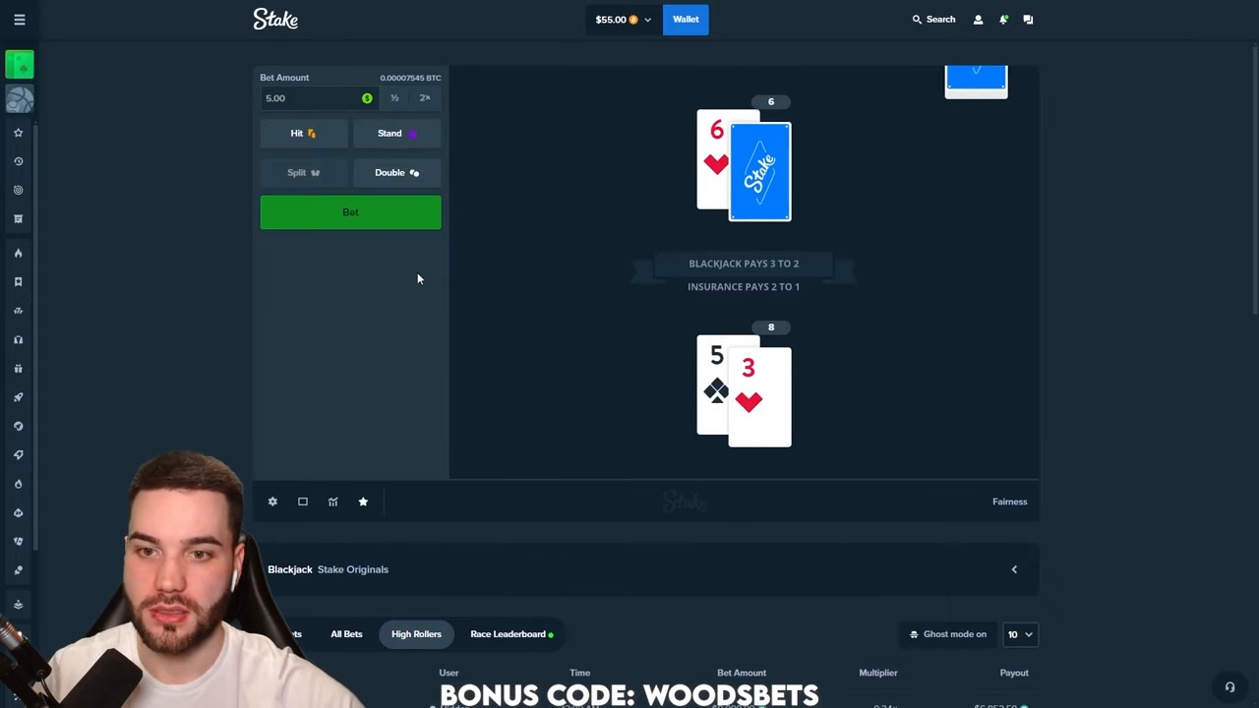
mouse_move(323, 143)
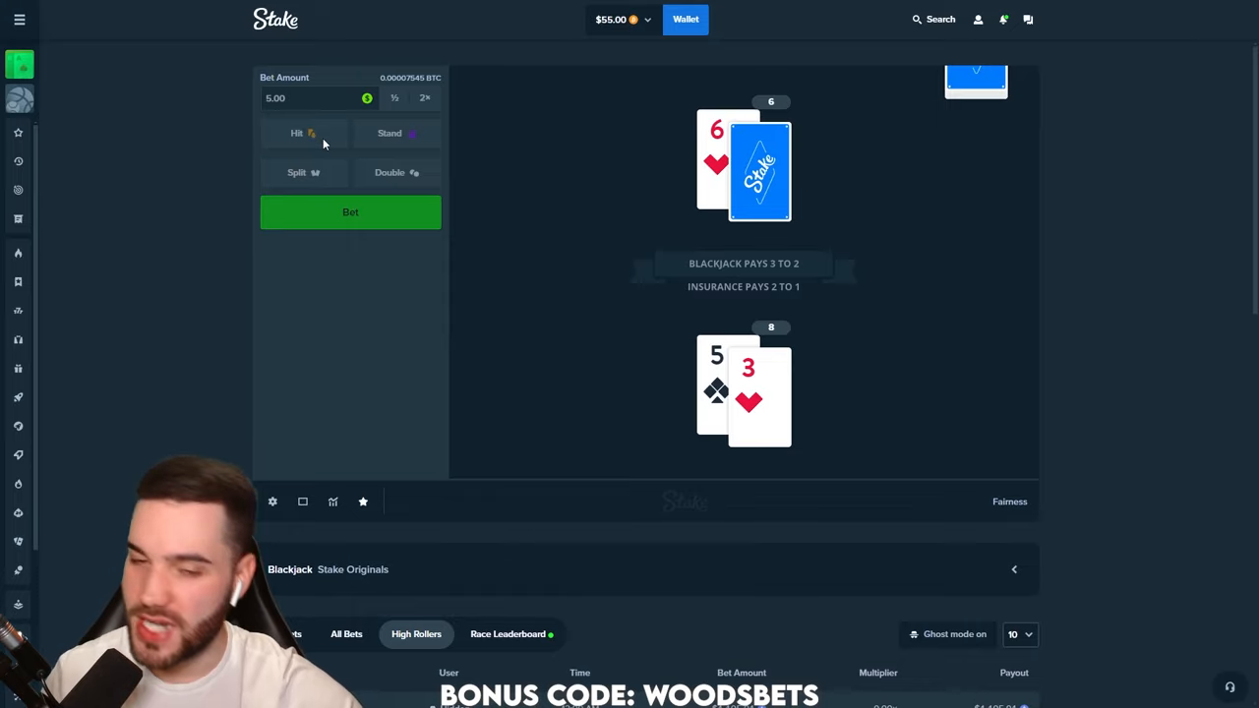
left_click(303, 134)
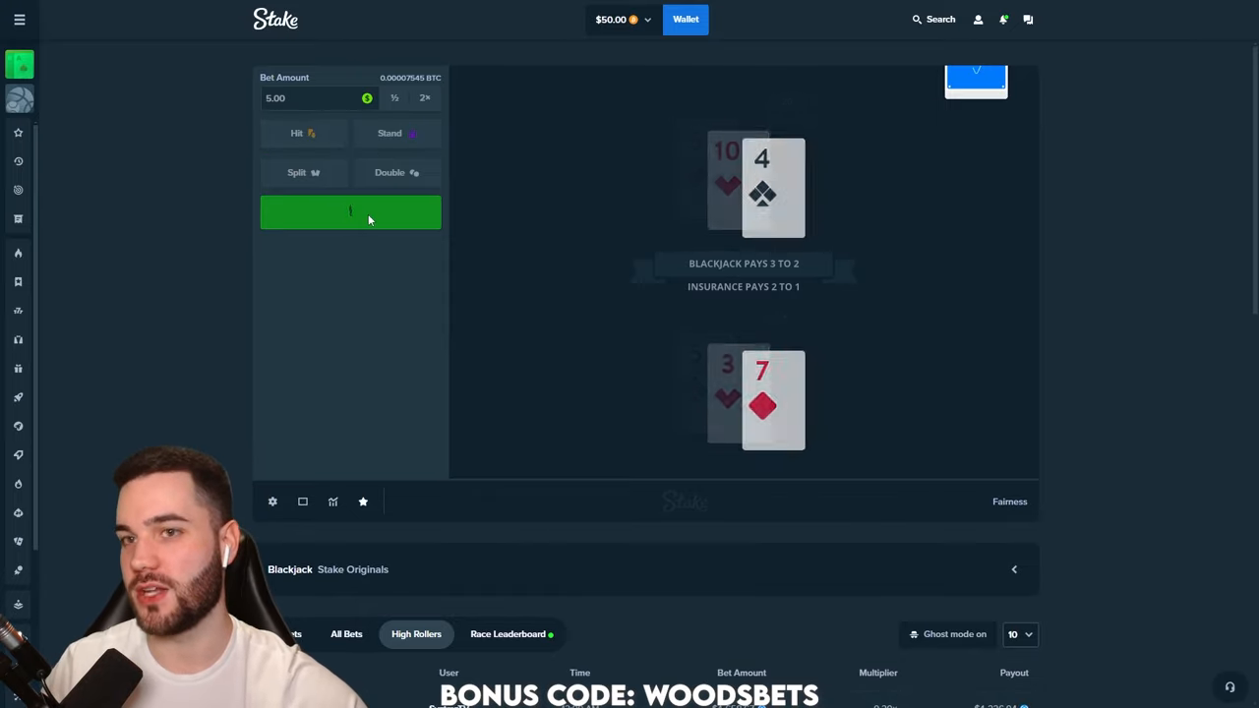
Play more $5 hands, standing on 20, soft 20 and 20 and playing out a 15
left_click(350, 213)
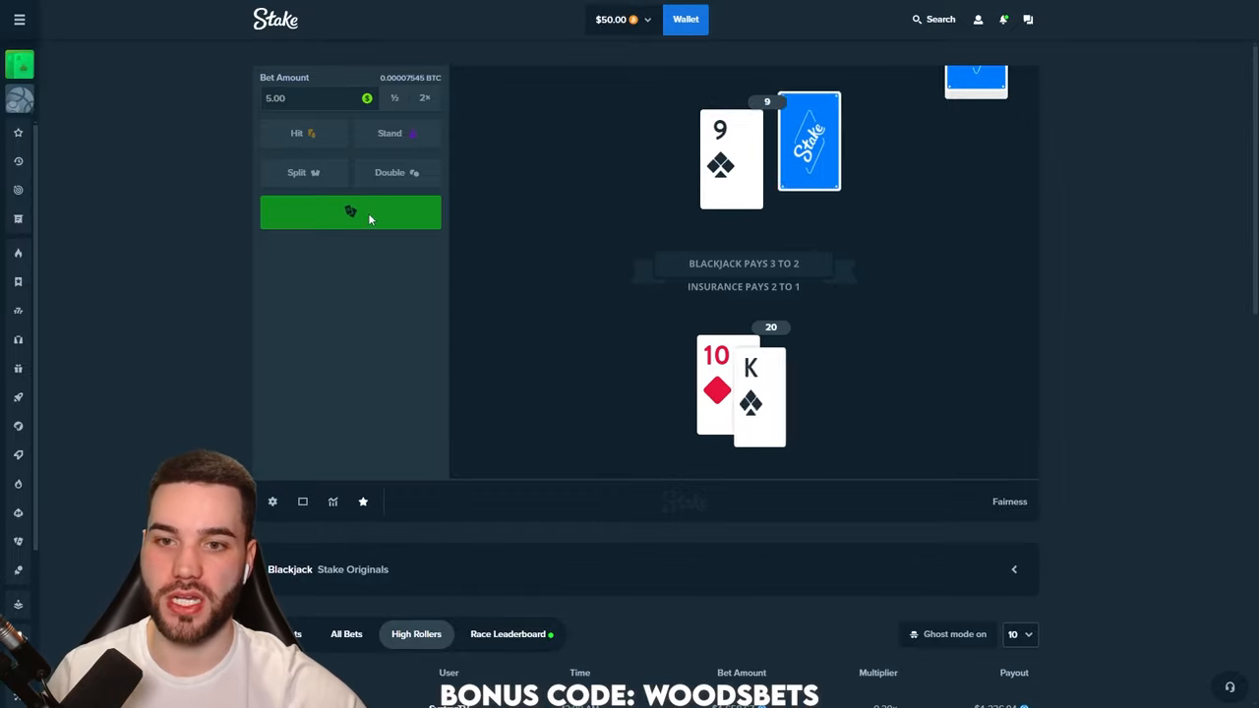
left_click(390, 133)
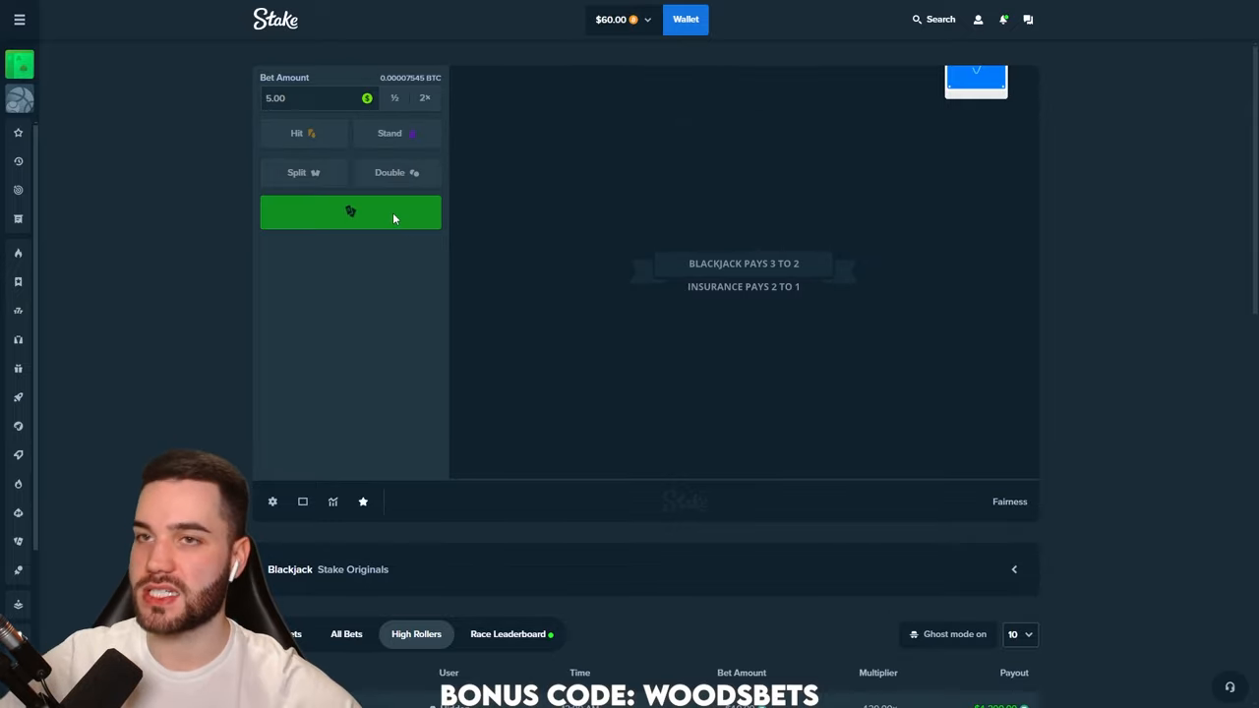
left_click(350, 212)
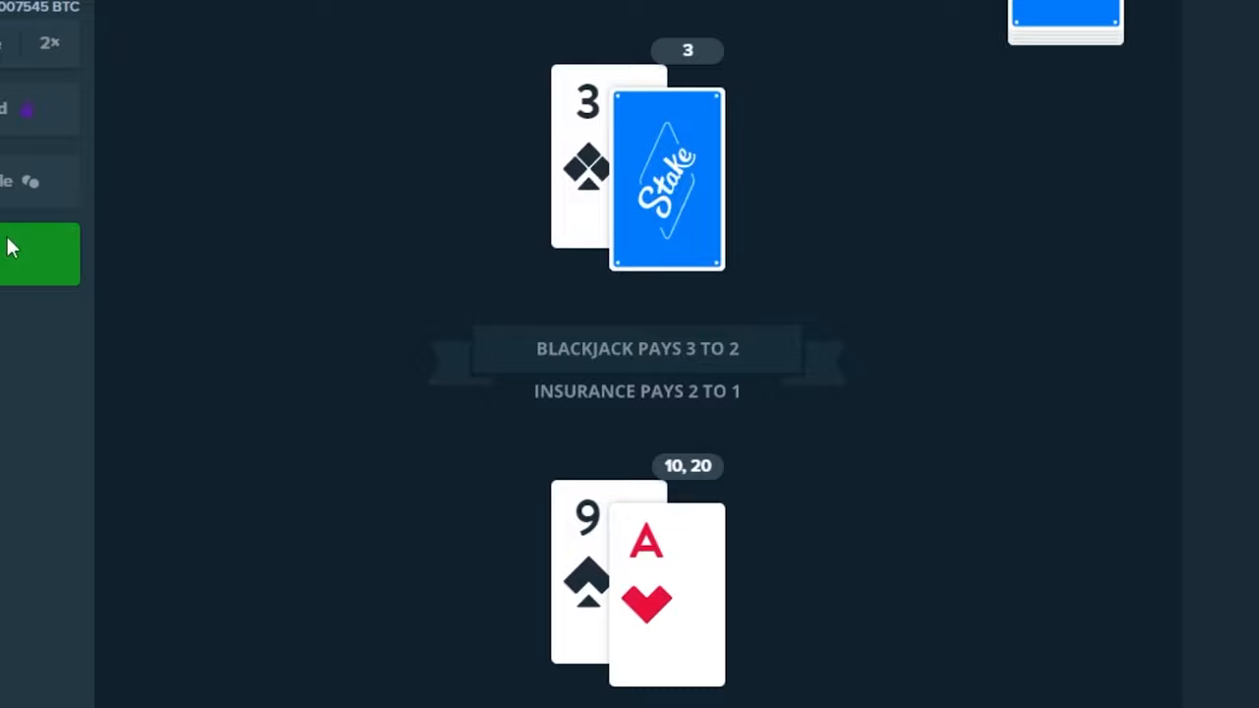
left_click(29, 256)
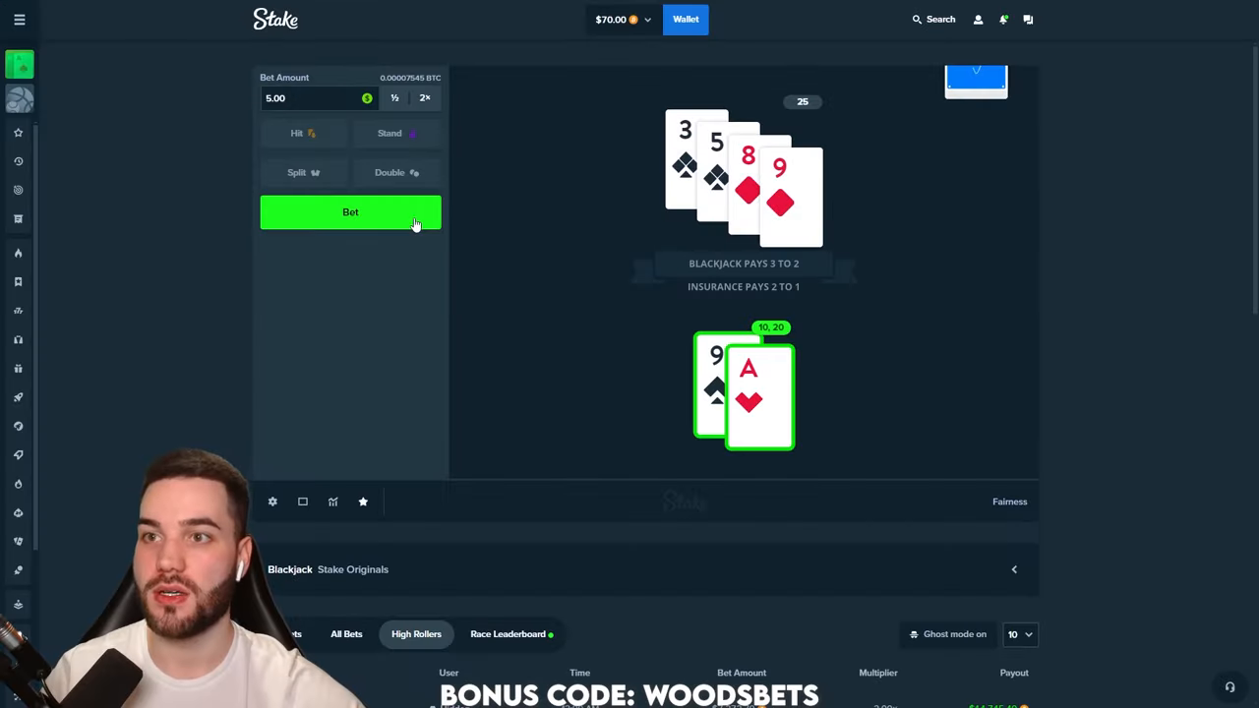
left_click(350, 213)
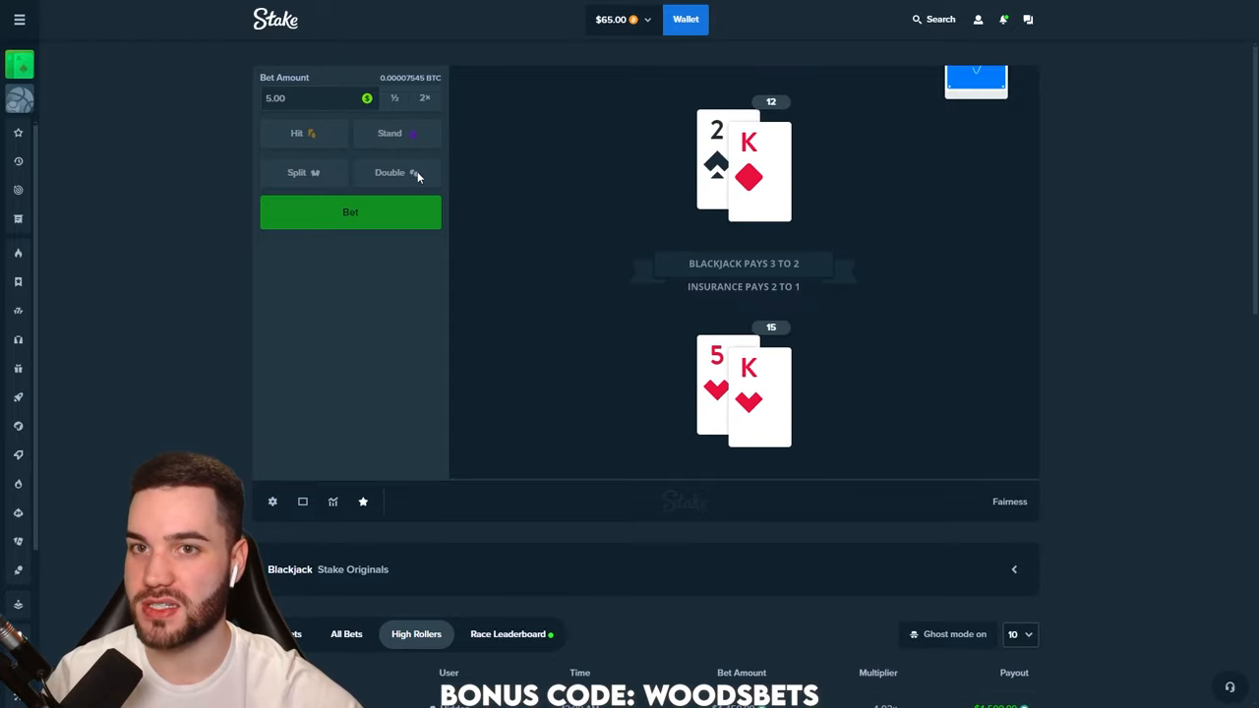
left_click(350, 212)
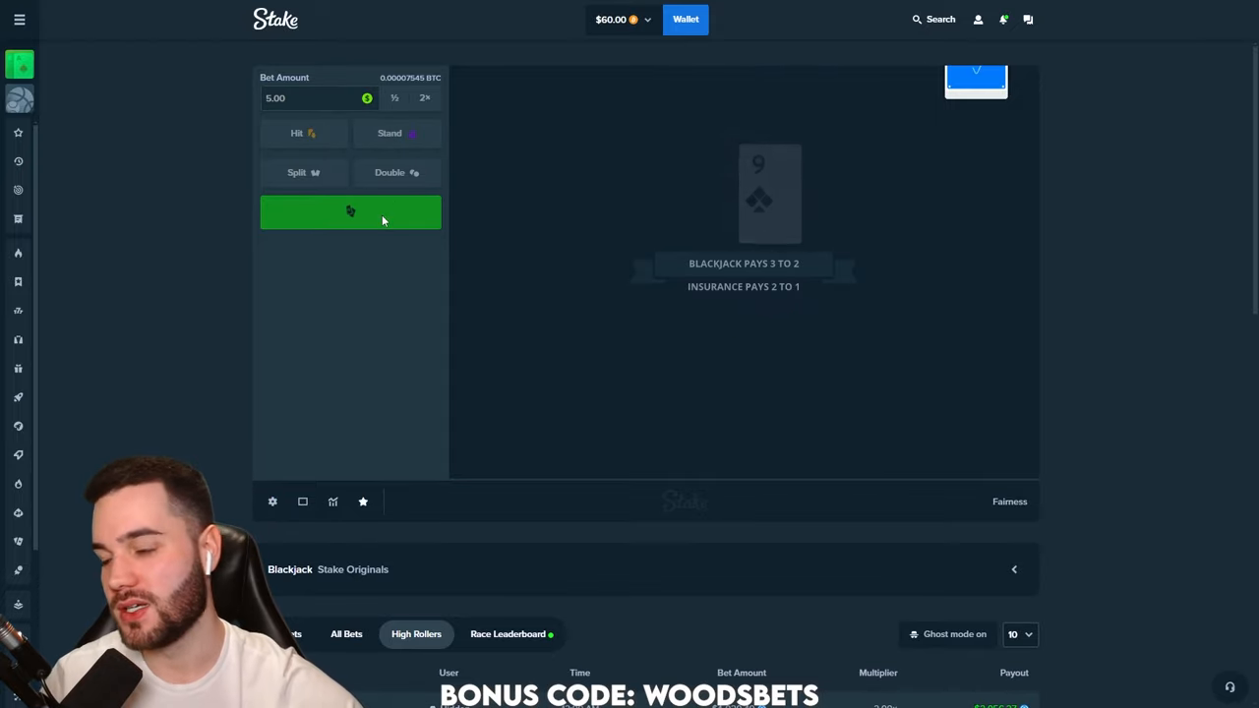
left_click(350, 212)
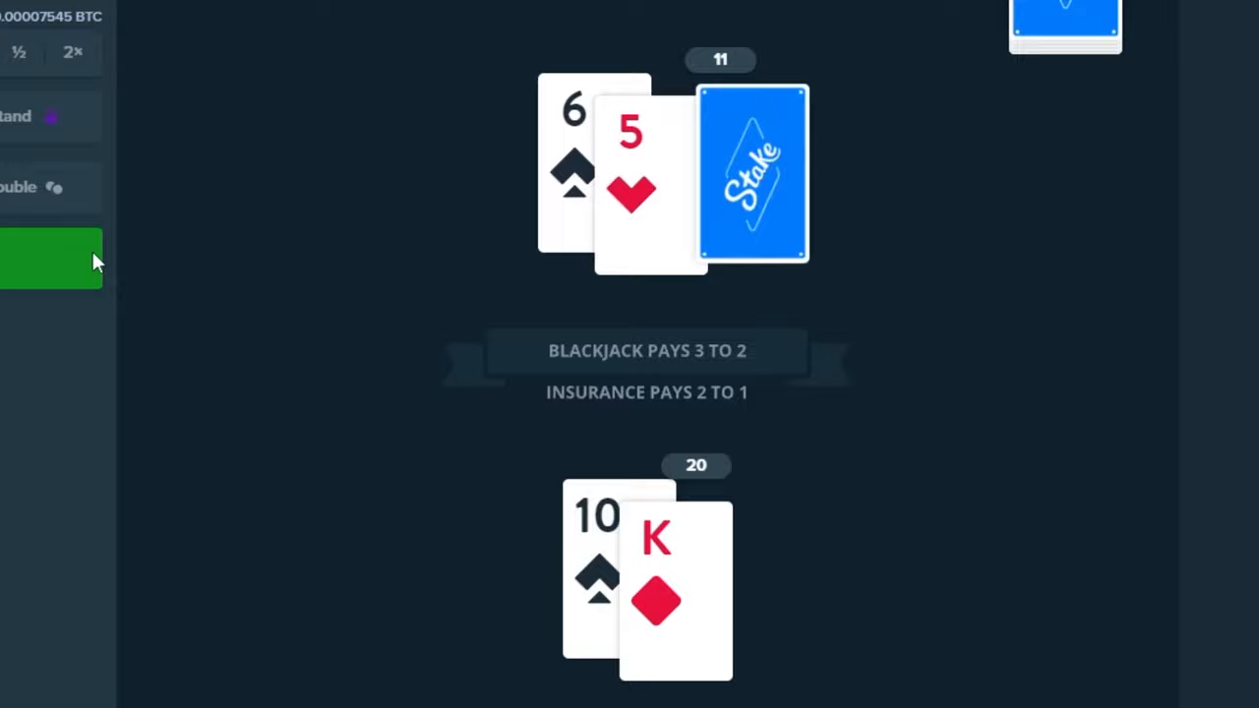
left_click(49, 259)
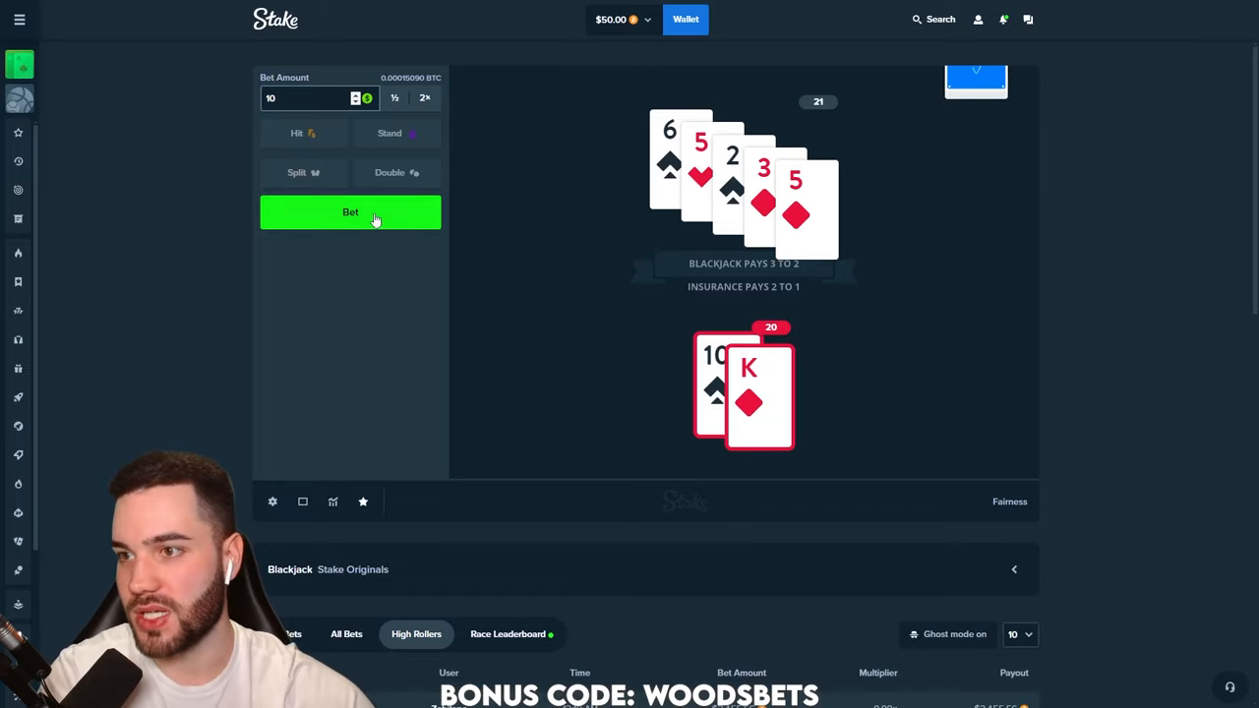
Deal $10 blackjack hands, standing on 17 and hitting from 9 up to 20
left_click(350, 212)
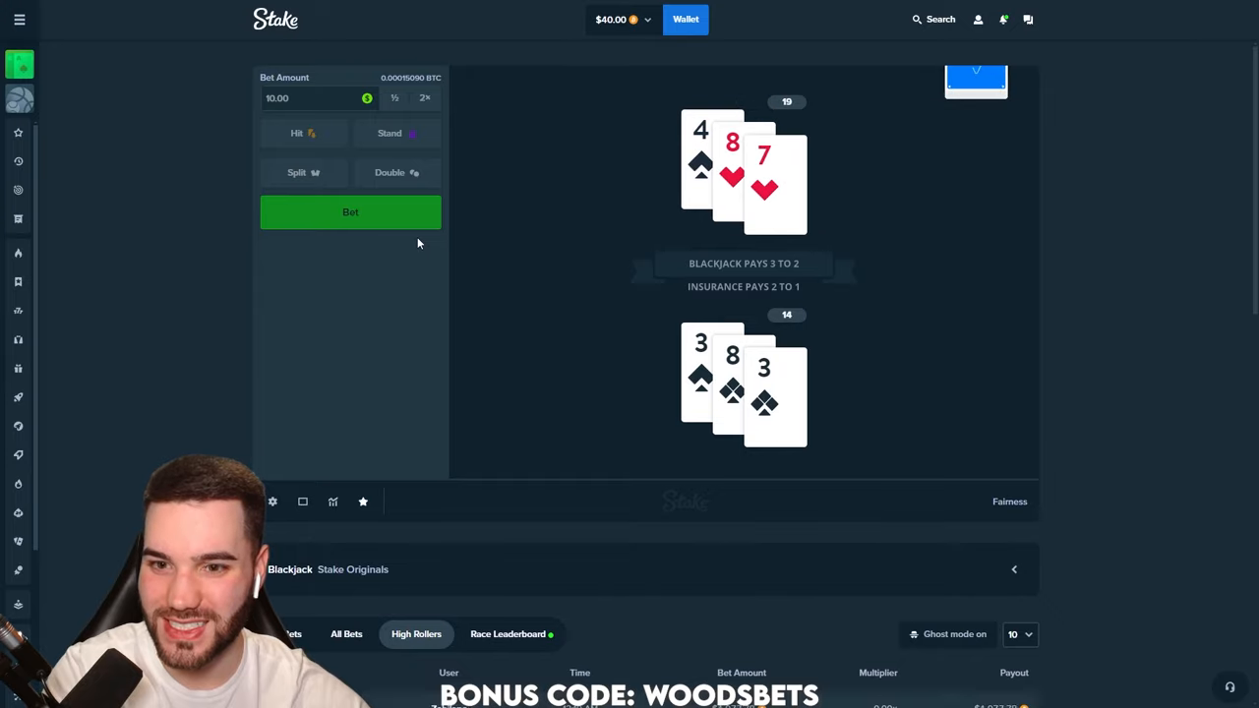
left_click(350, 212)
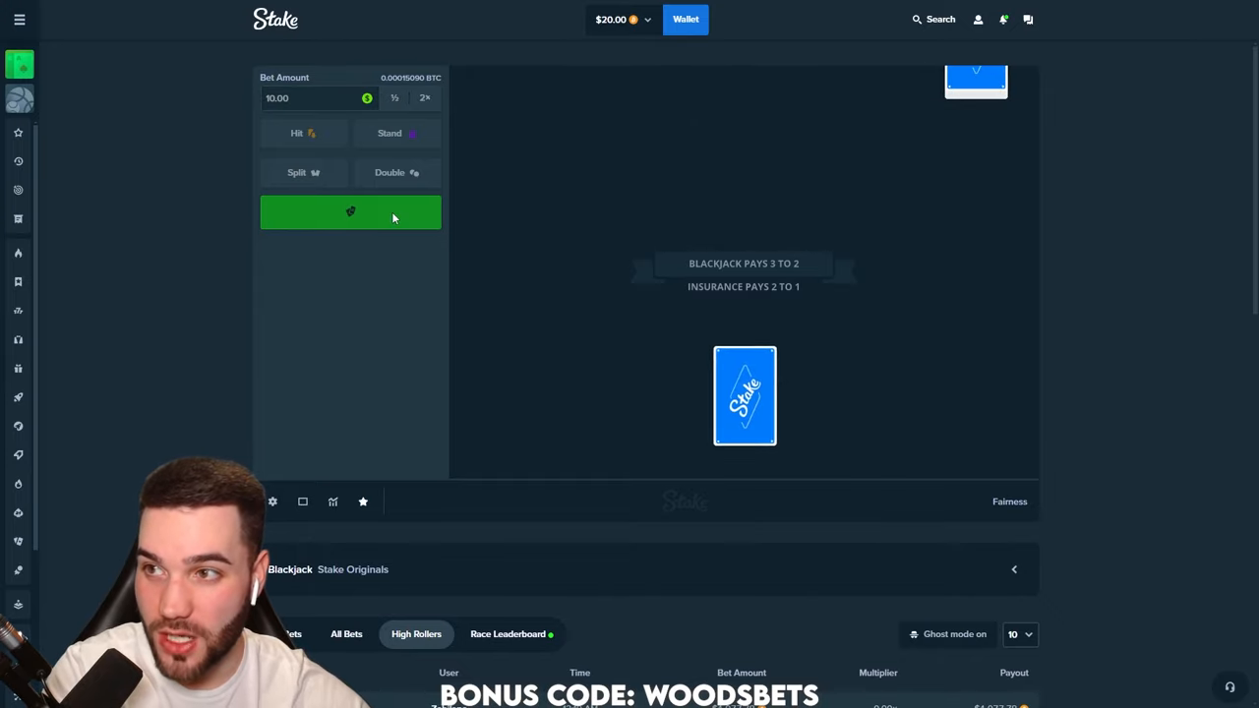
left_click(351, 212)
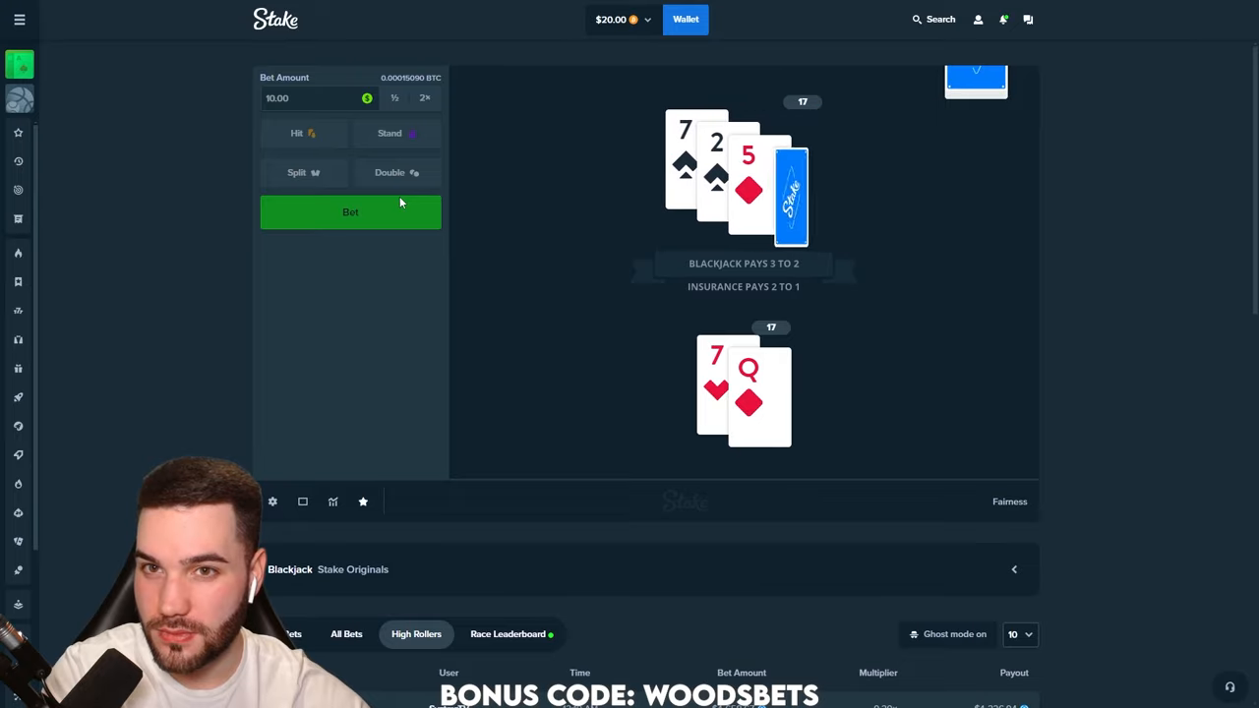
left_click(350, 212)
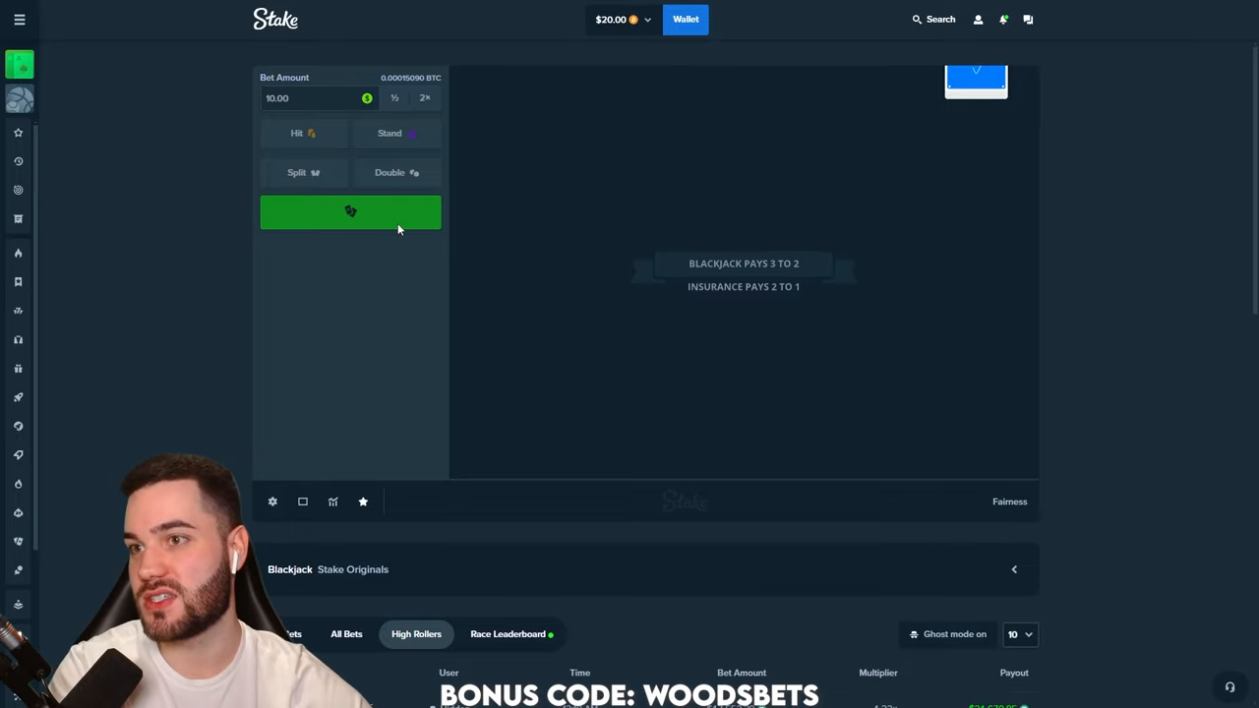
left_click(350, 212)
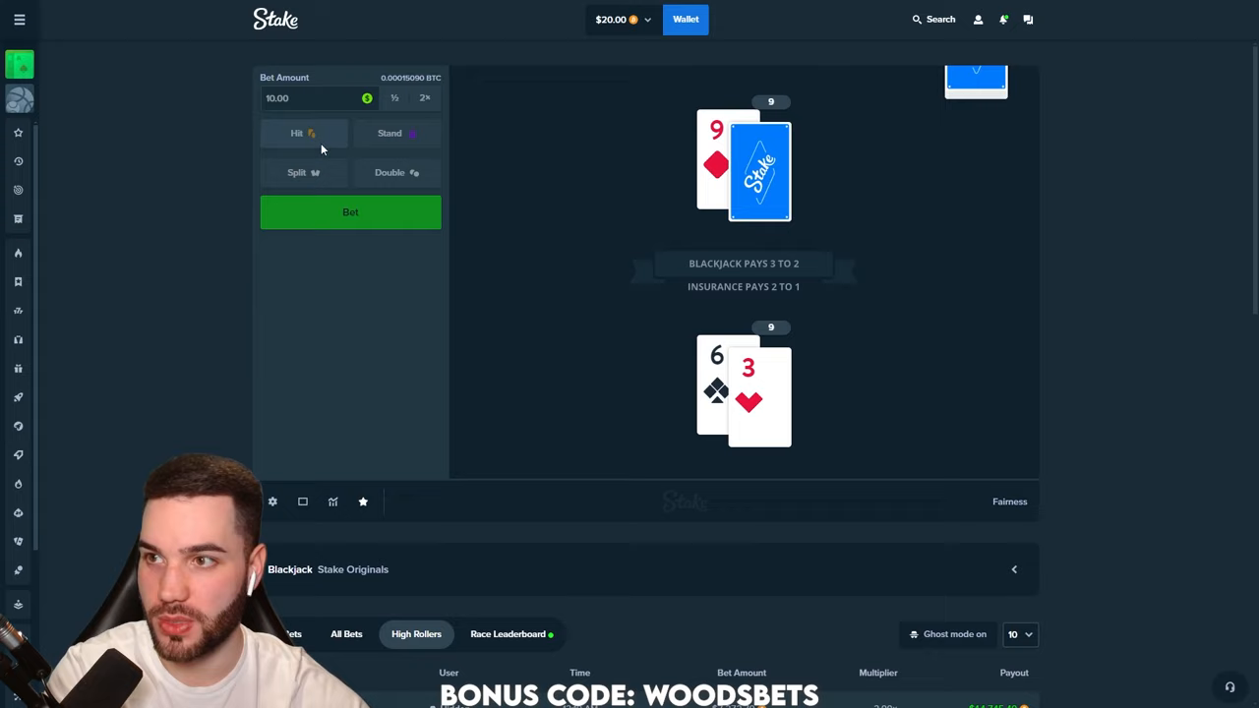
left_click(303, 134)
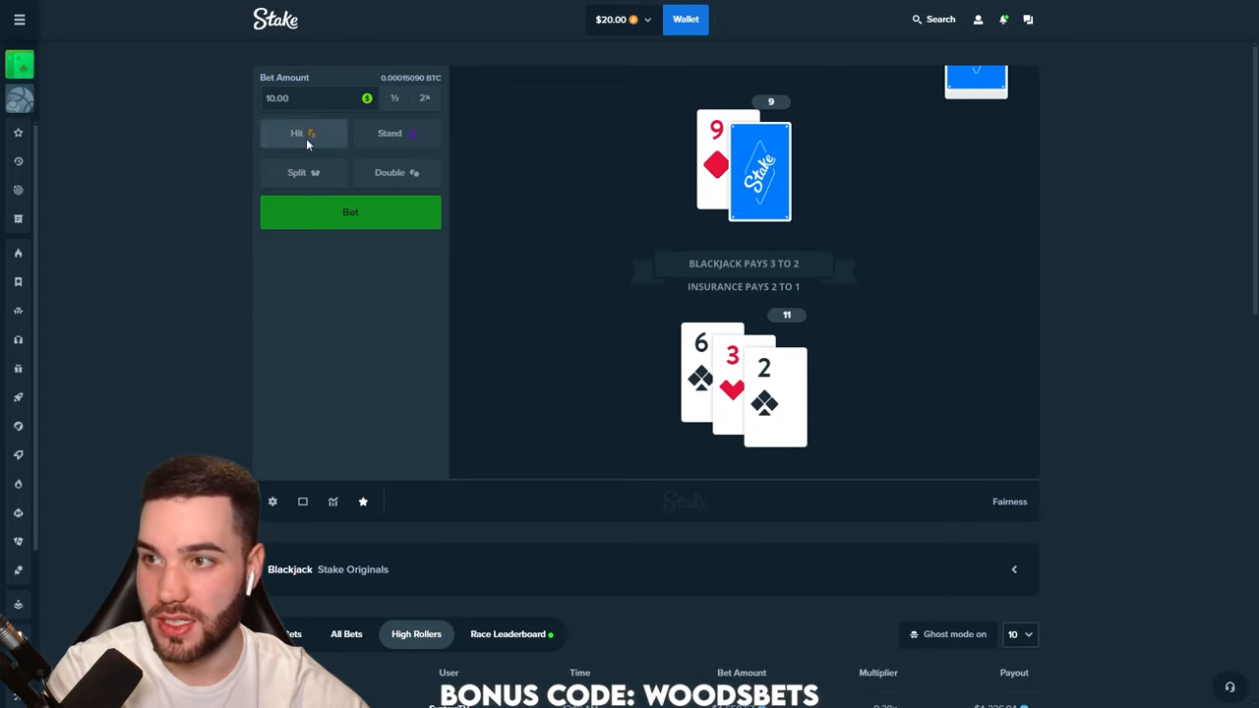
left_click(303, 134)
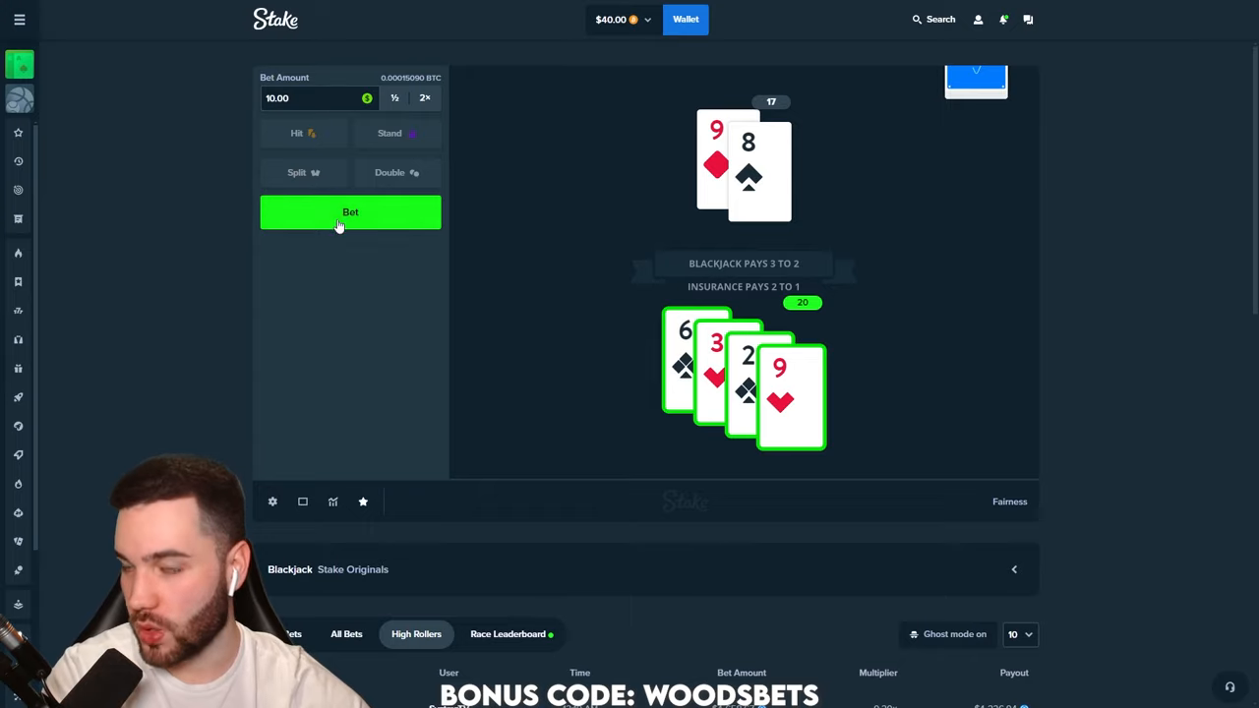
Deal further $10 hands and hit on 8 then 13, busting on 23 with $20 left
left_click(350, 213)
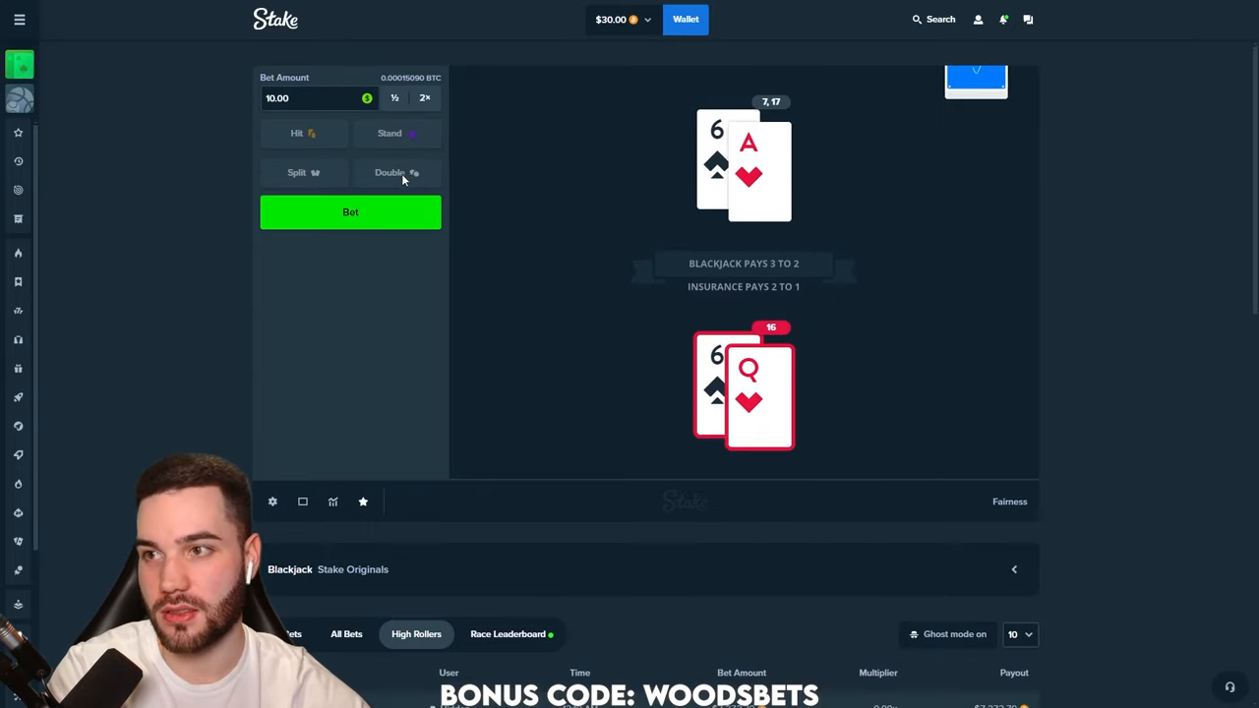
left_click(350, 213)
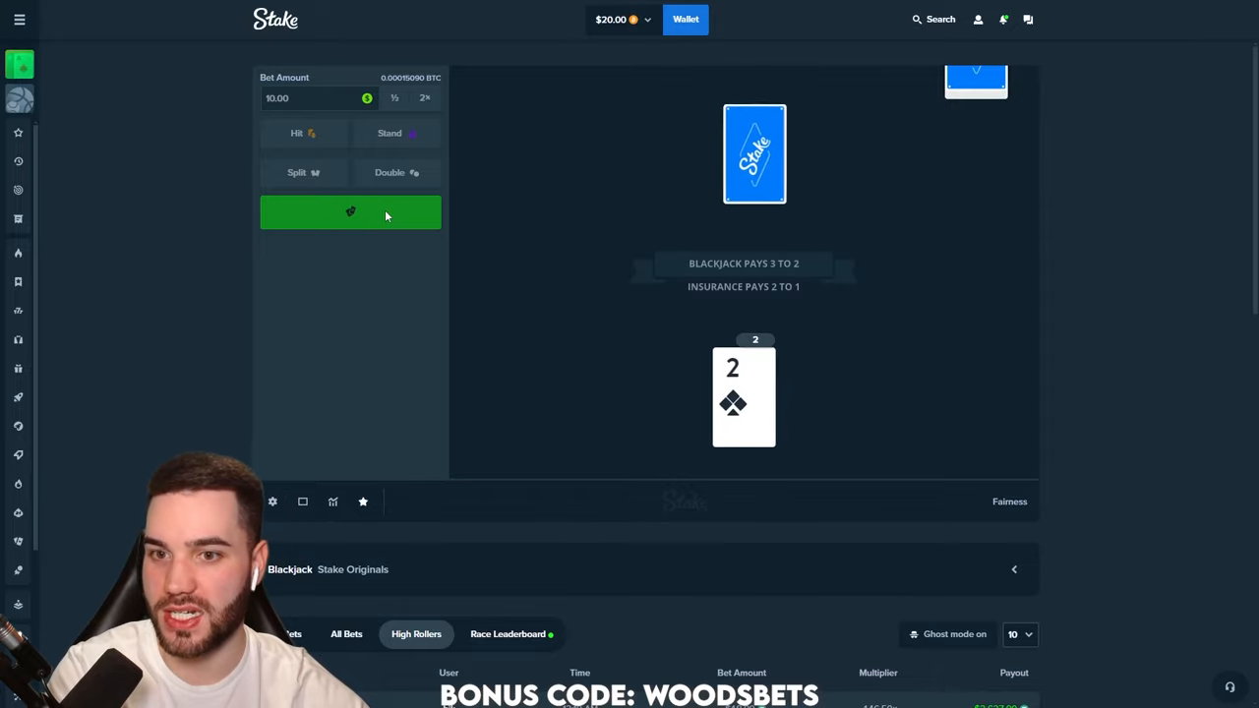
left_click(350, 212)
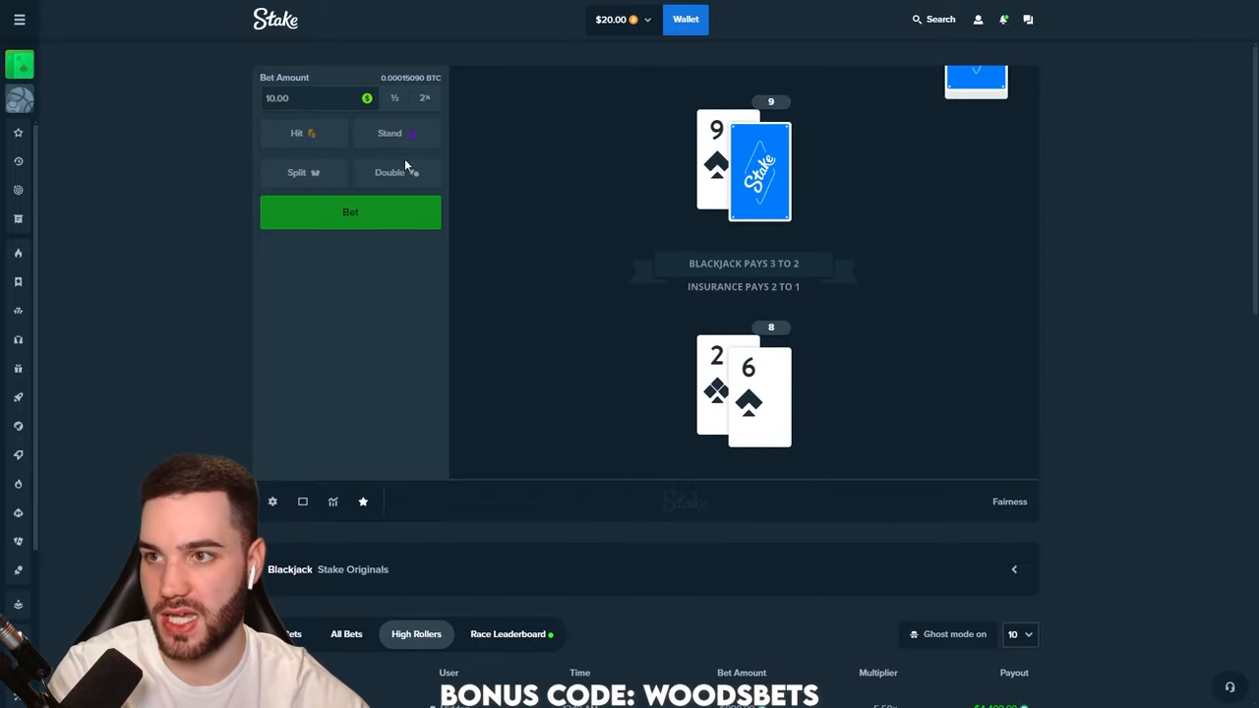
left_click(303, 134)
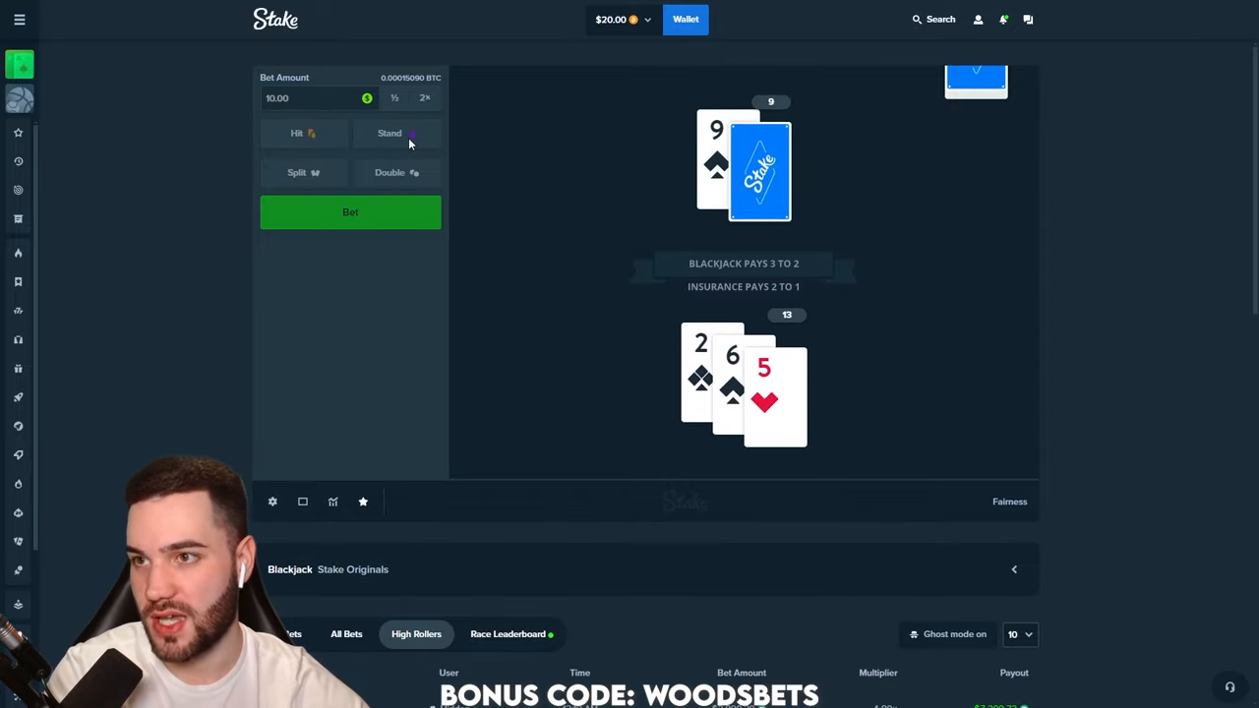
left_click(303, 134)
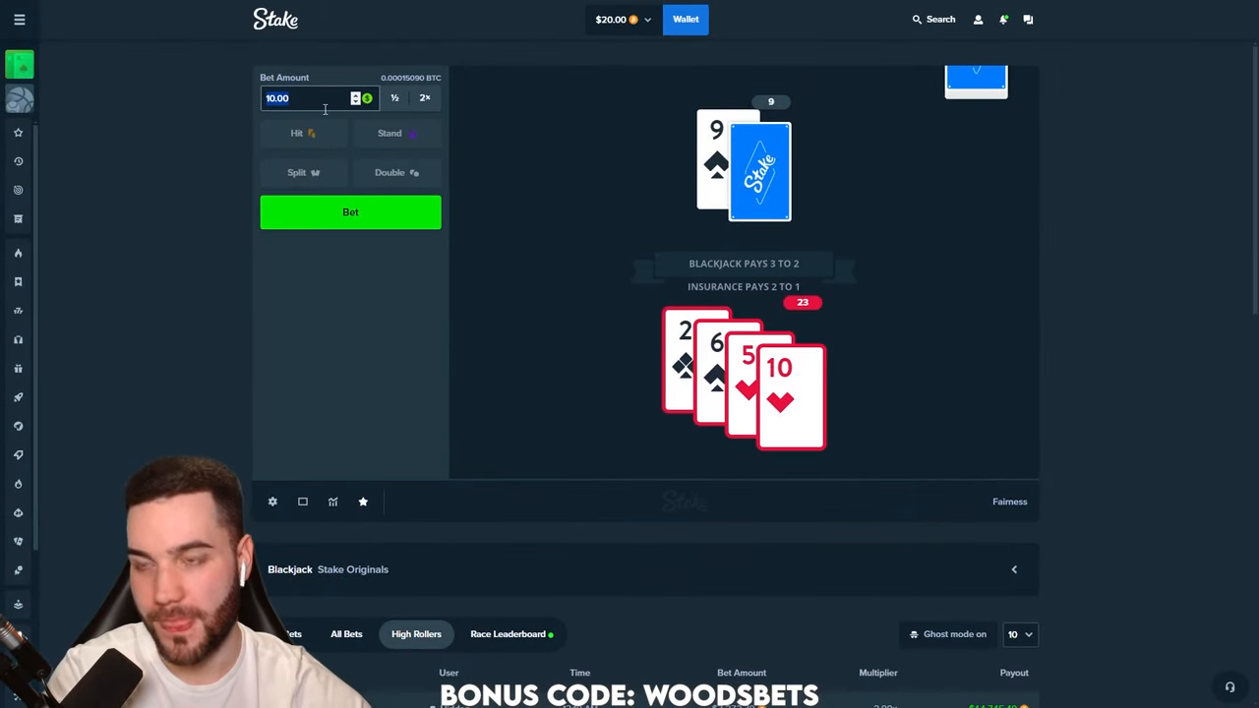
Win $20 blackjack hands, including a blackjack, to rebuild the balance
left_click(350, 212)
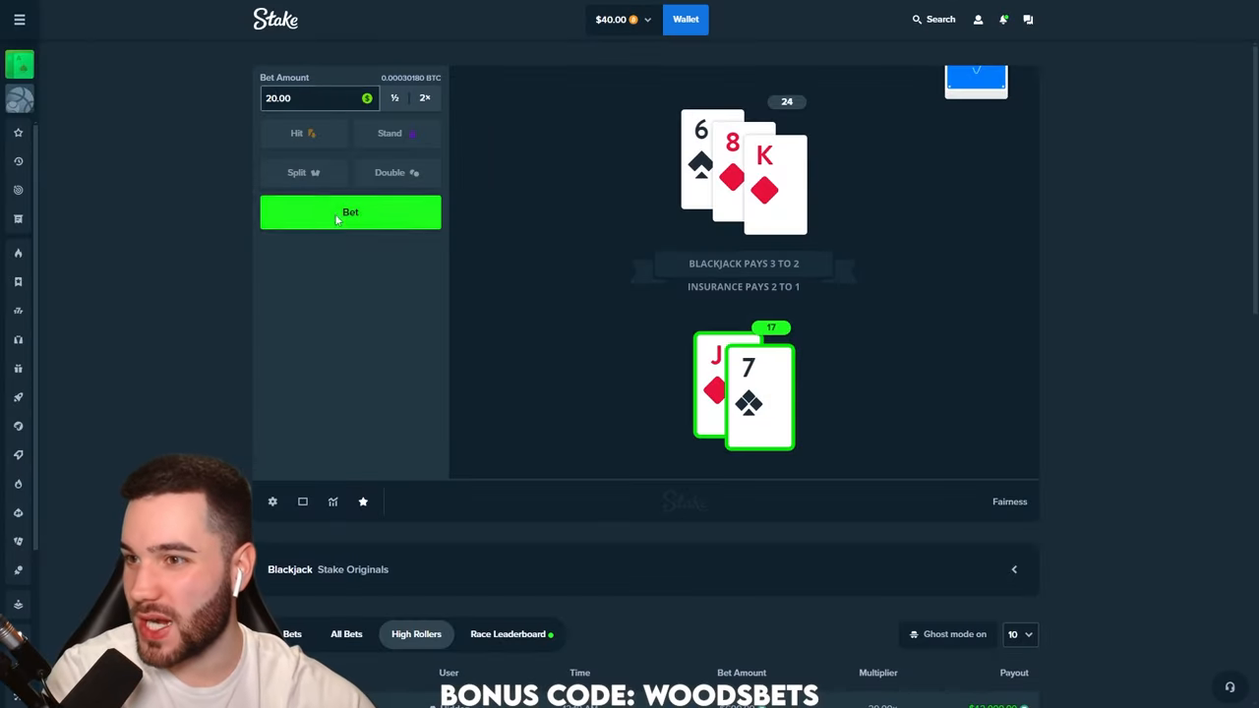
left_click(350, 212)
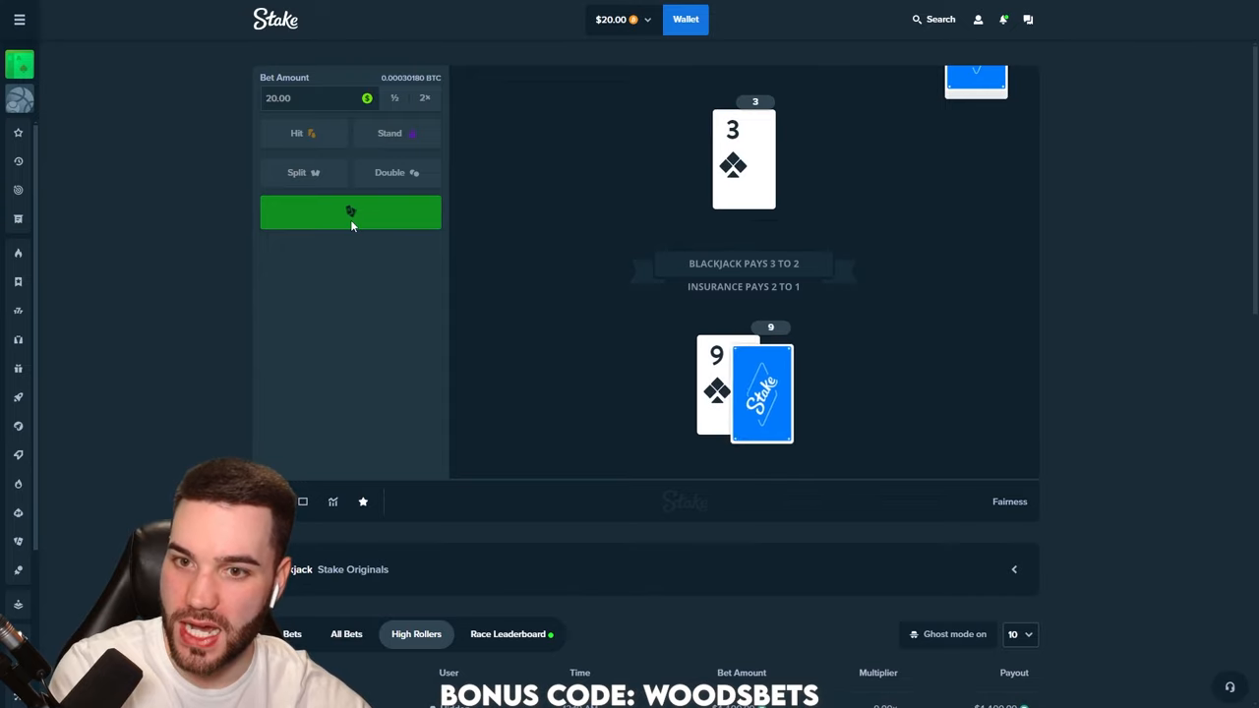
left_click(350, 212)
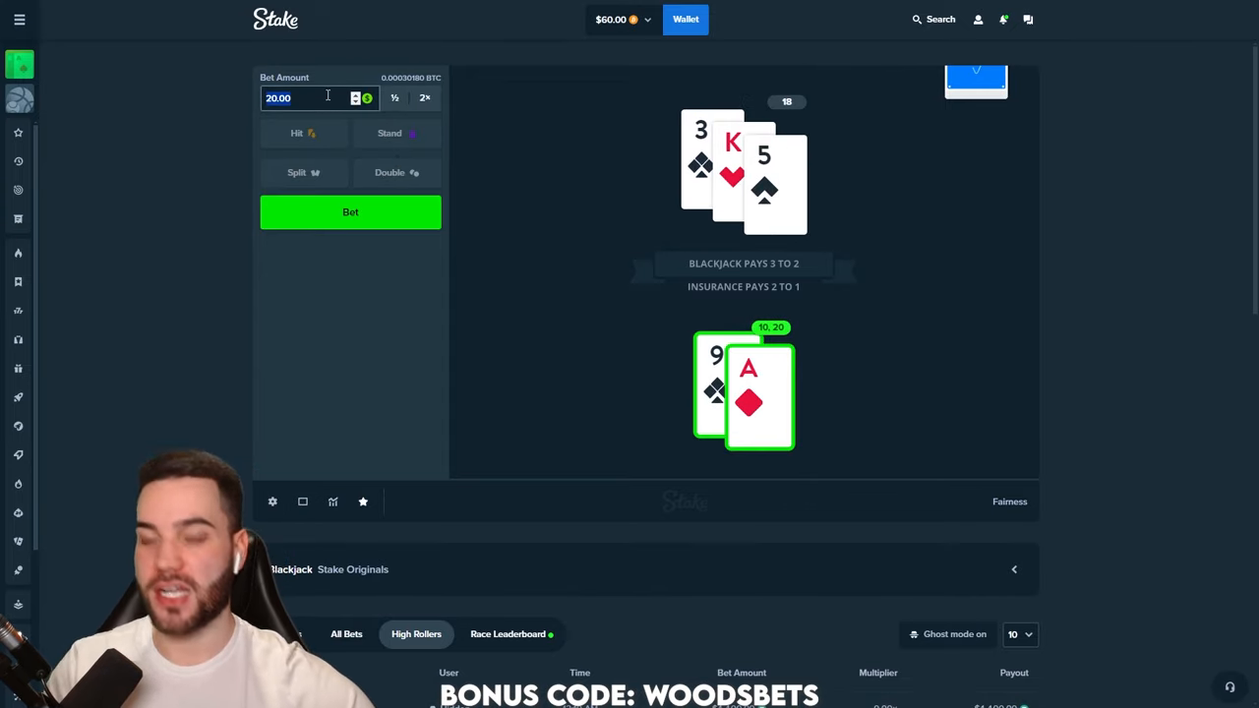
Play a $5 hand hitting on six and standing on fifteen, then return to the Originals games list
left_click(350, 212)
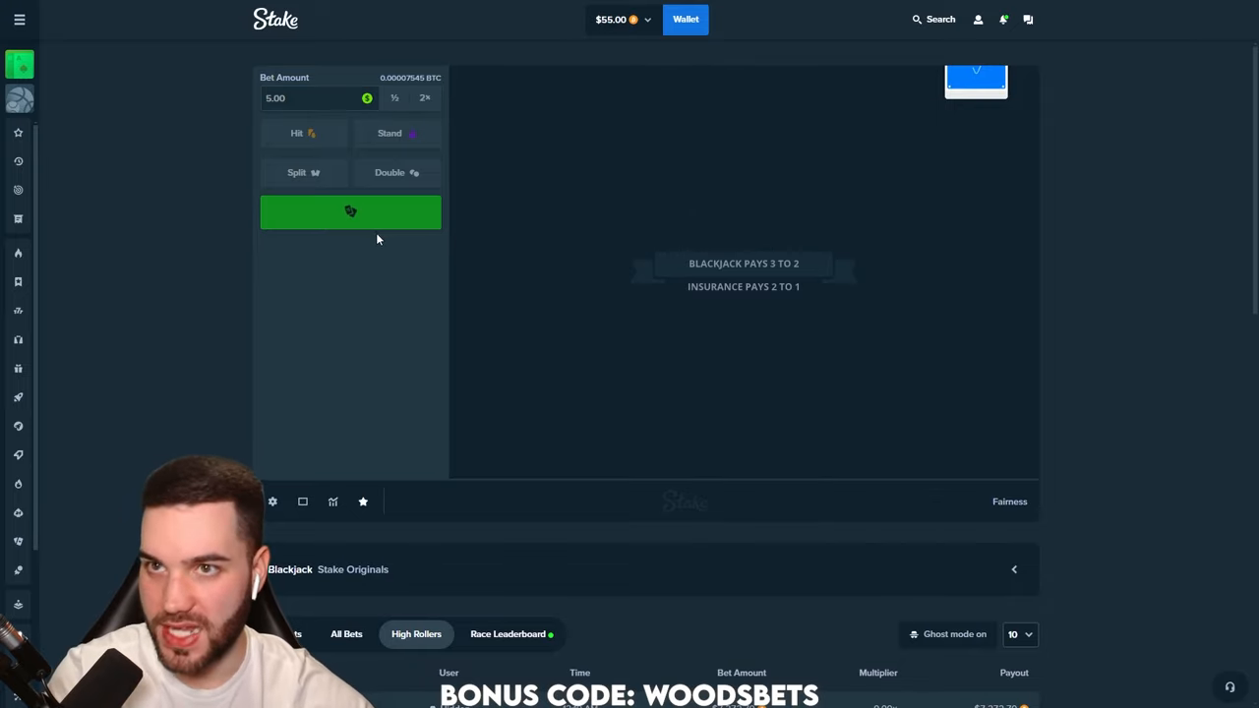
left_click(350, 213)
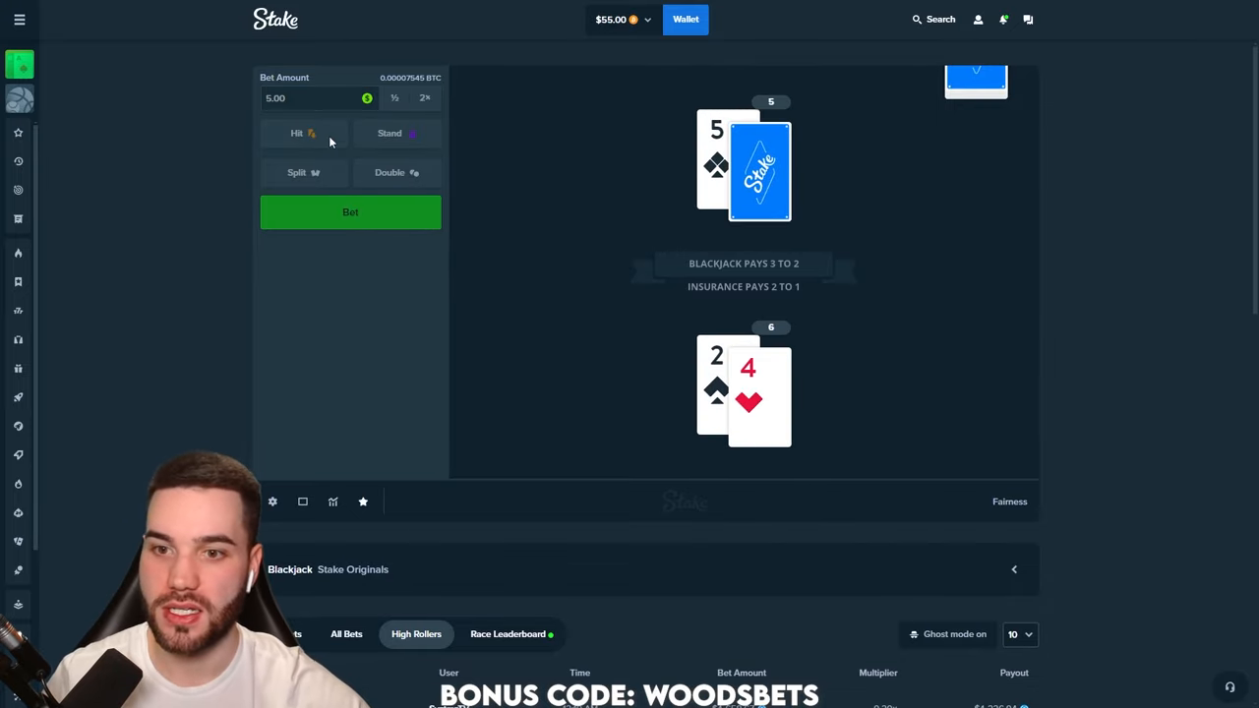
left_click(303, 134)
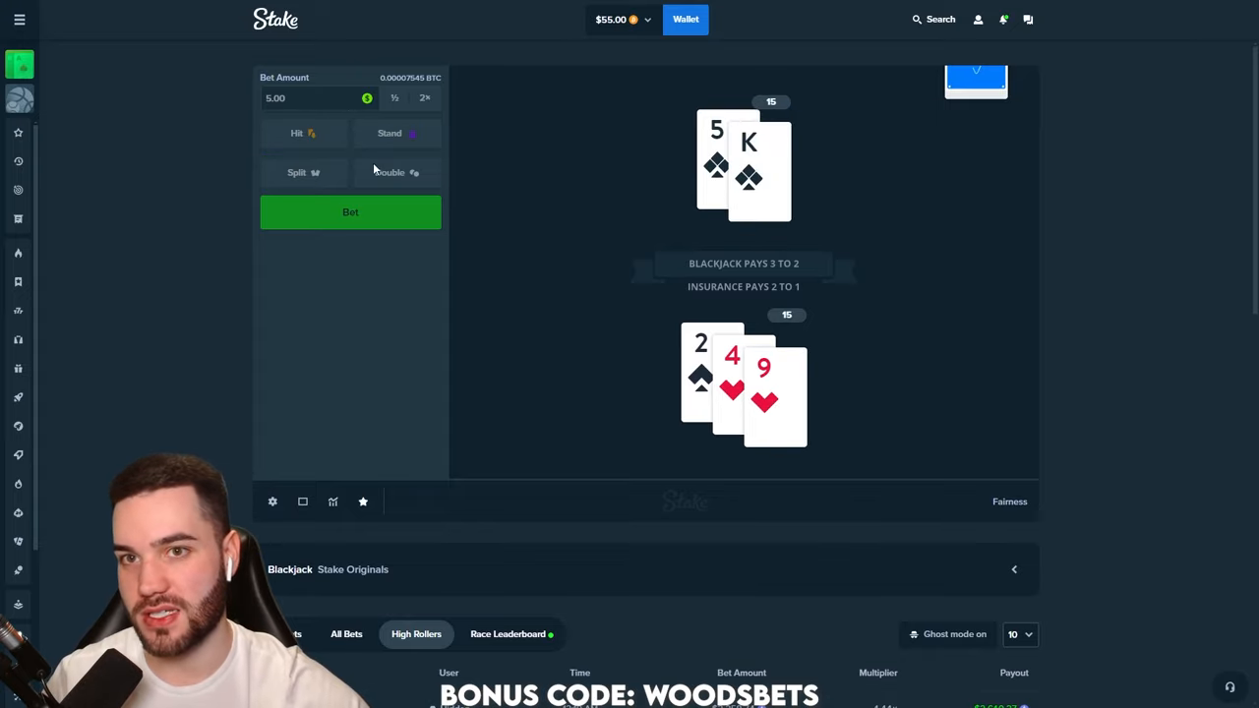
left_click(297, 133)
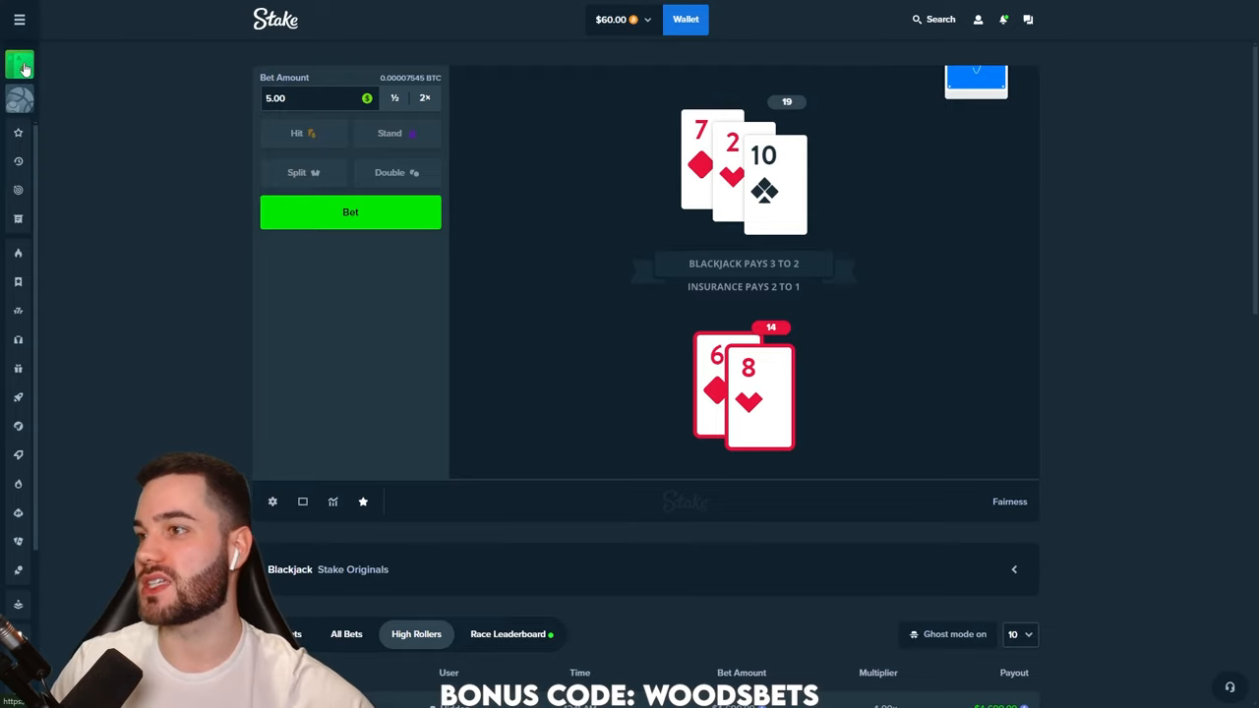
left_click(22, 63)
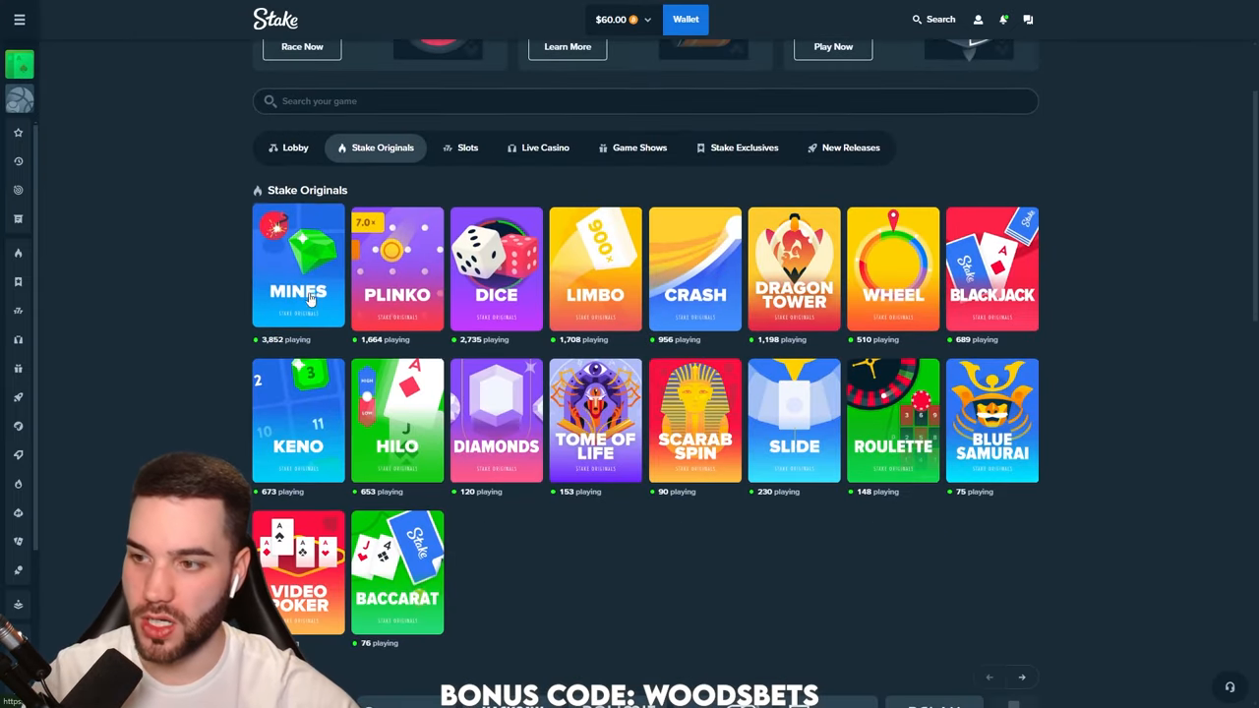
Play $5 Mines rounds with three mines, revealing tiles and losing one round to a mine
left_click(299, 265)
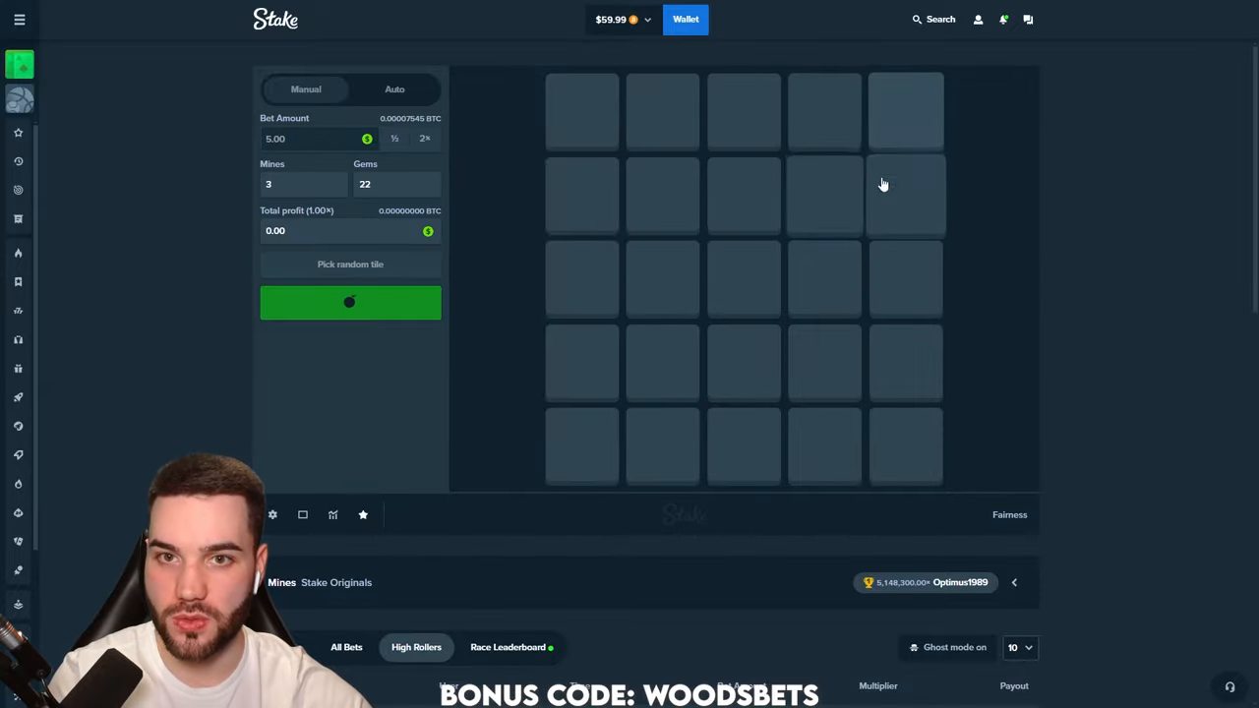
left_click(824, 279)
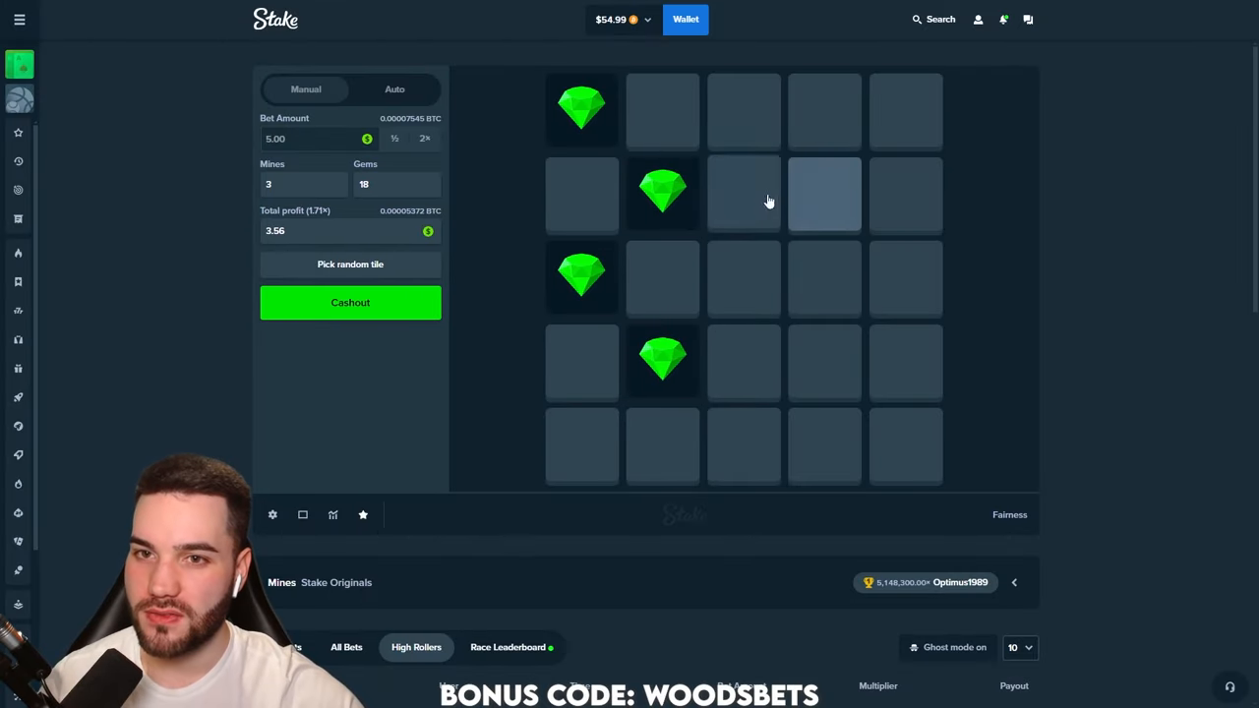
left_click(743, 195)
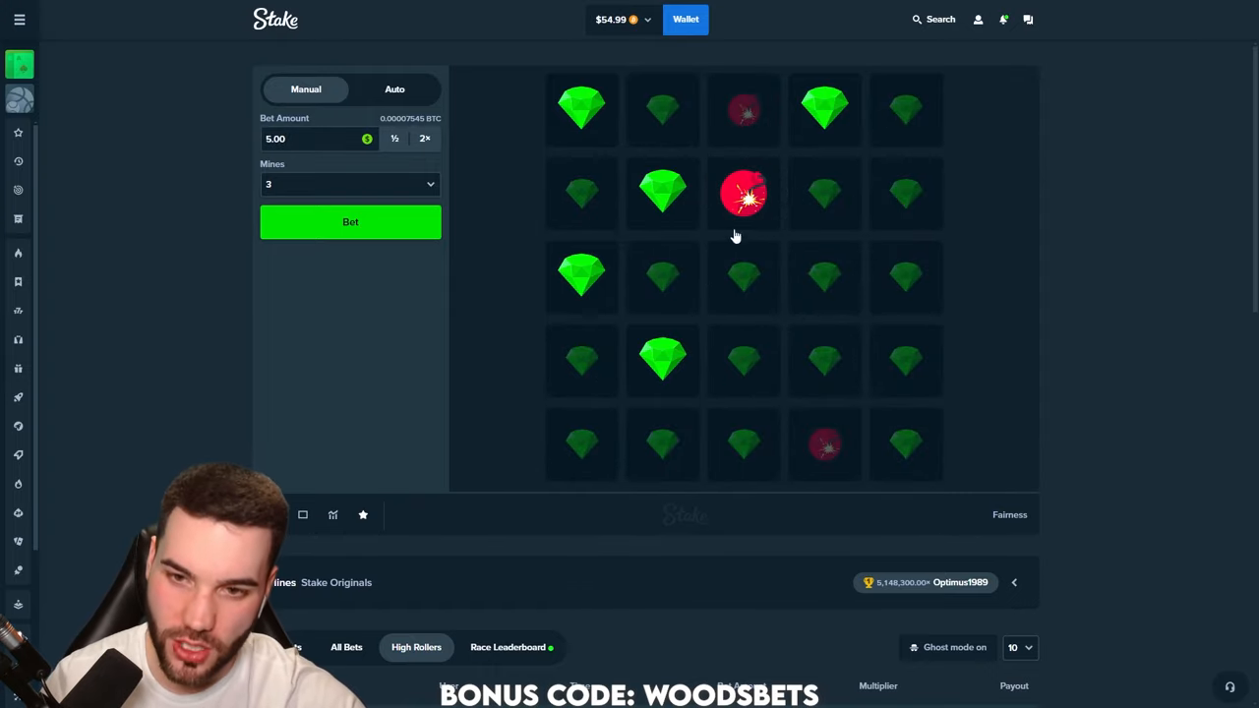
left_click(350, 221)
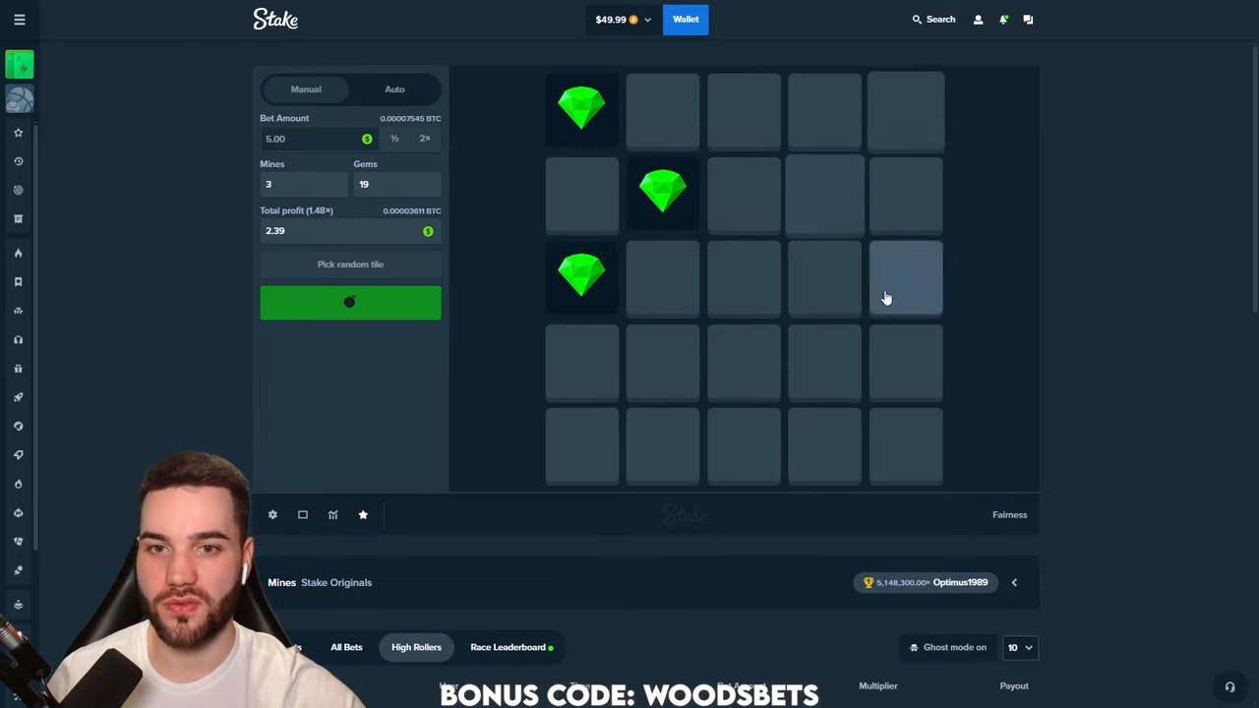
left_click(905, 279)
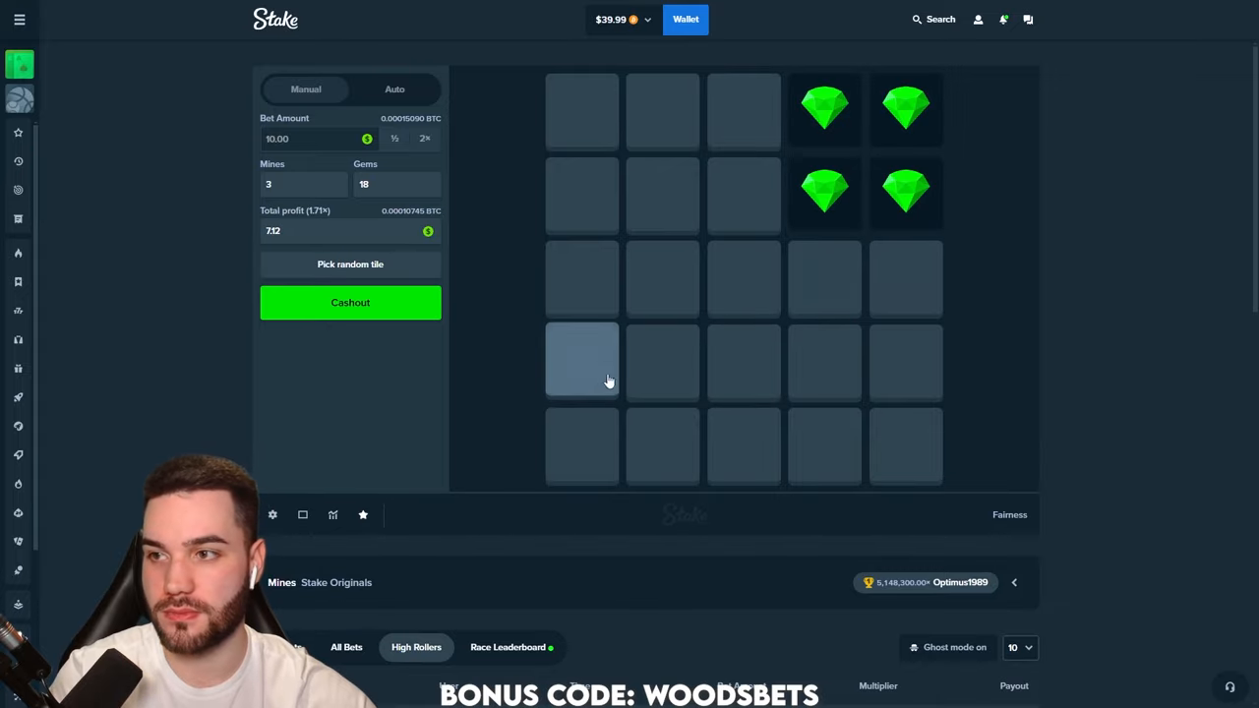
Reveal gem tiles and cash out a $10 Mines round at 2x
left_click(583, 195)
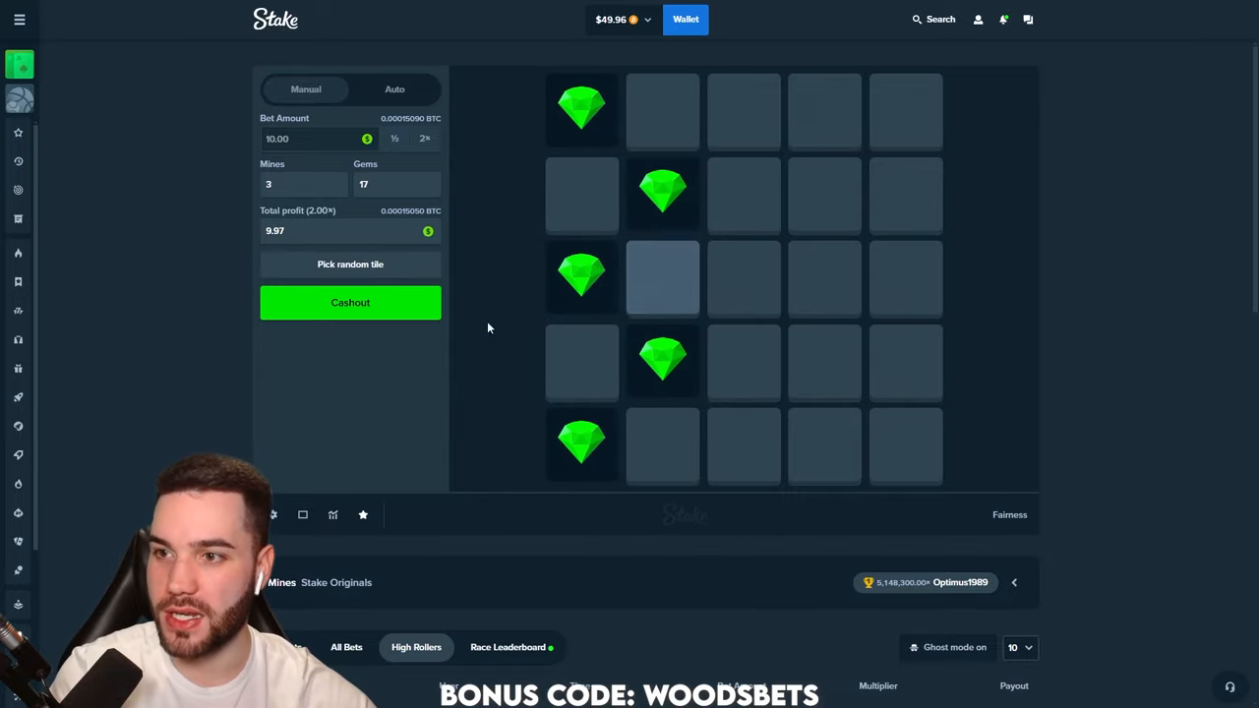
left_click(350, 303)
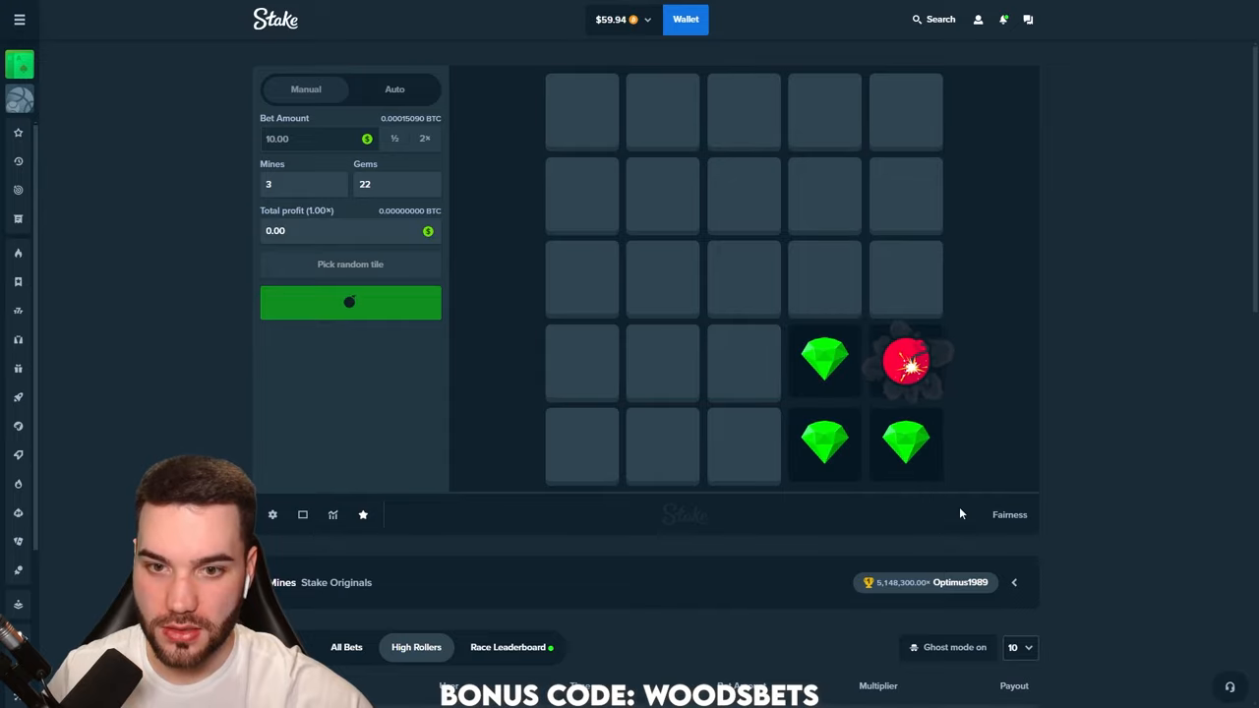
left_click(350, 303)
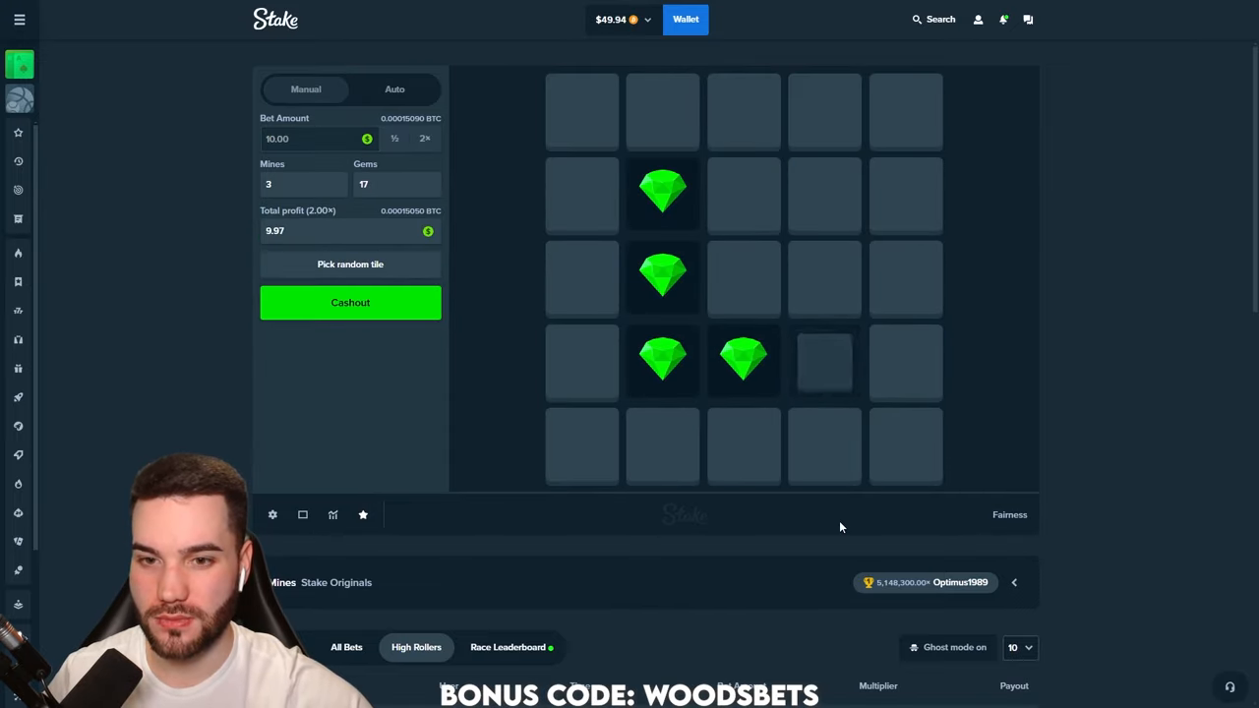
left_click(350, 303)
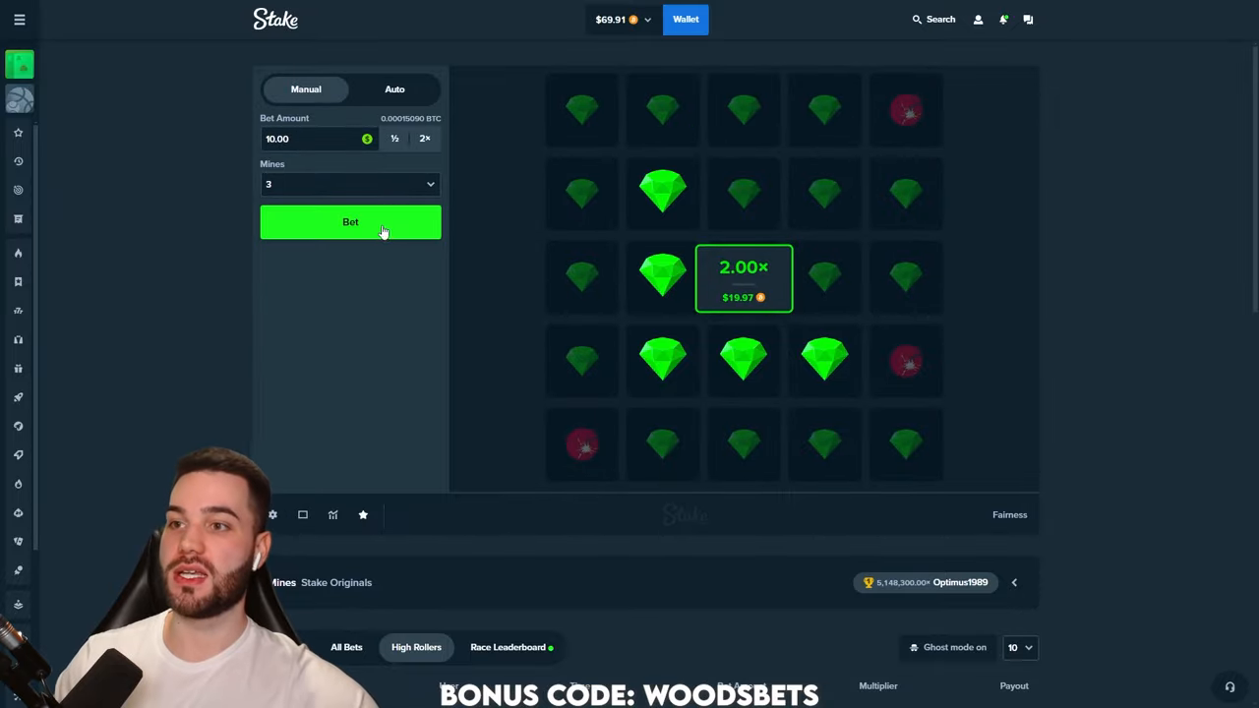
Win further $10 Mines rounds cashed out at 2.00×, lifting the balance near $70
left_click(350, 220)
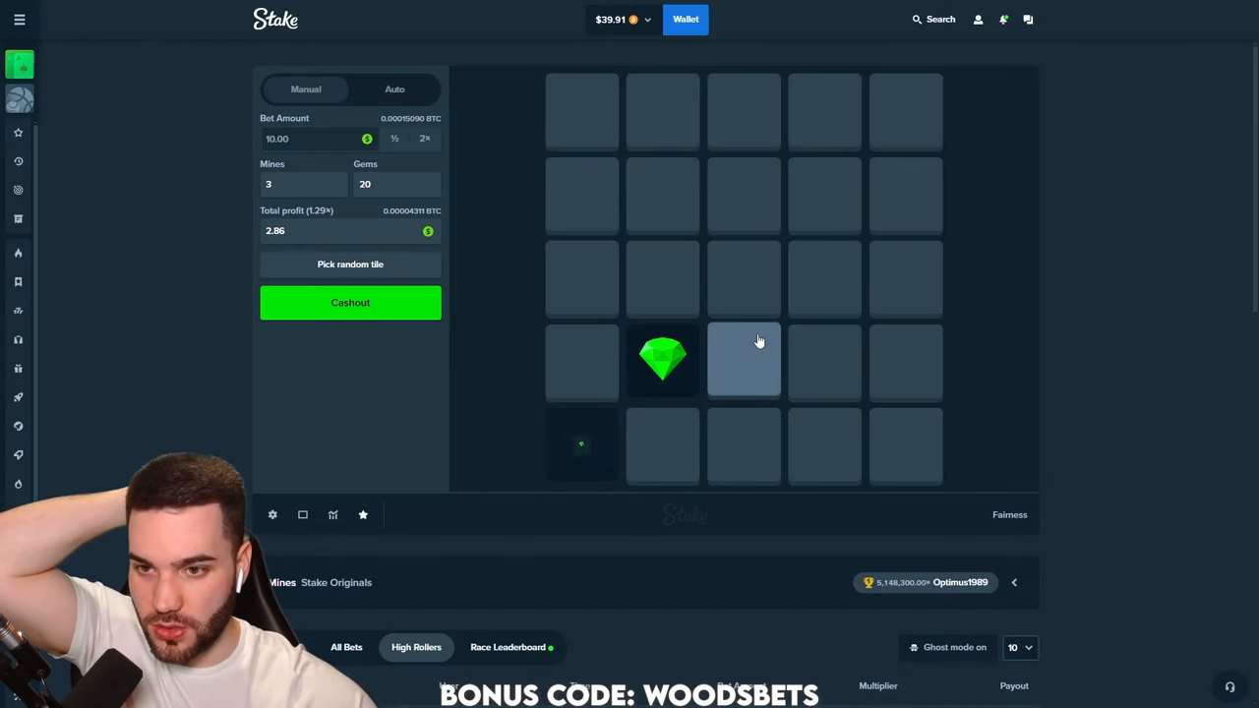
left_click(743, 279)
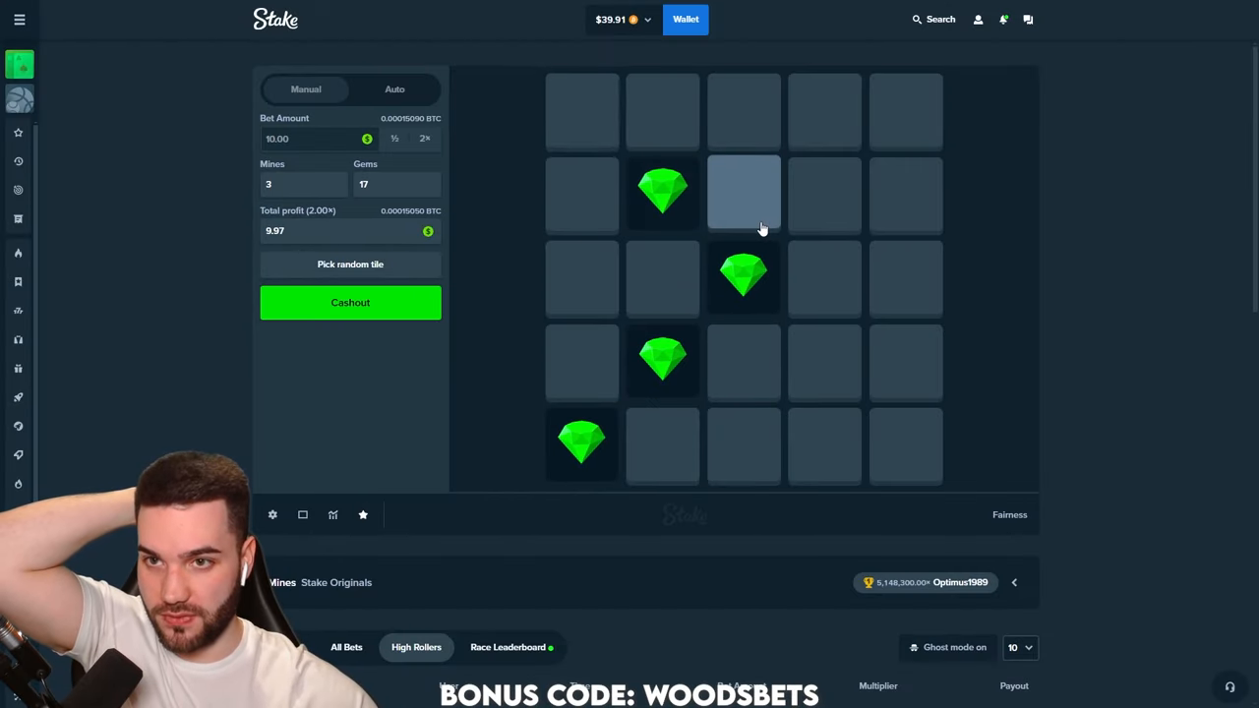
left_click(350, 303)
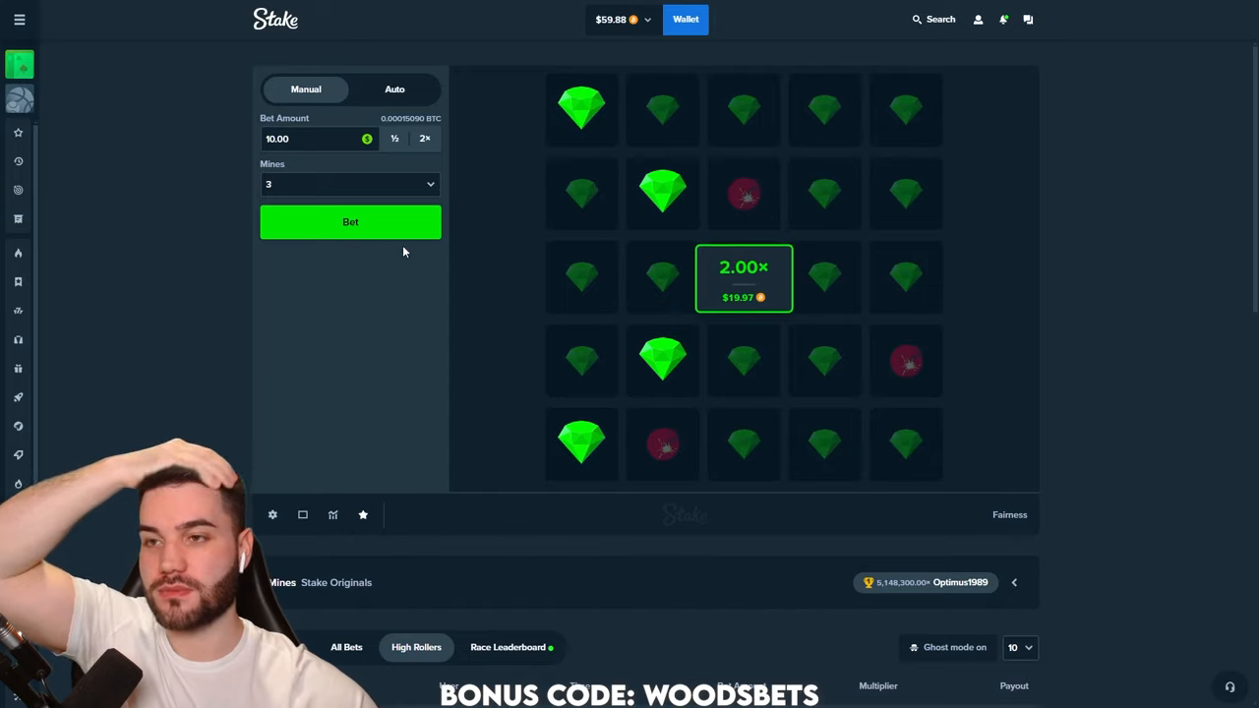
left_click(350, 220)
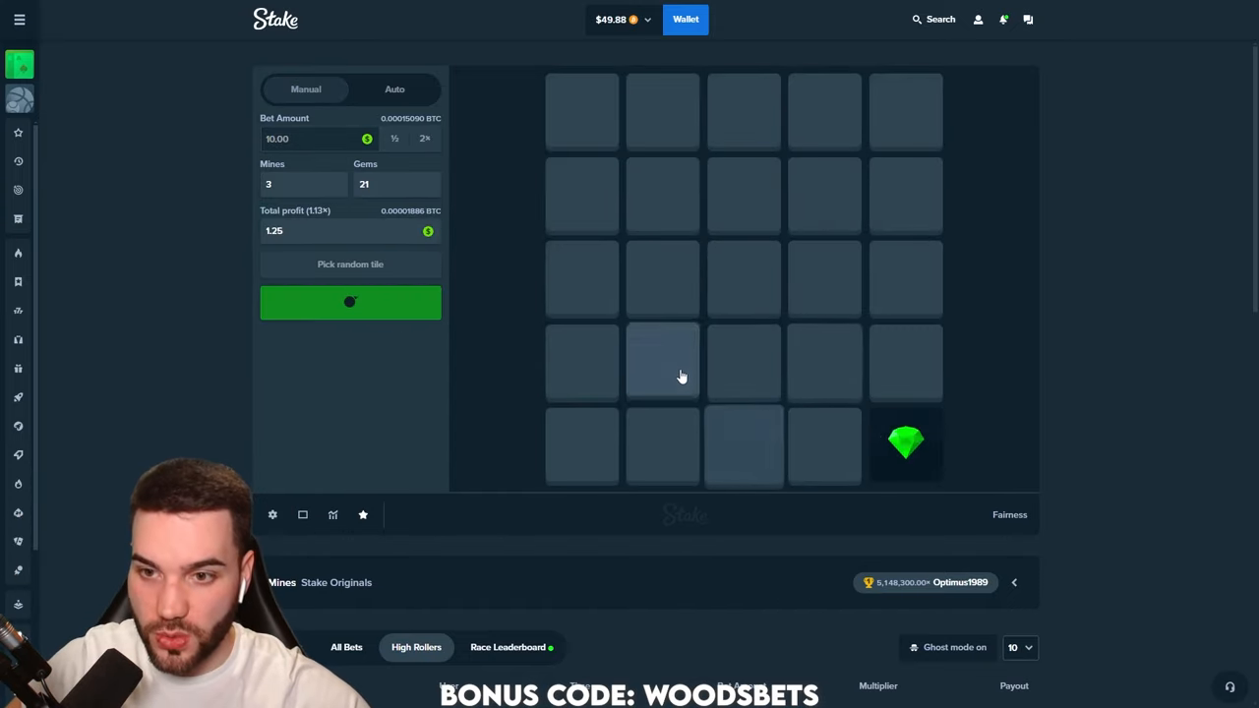
left_click(661, 362)
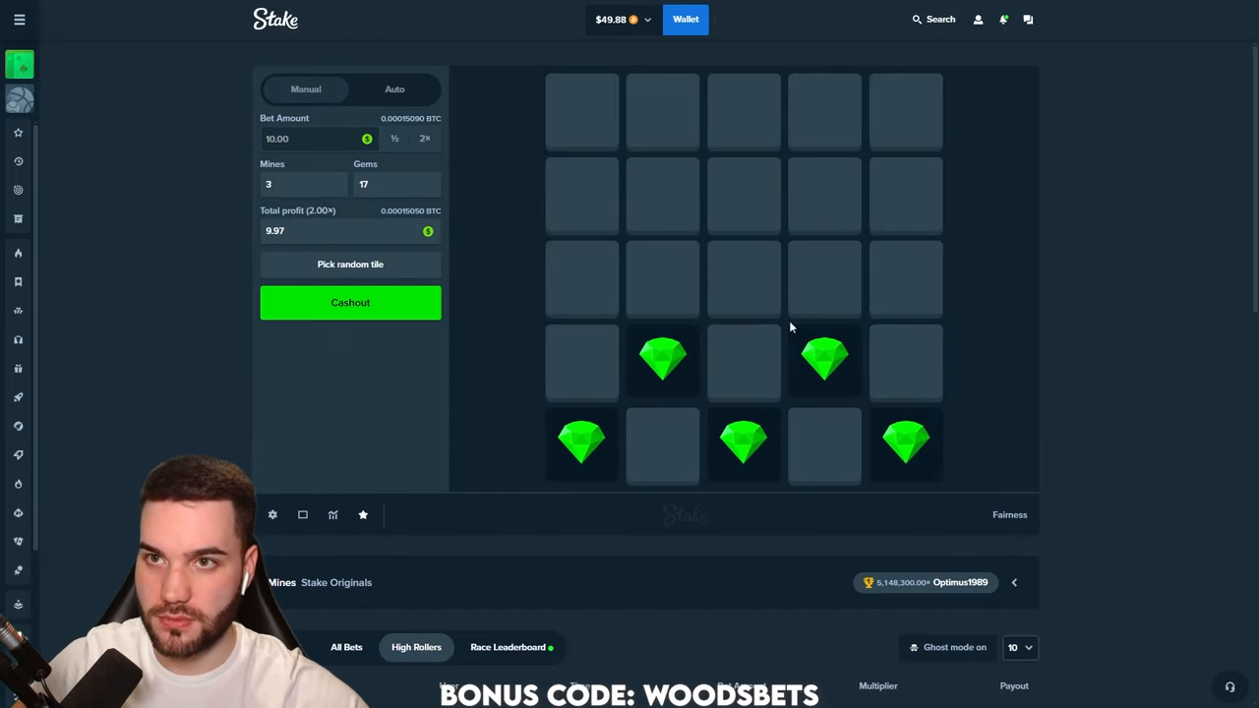
left_click(351, 303)
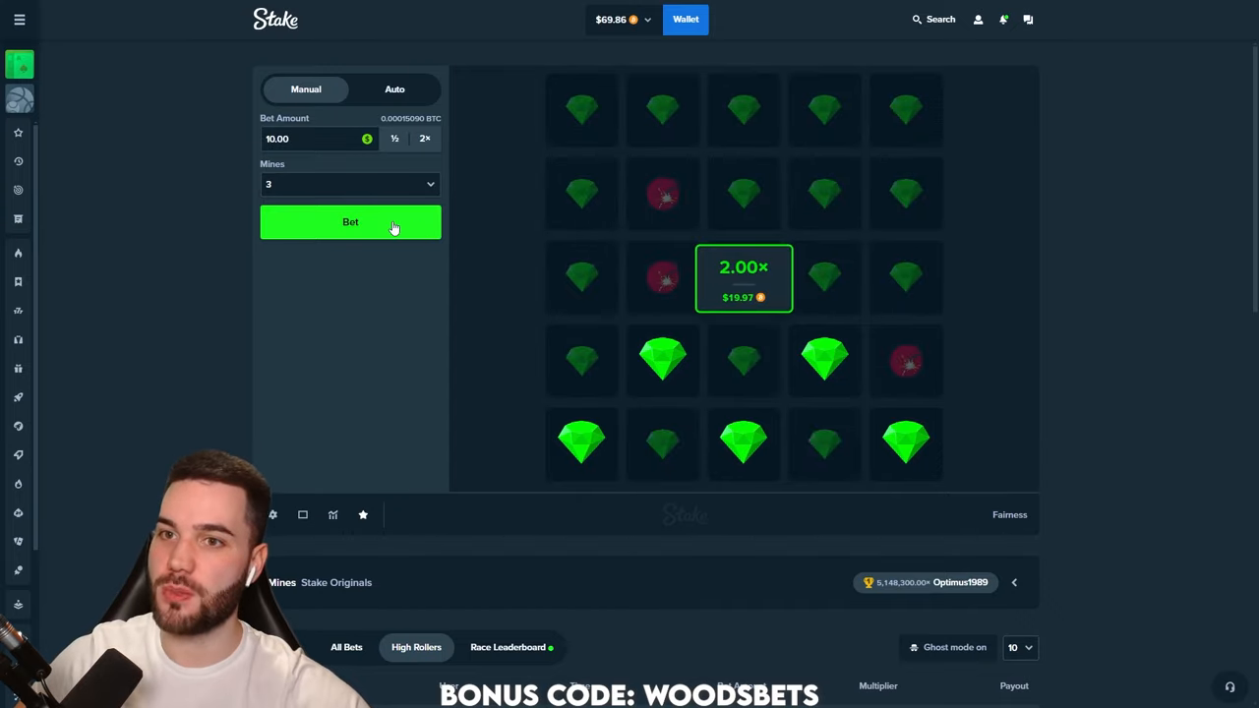
left_click(350, 220)
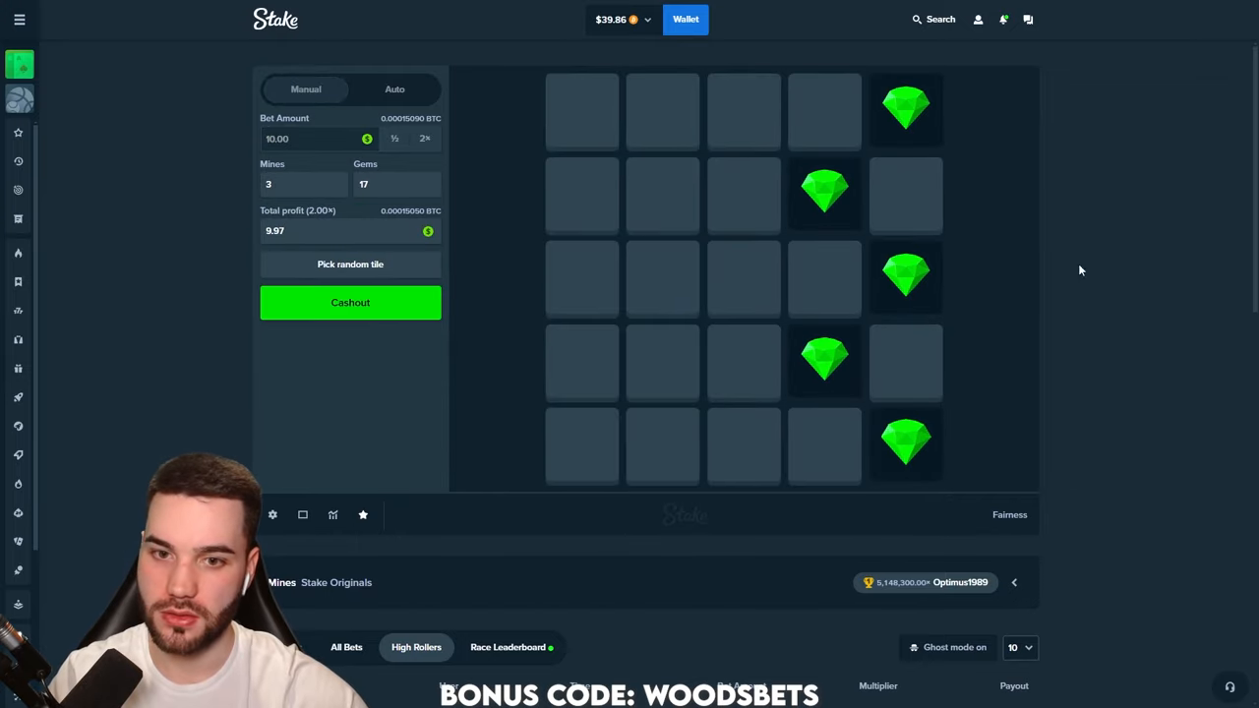
Cash out the five-gem $10 round at 2.00× and start the next bet
left_click(350, 302)
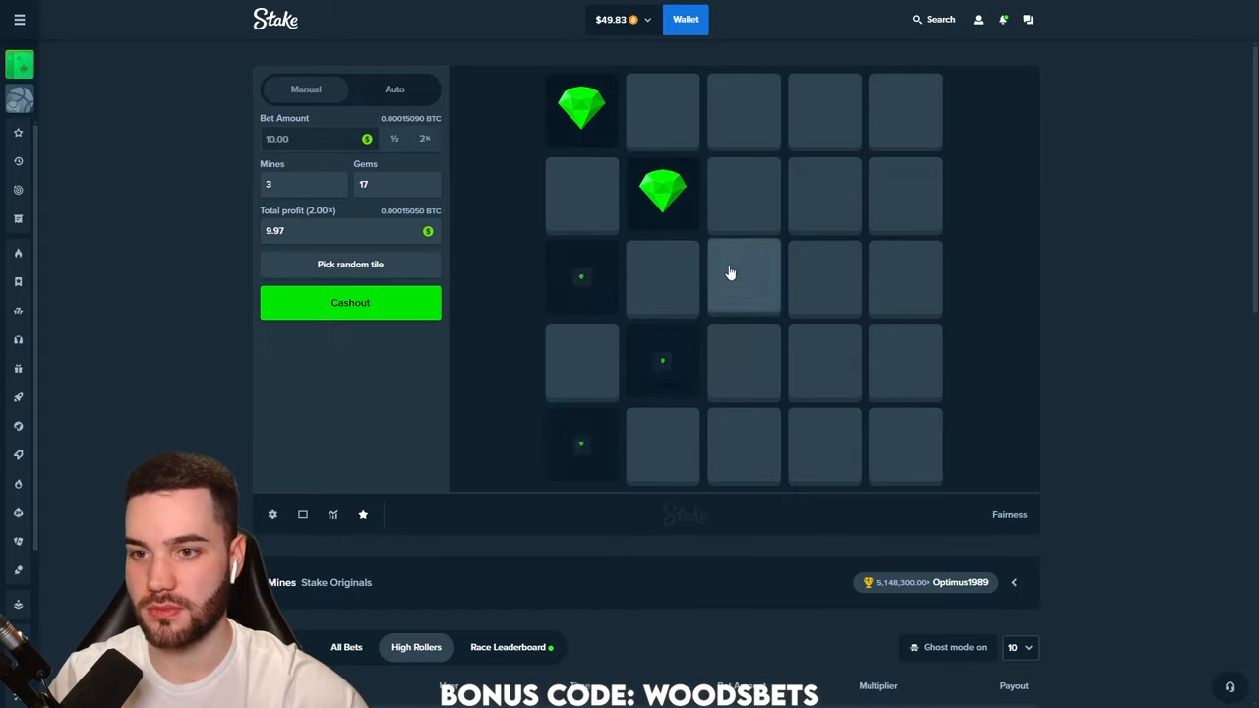
left_click(350, 303)
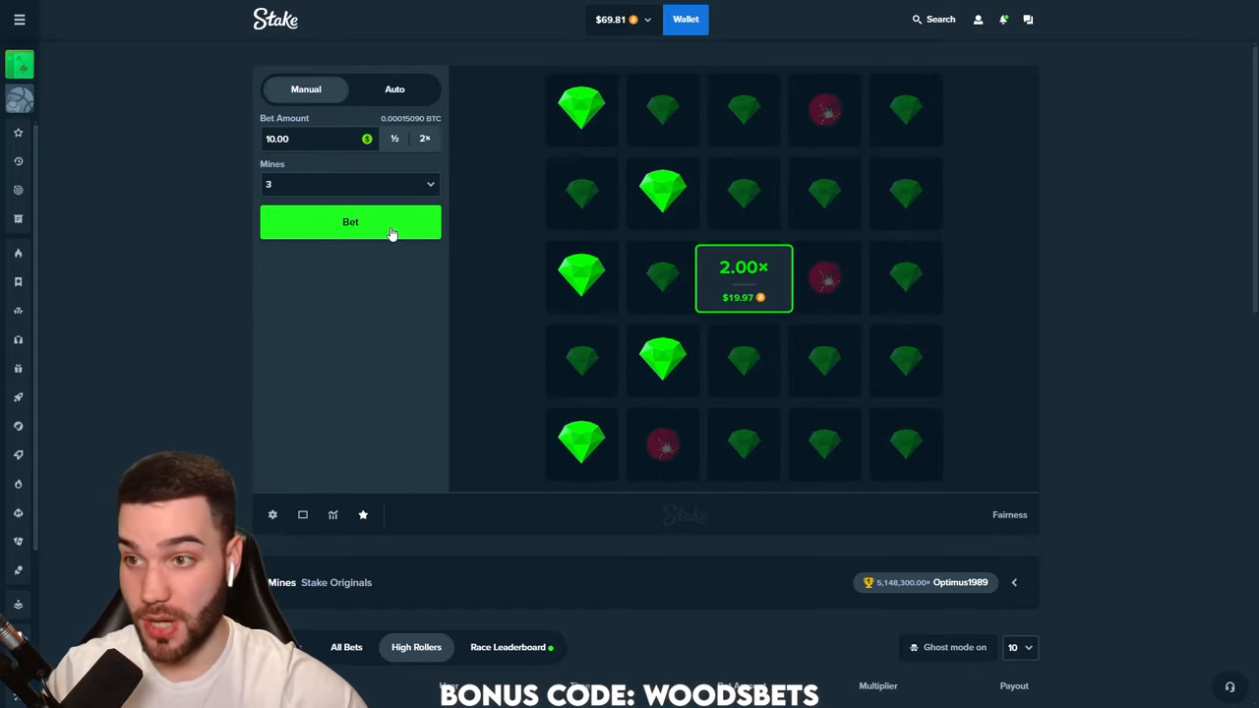
left_click(350, 220)
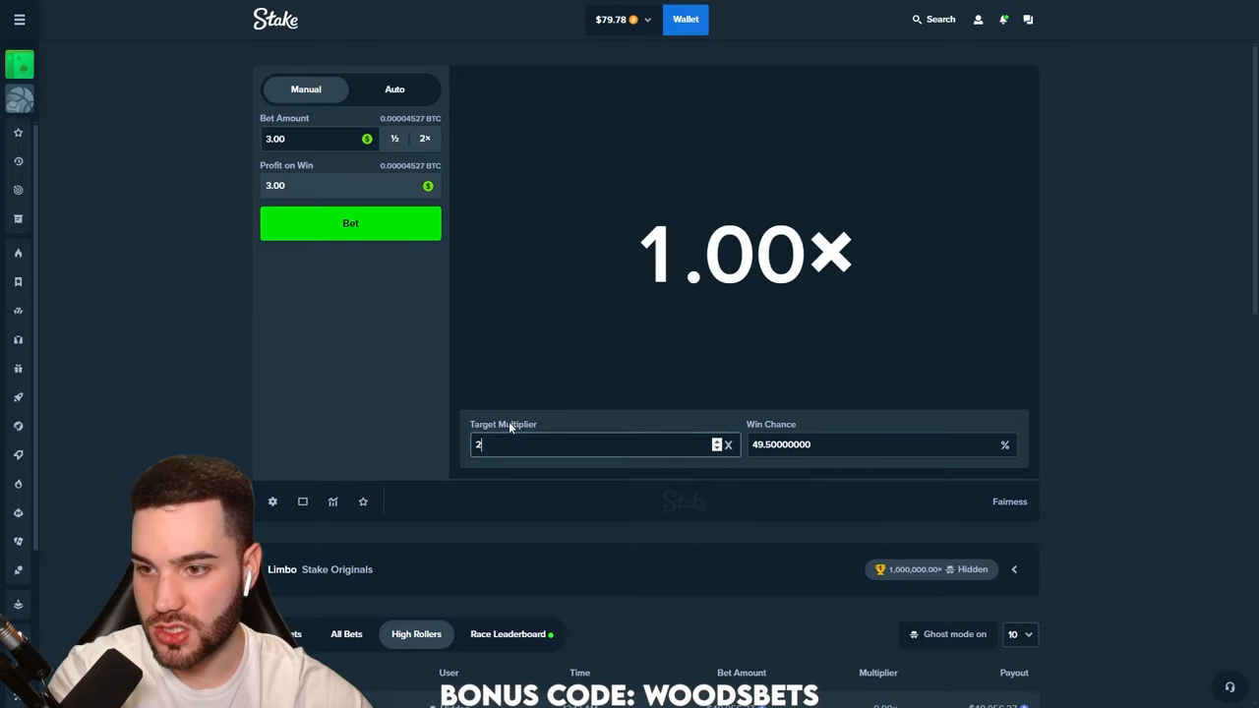
Place $3 Limbo bets at a 2.00× target multiplier
left_click(350, 224)
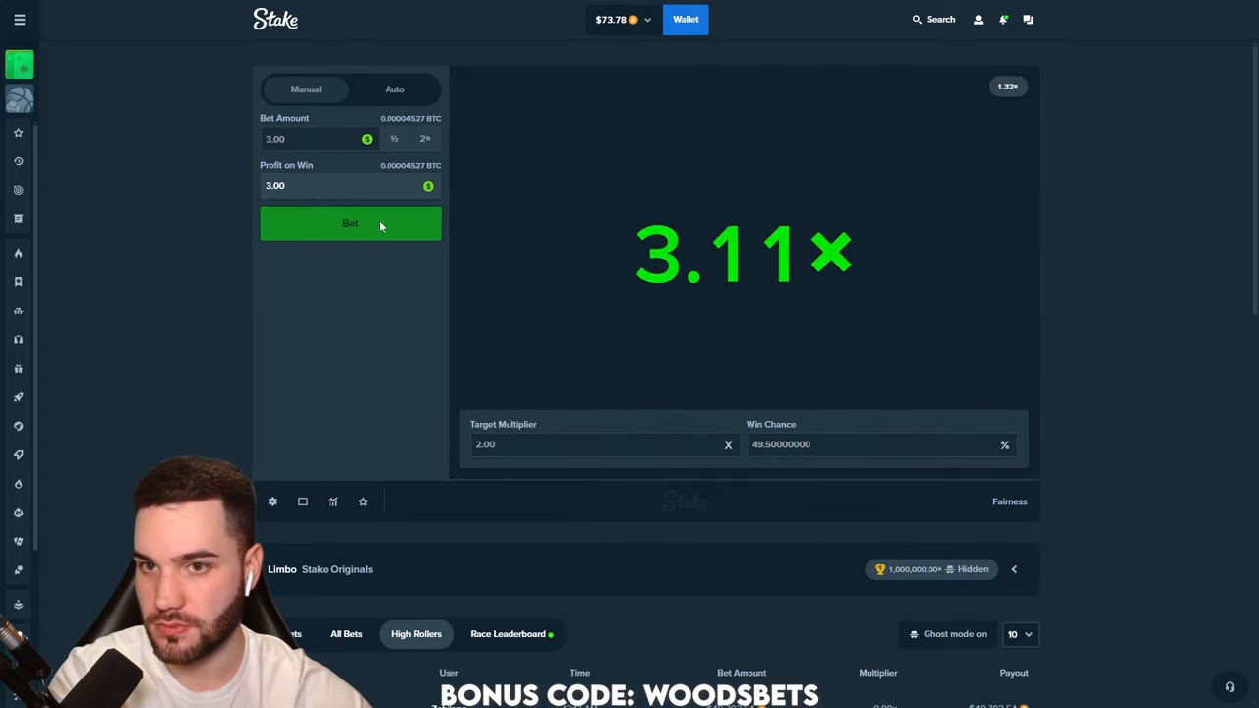
left_click(350, 224)
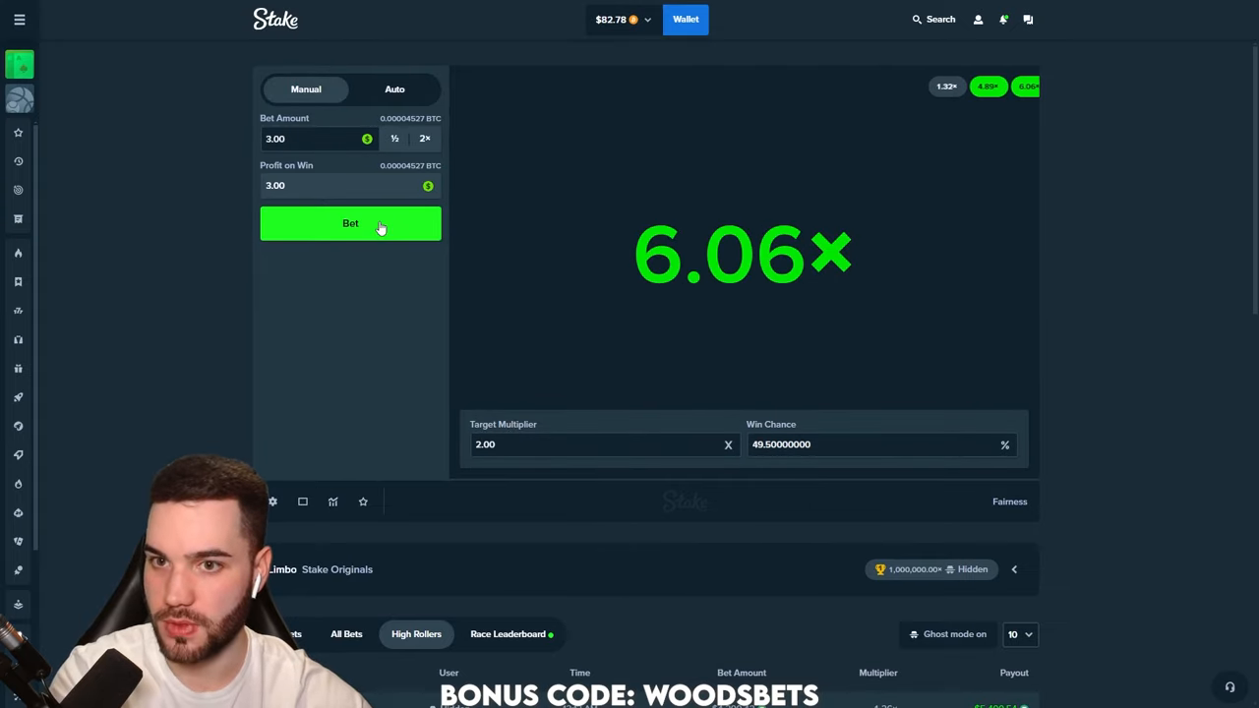
left_click(350, 224)
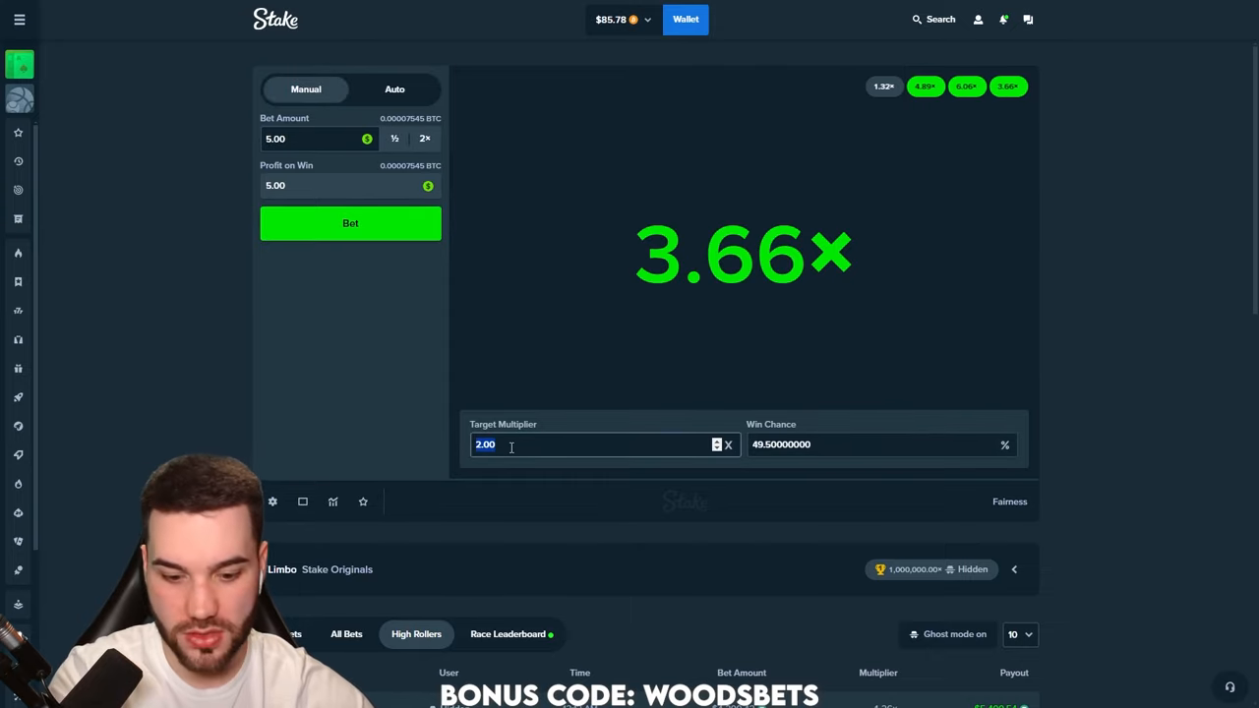
Place $2 Limbo bets at 3.00× and then 5.00× targets
left_click(350, 222)
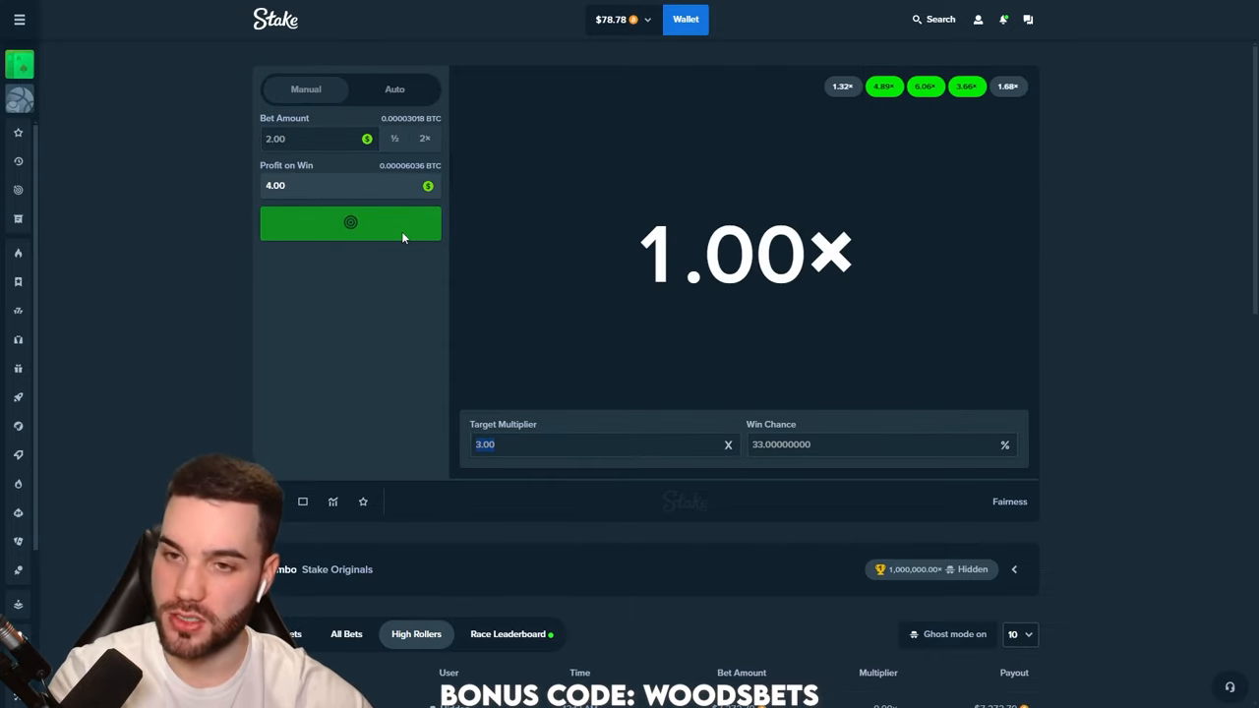
left_click(350, 223)
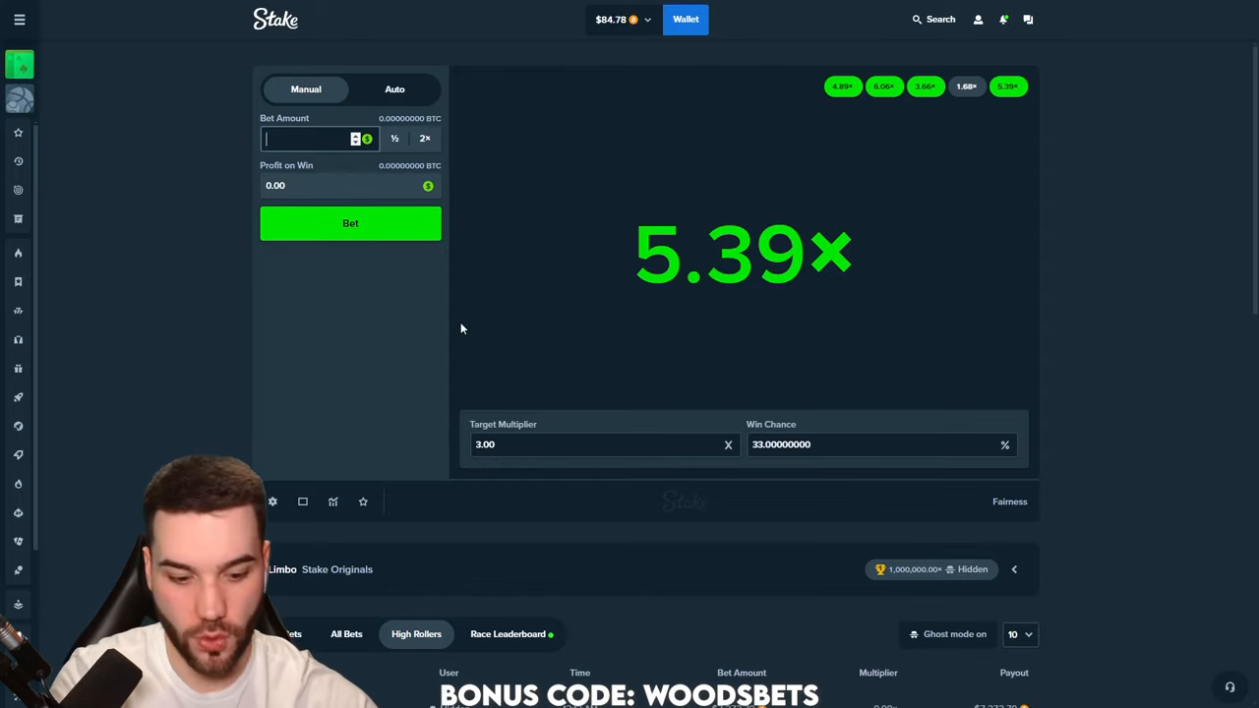
left_click(350, 222)
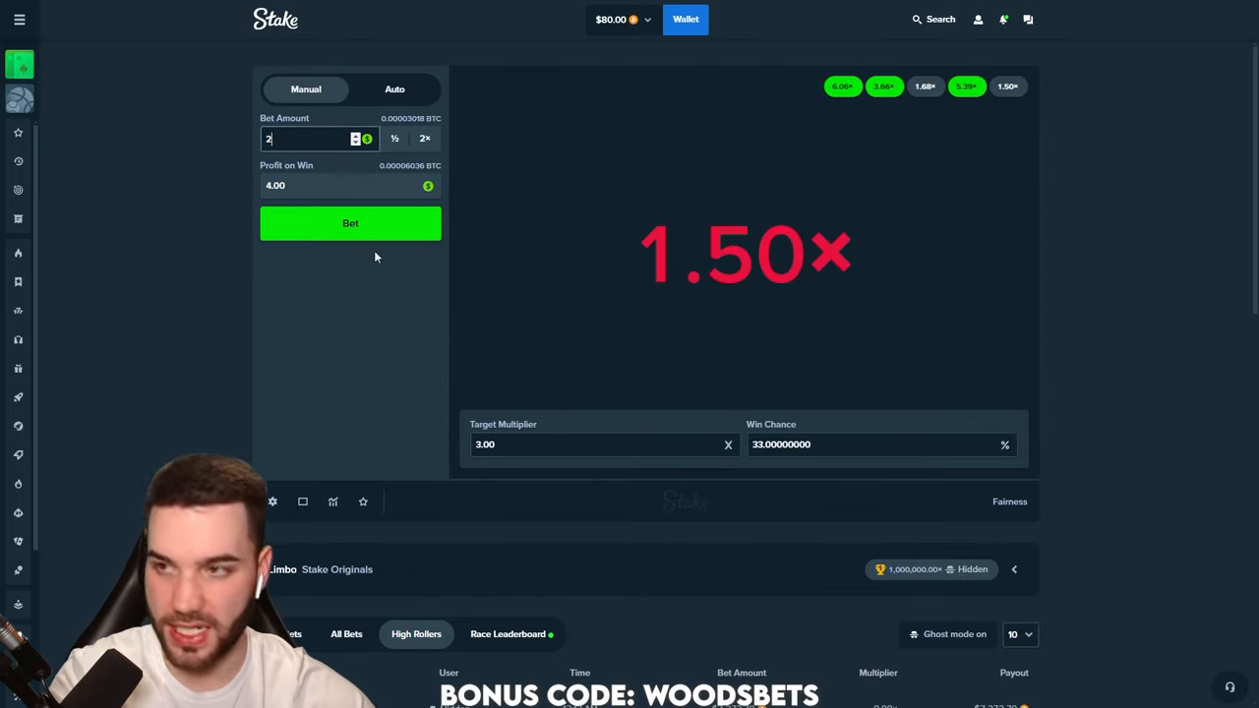
left_click(350, 224)
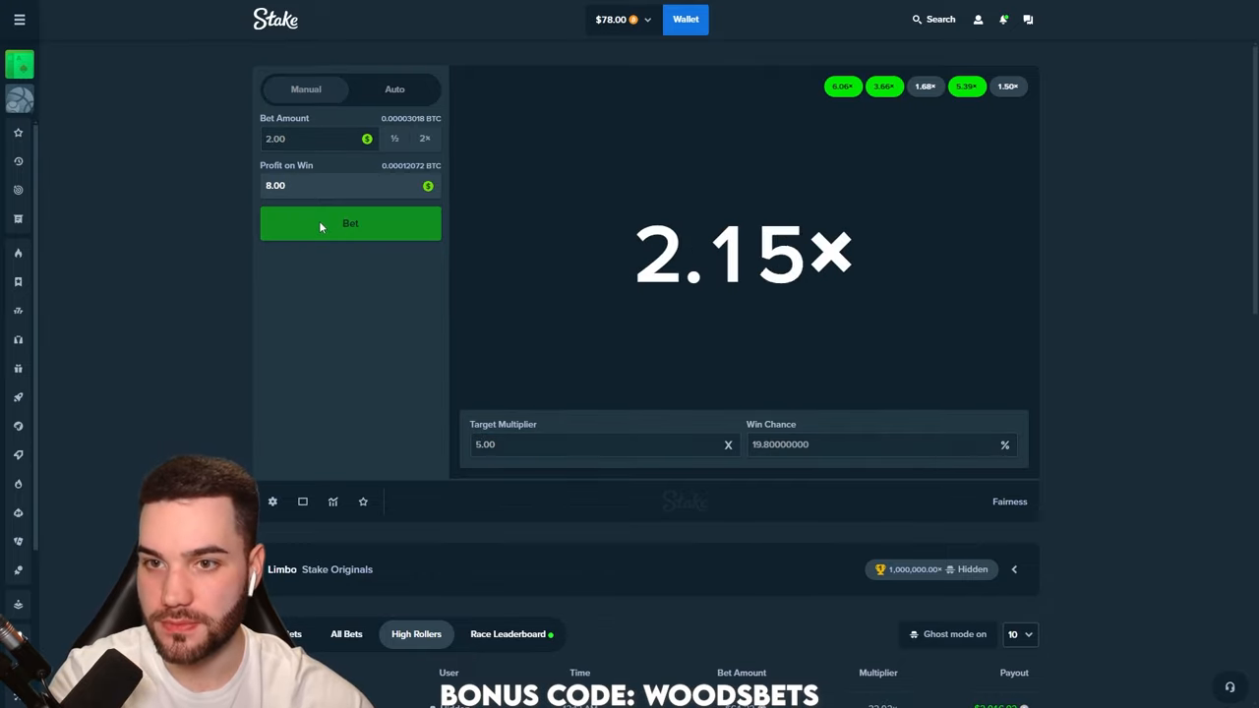
left_click(350, 224)
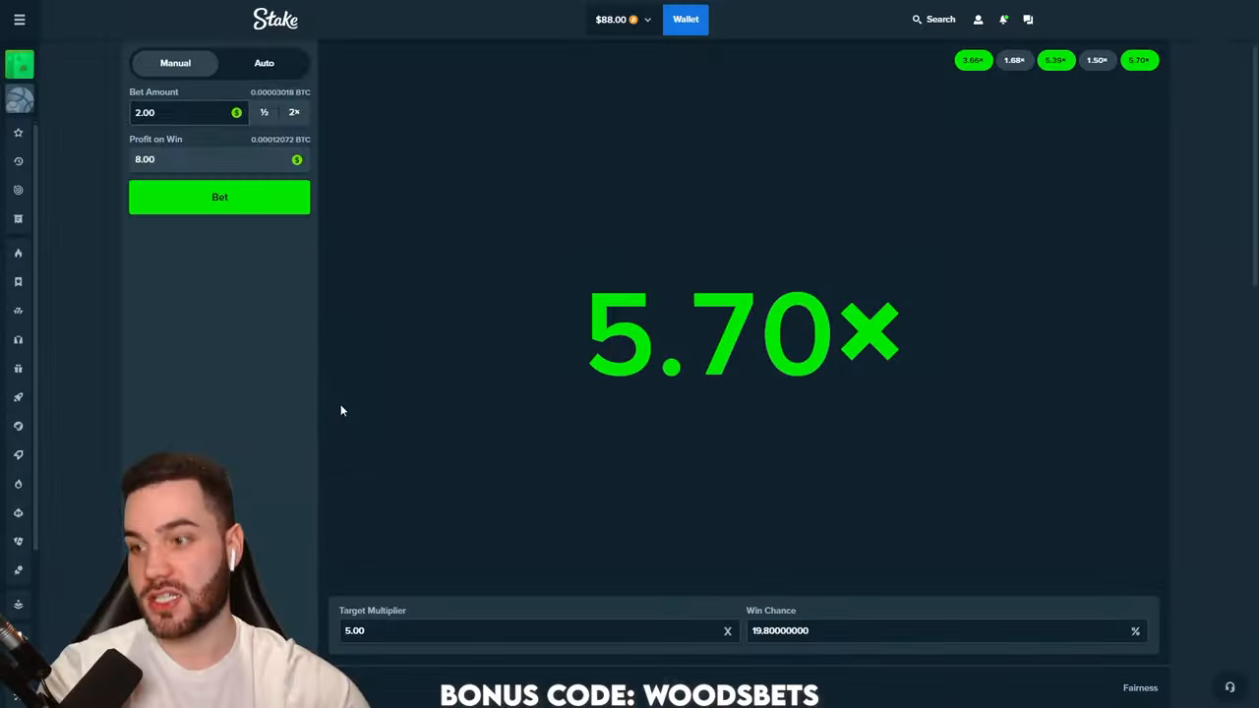
Place $2 bets at 2.00× to reach $90, then return to the casino lobby
left_click(220, 196)
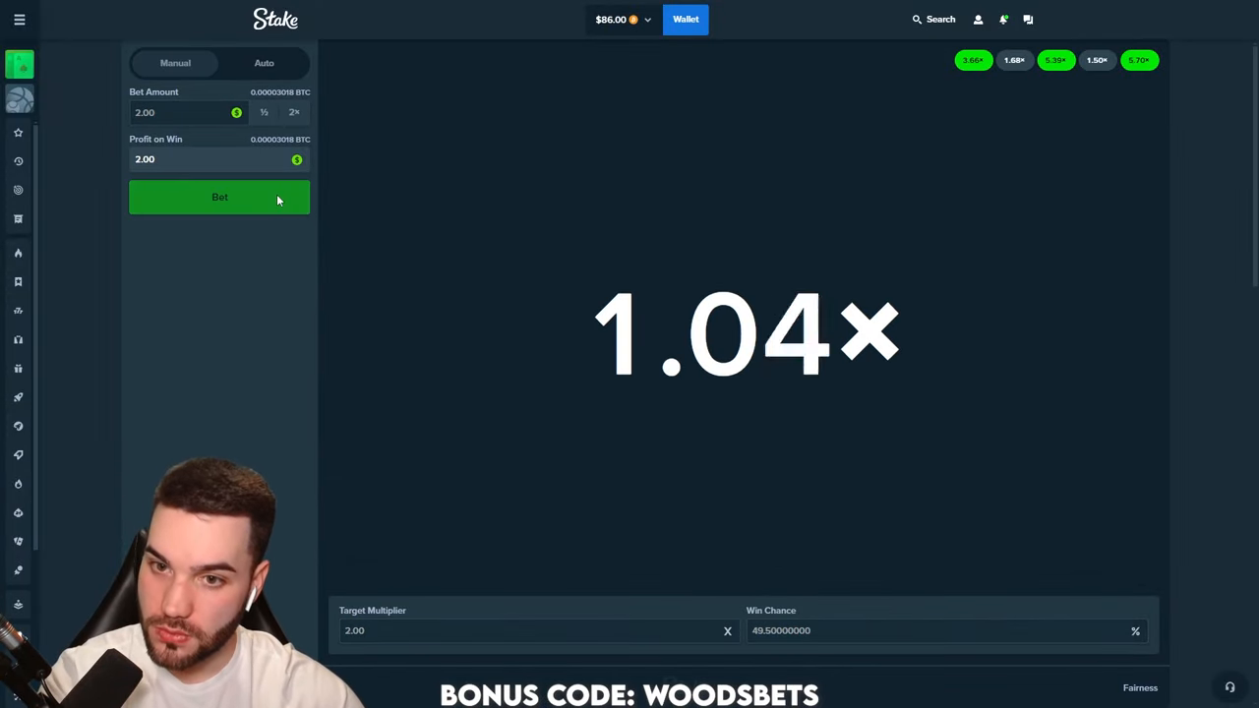
left_click(247, 206)
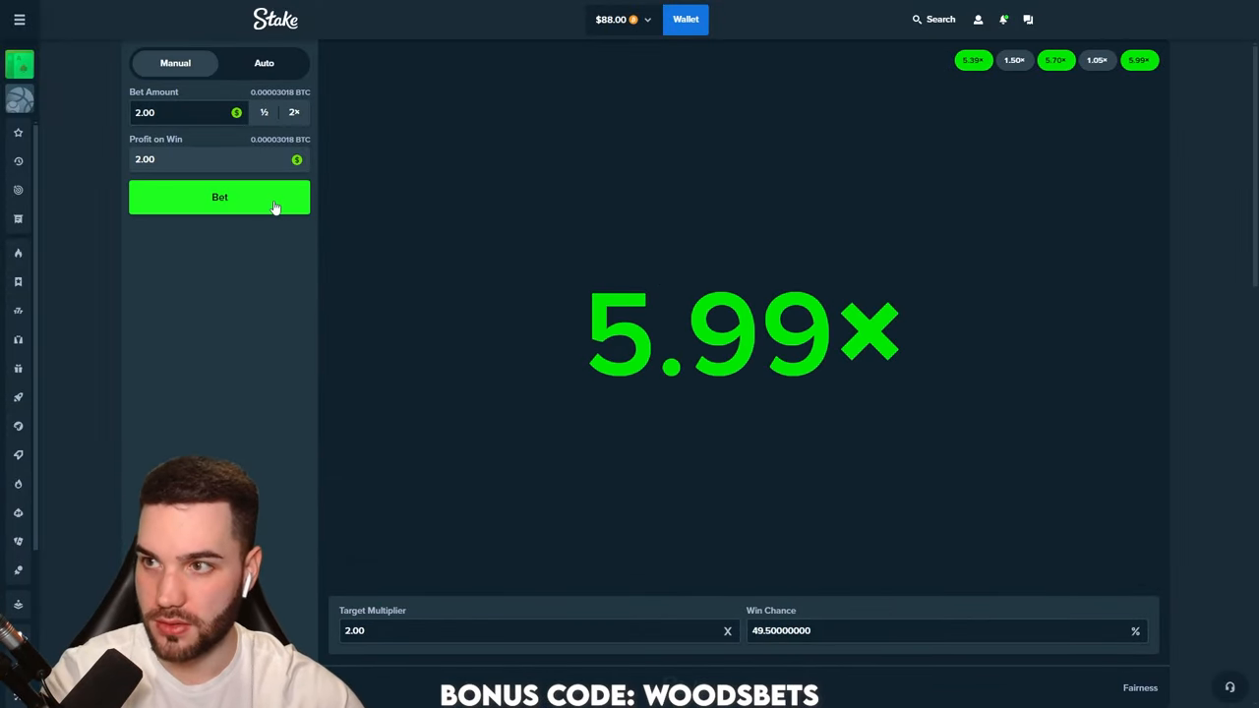
left_click(220, 196)
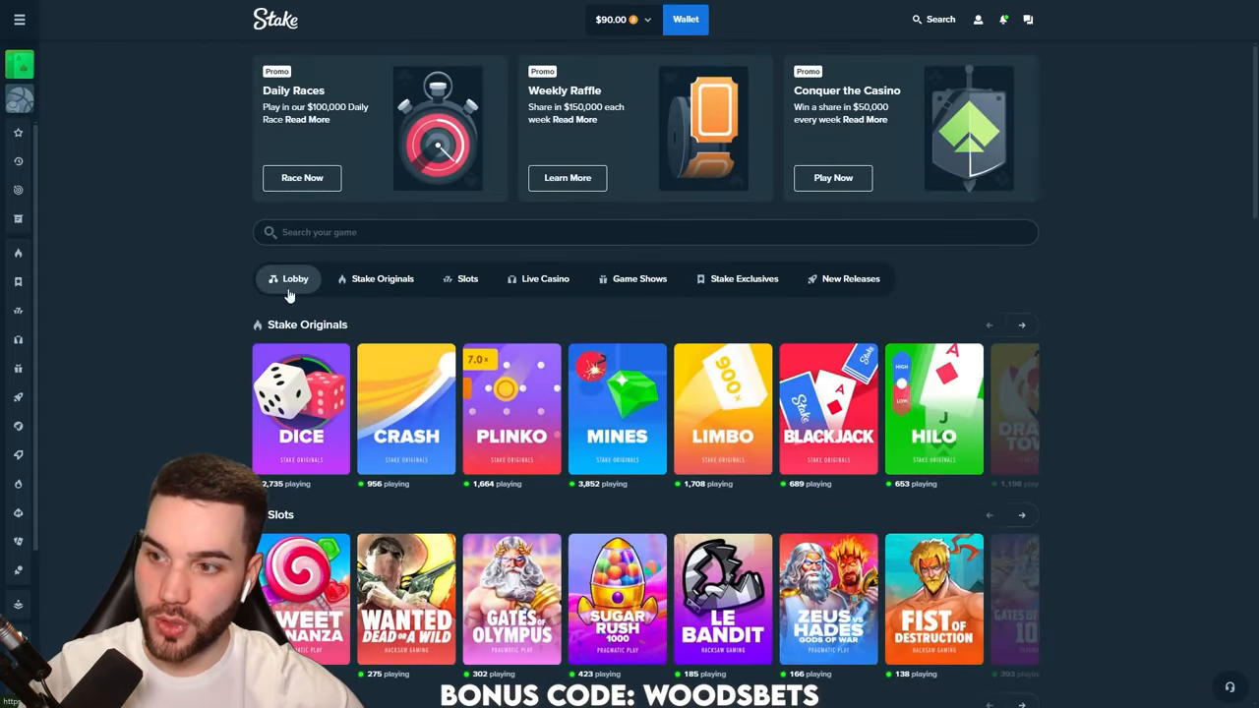
Win $5 Mines rounds with three mines, cashing out to near $100
left_click(618, 407)
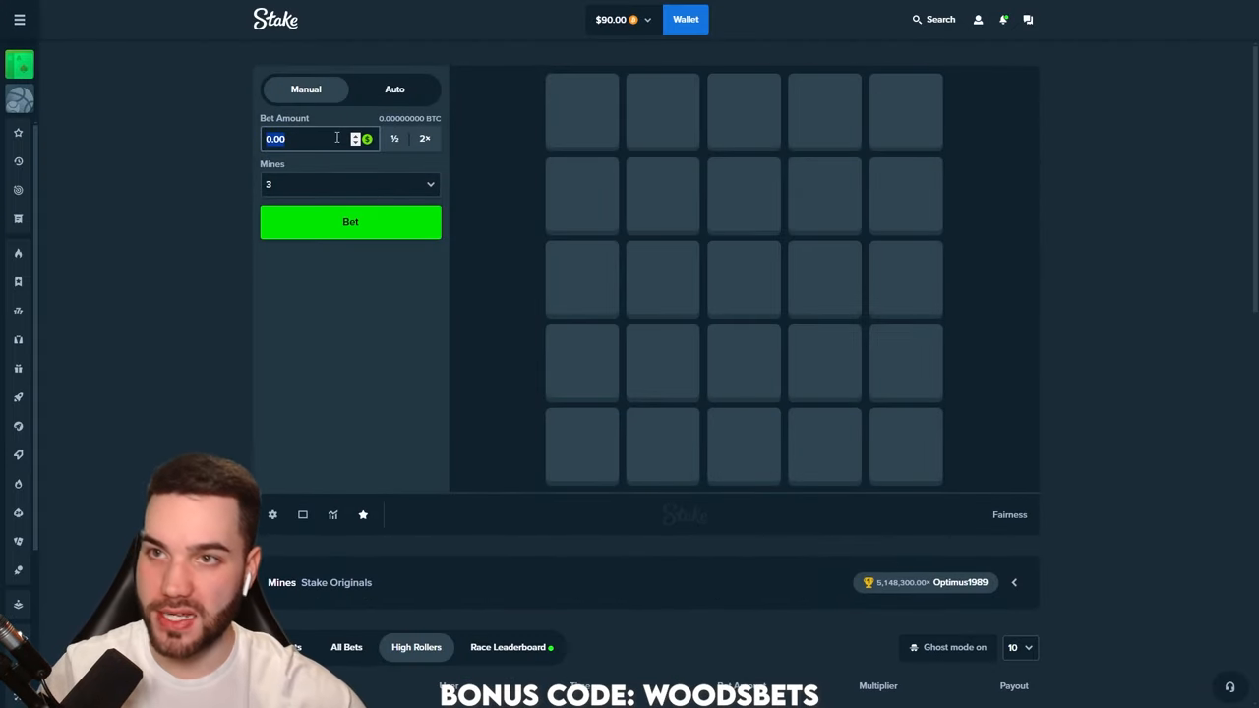
left_click(350, 221)
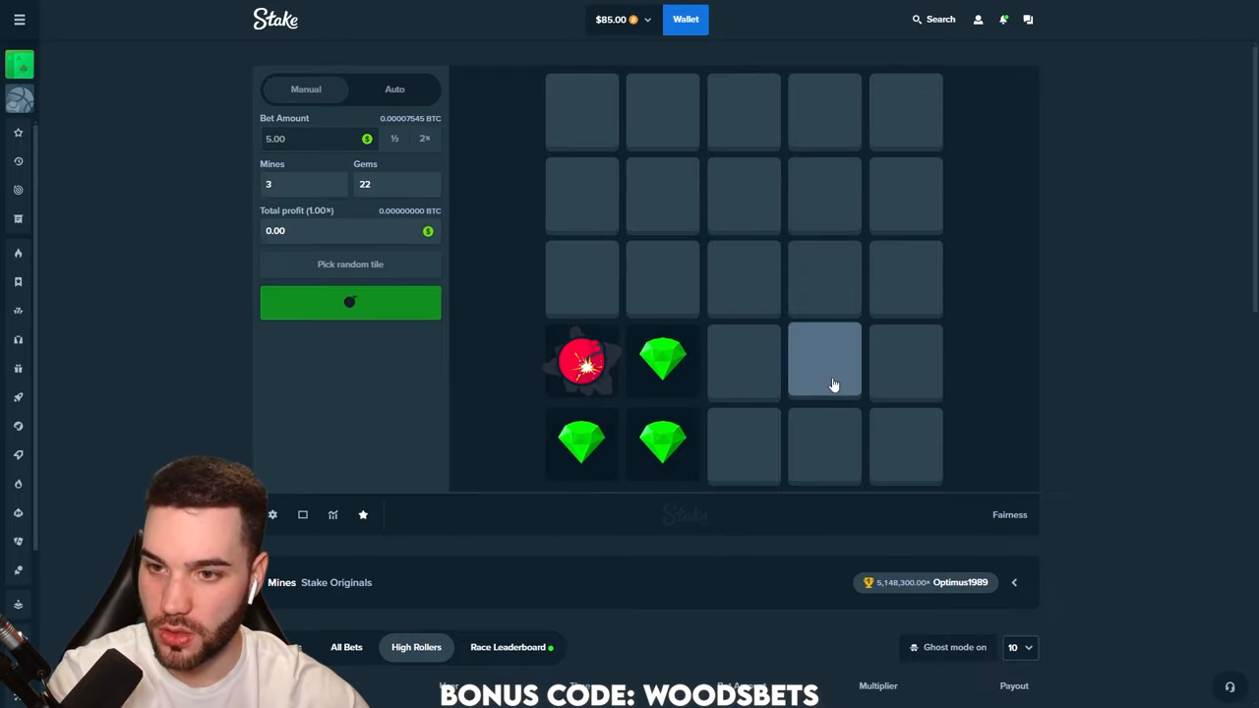
left_click(350, 303)
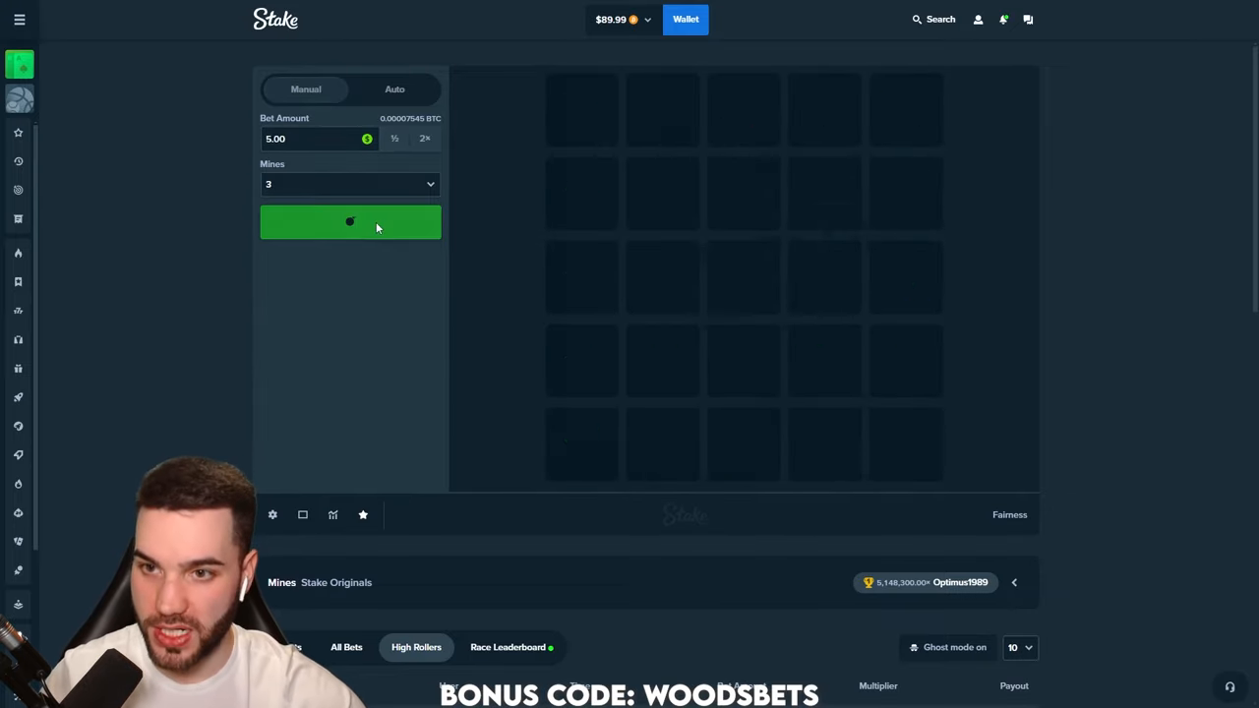
left_click(350, 221)
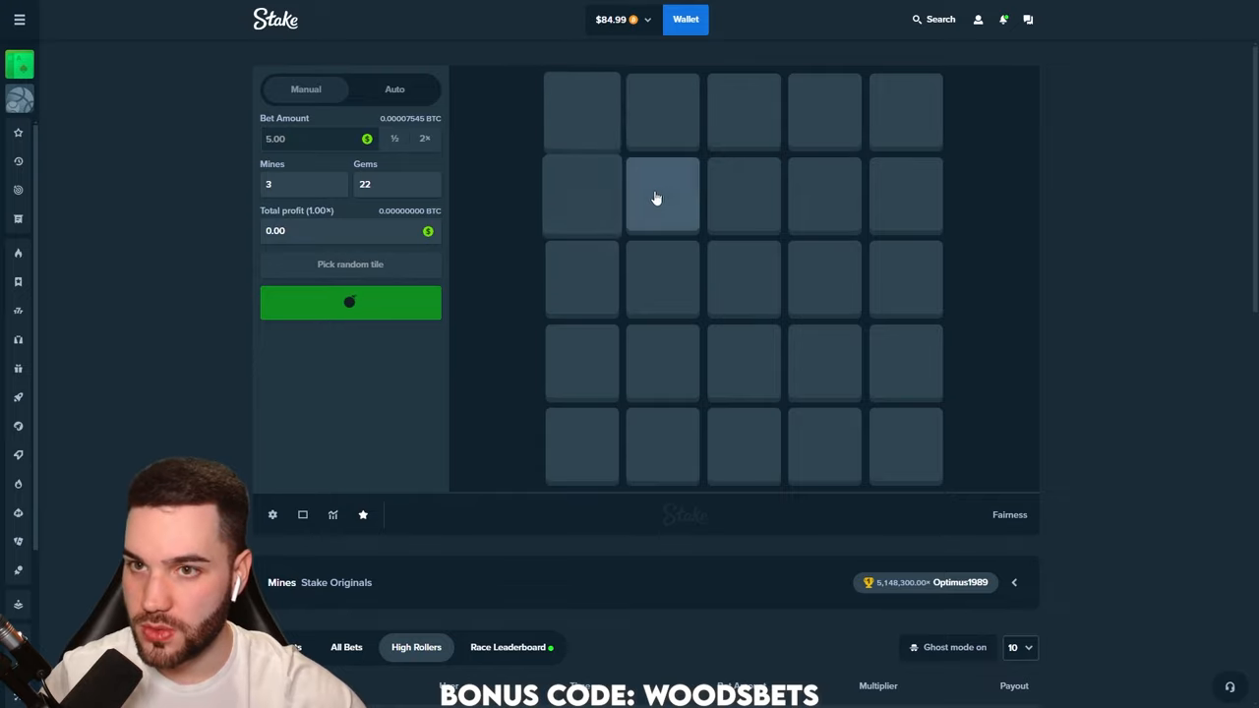
left_click(661, 194)
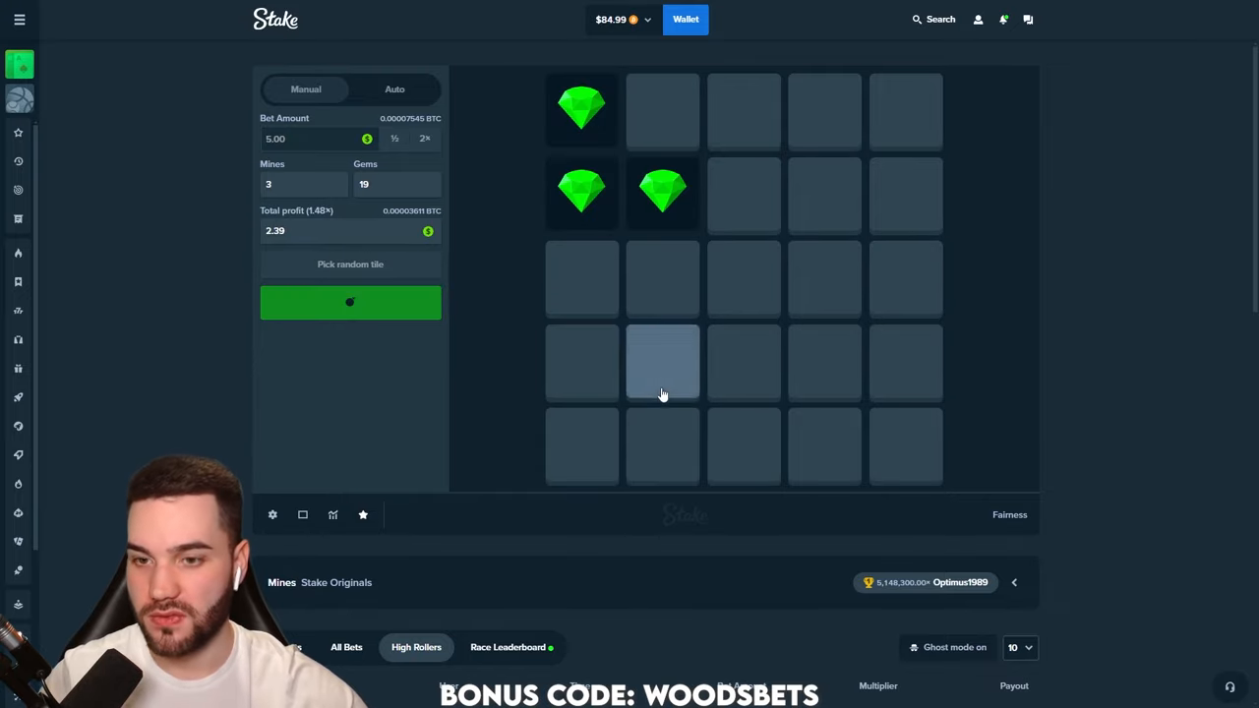
left_click(661, 362)
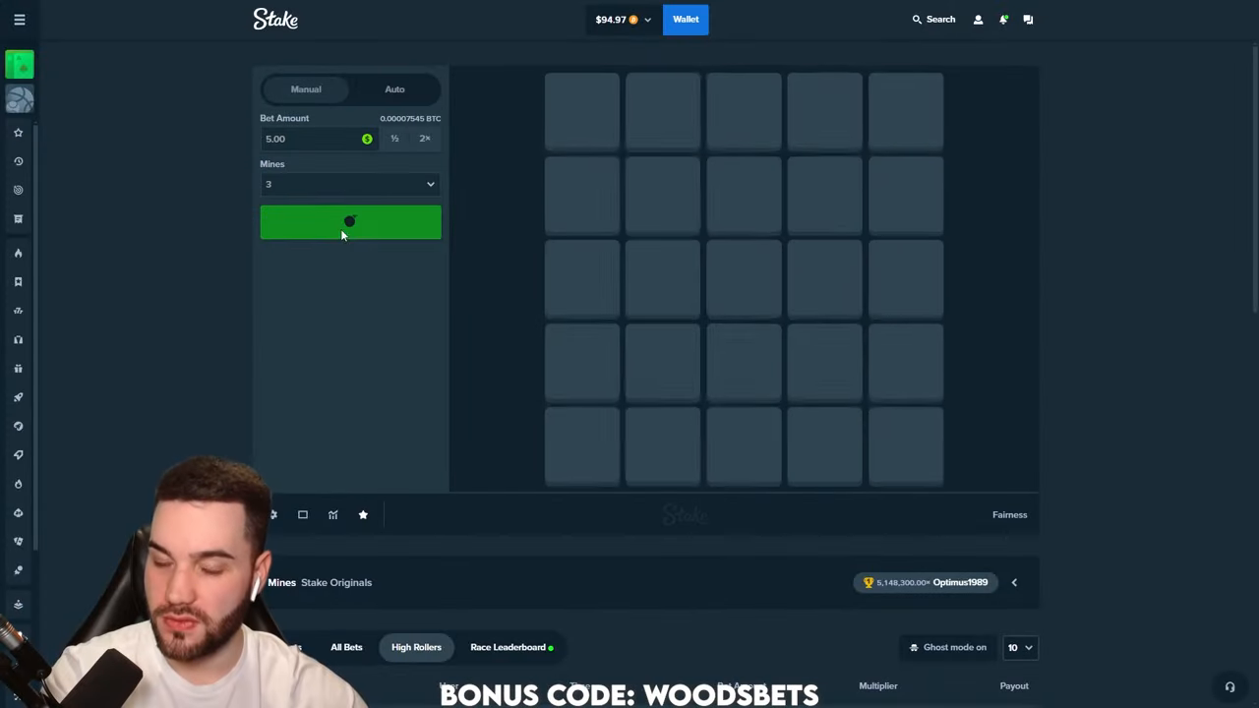
Start a final $5 Mines round, then switch to Dice and place a $0.20 bet
left_click(350, 220)
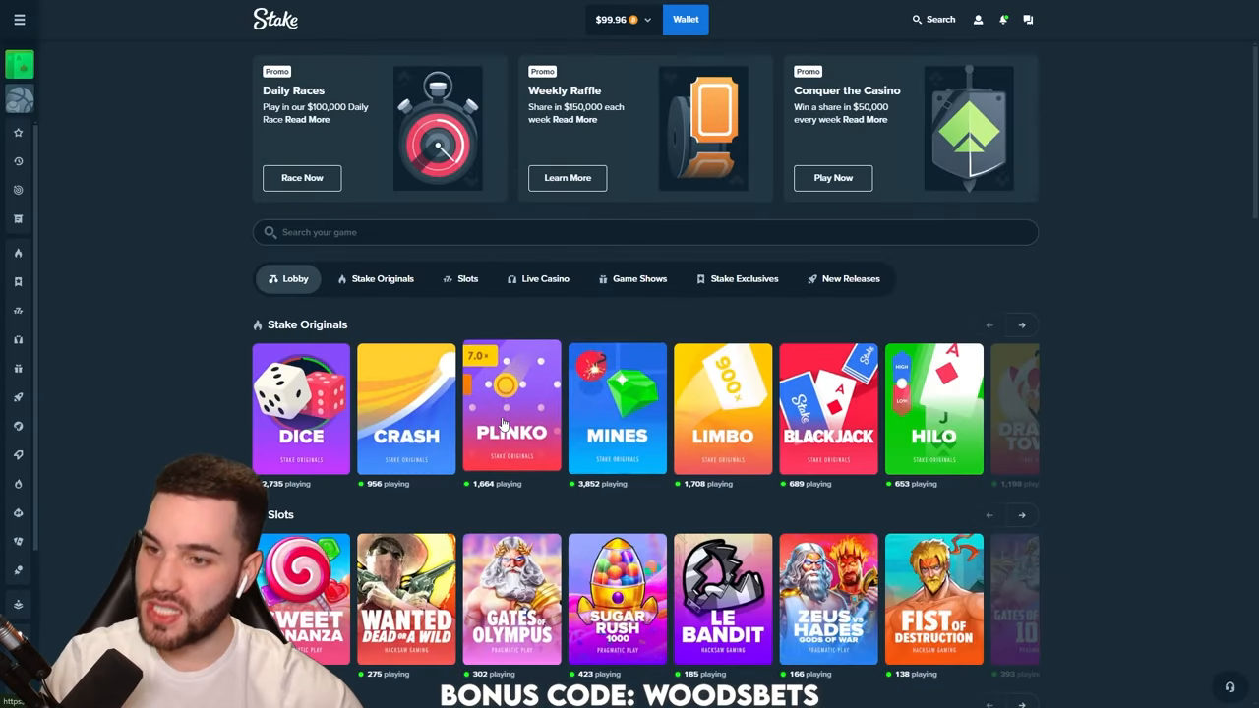
left_click(301, 407)
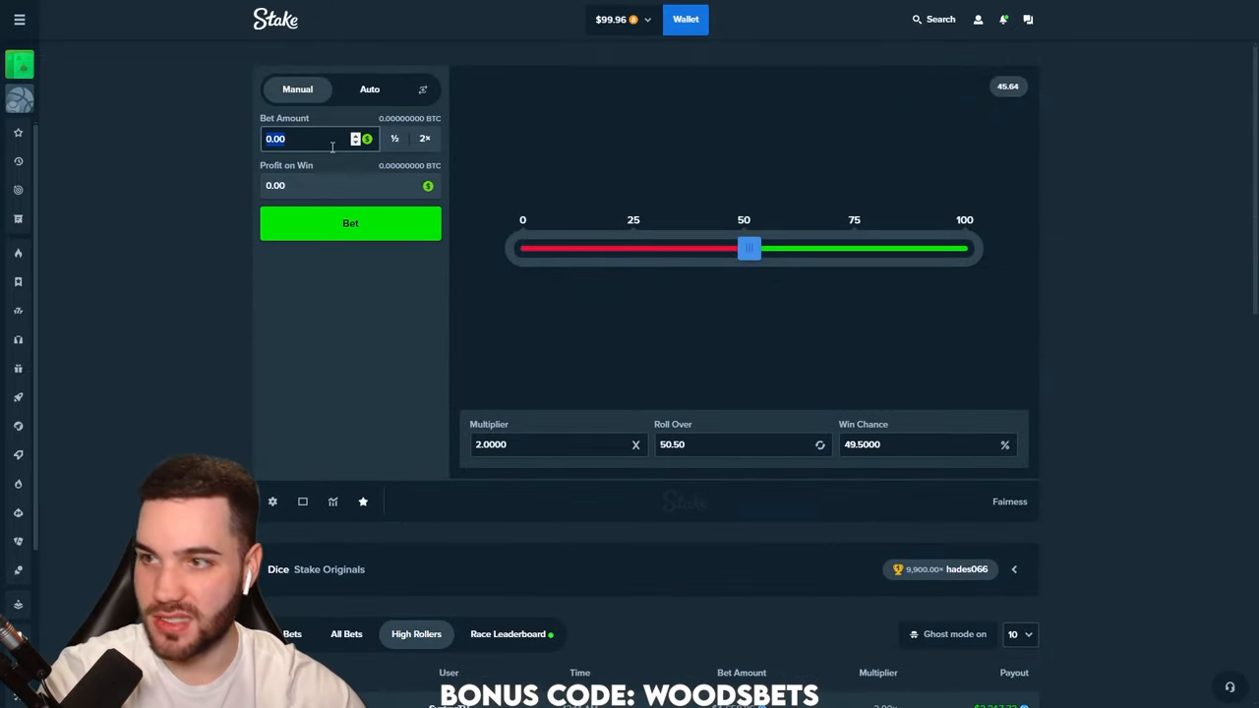
left_click(350, 222)
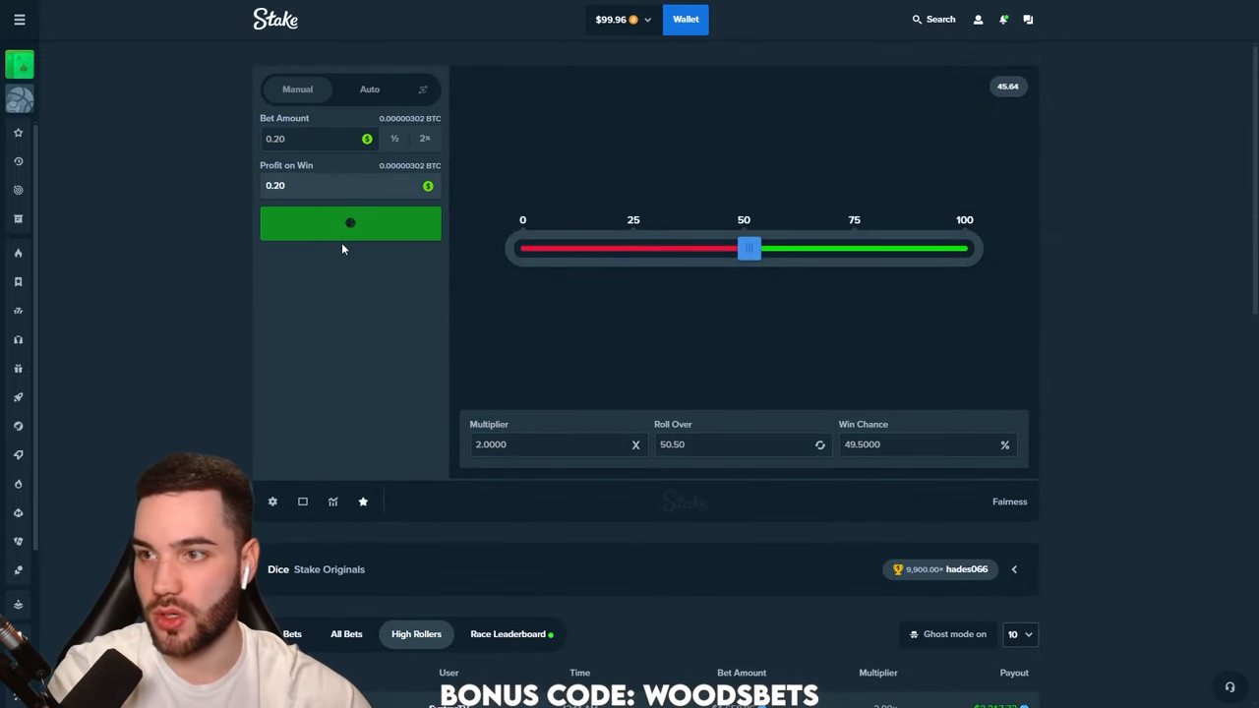